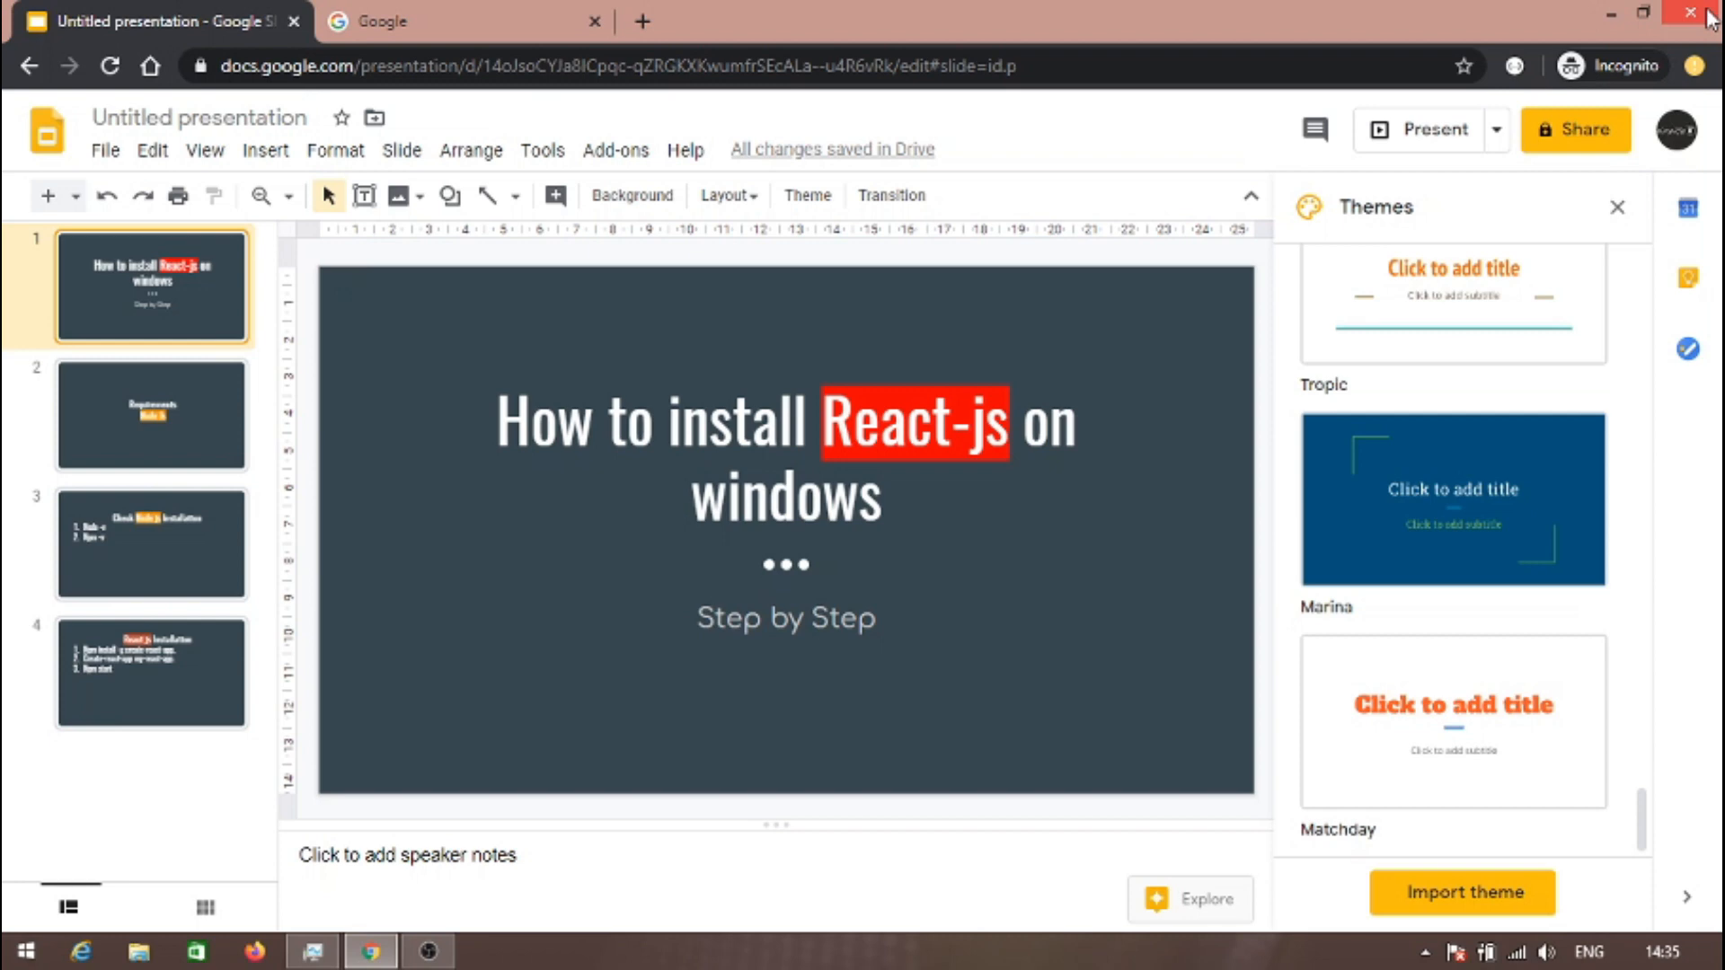
- Show the Requirements slide that lists Node Js
click(151, 413)
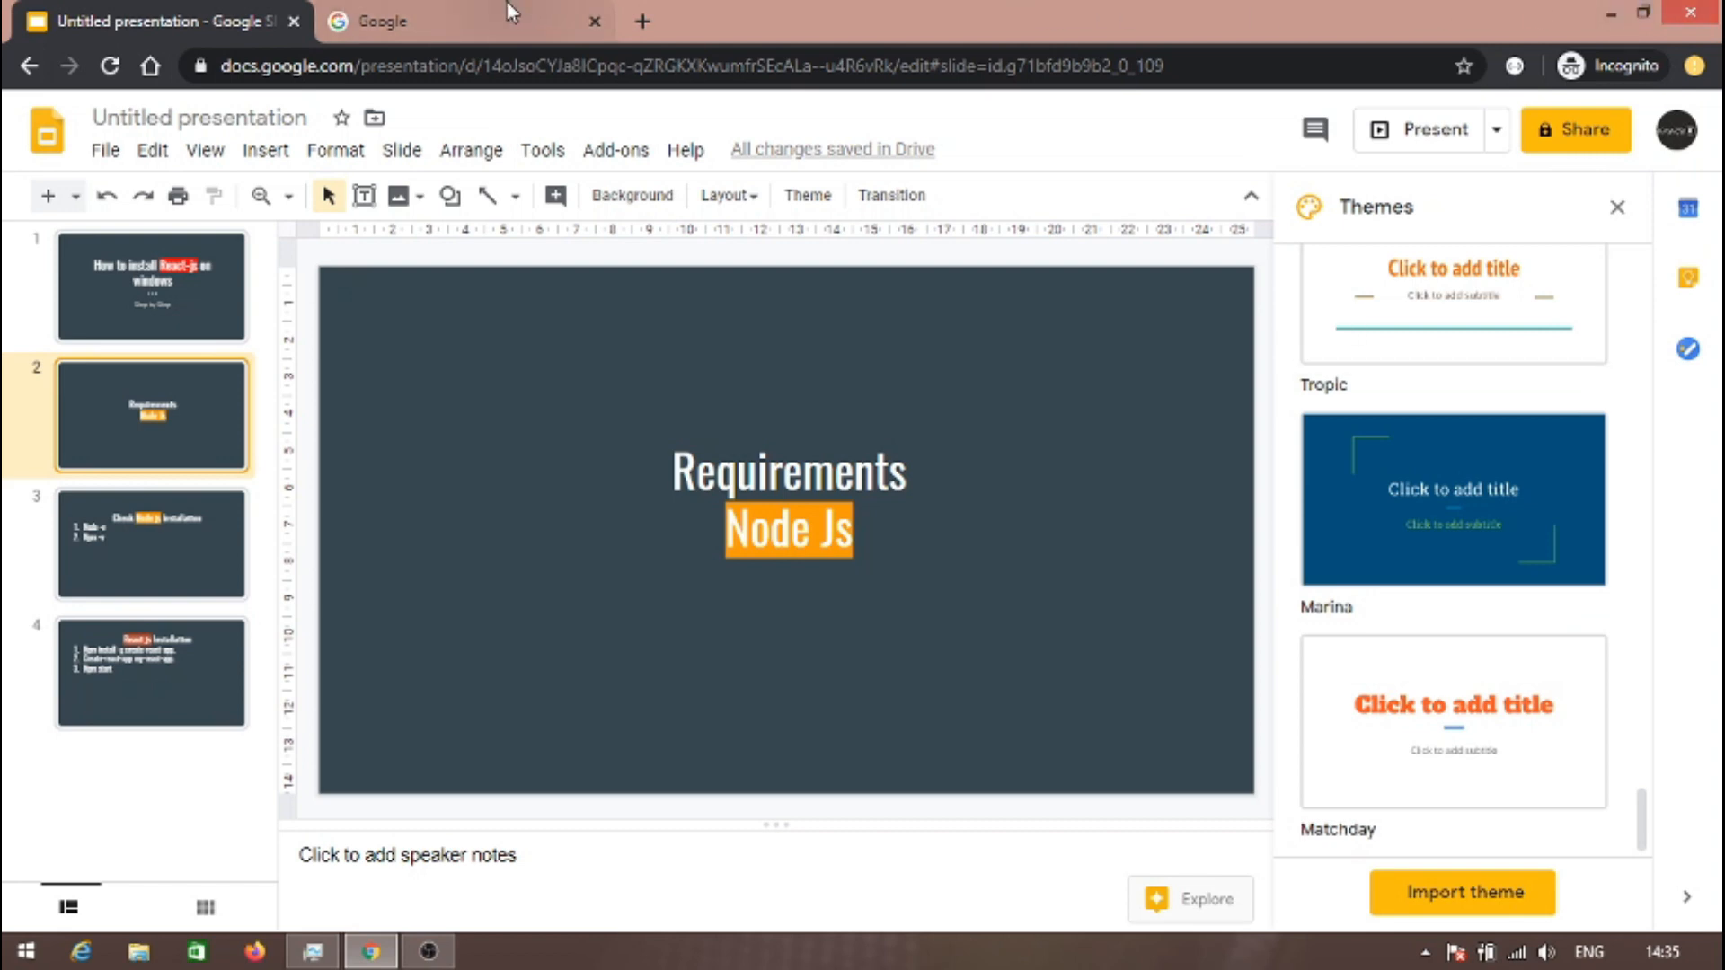
- Search Google for 'node js download' from the Chrome tab
click(418, 22)
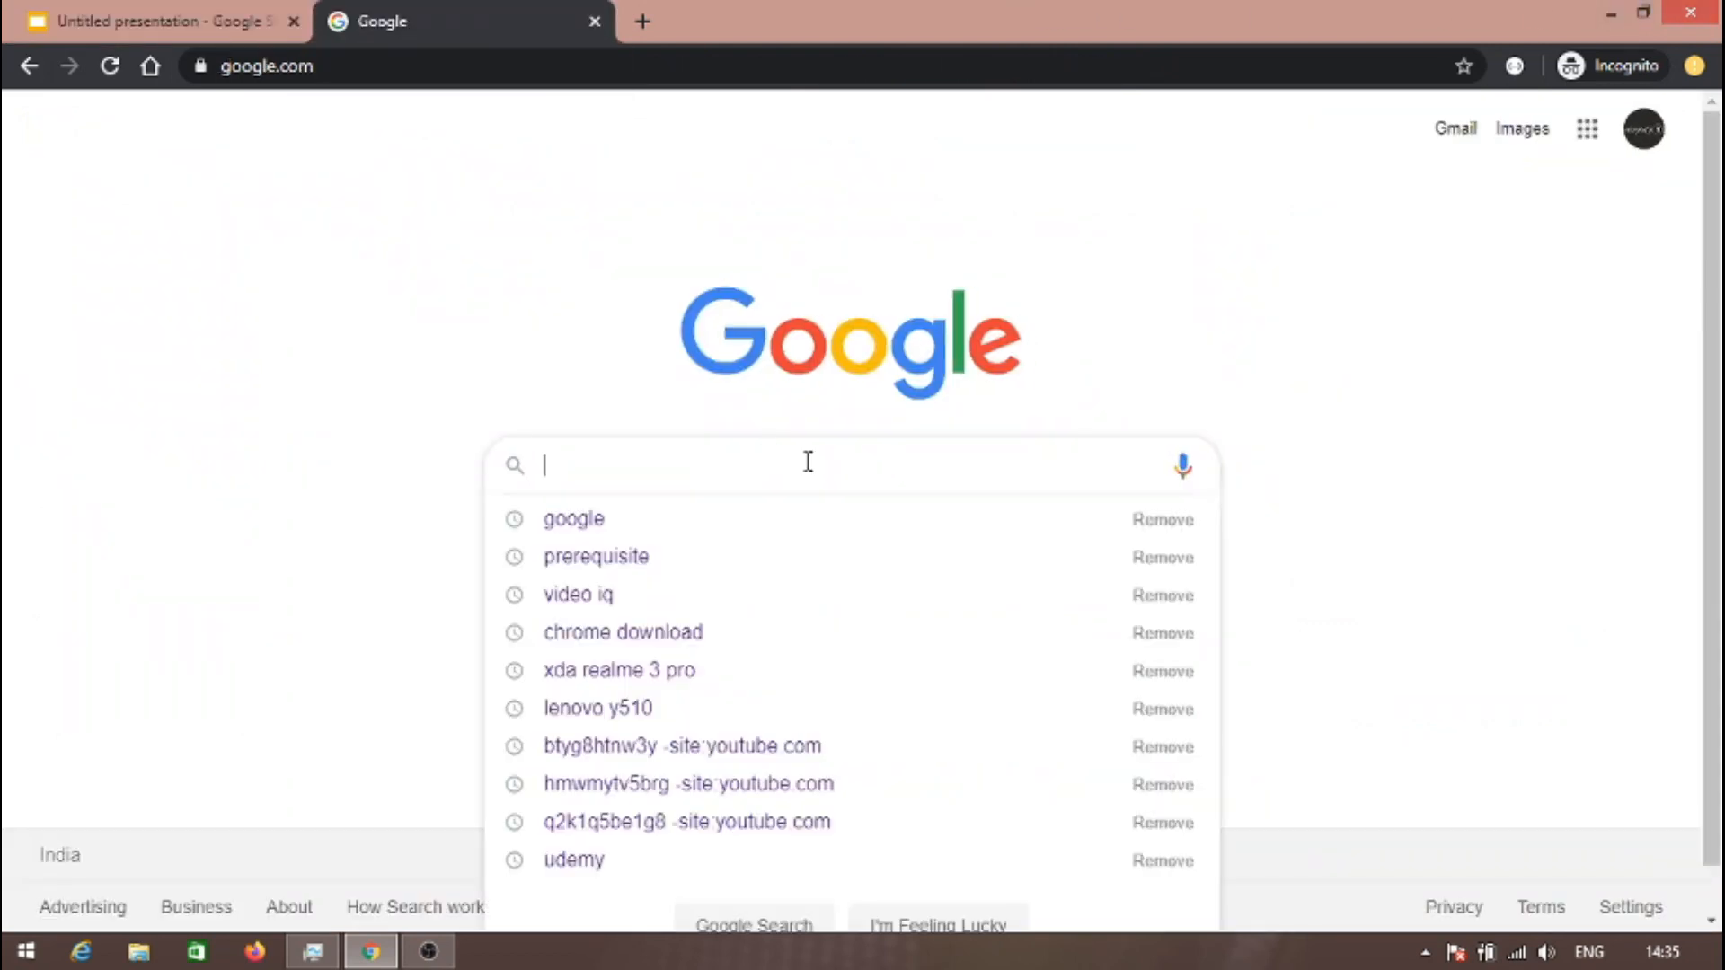
text(nod)
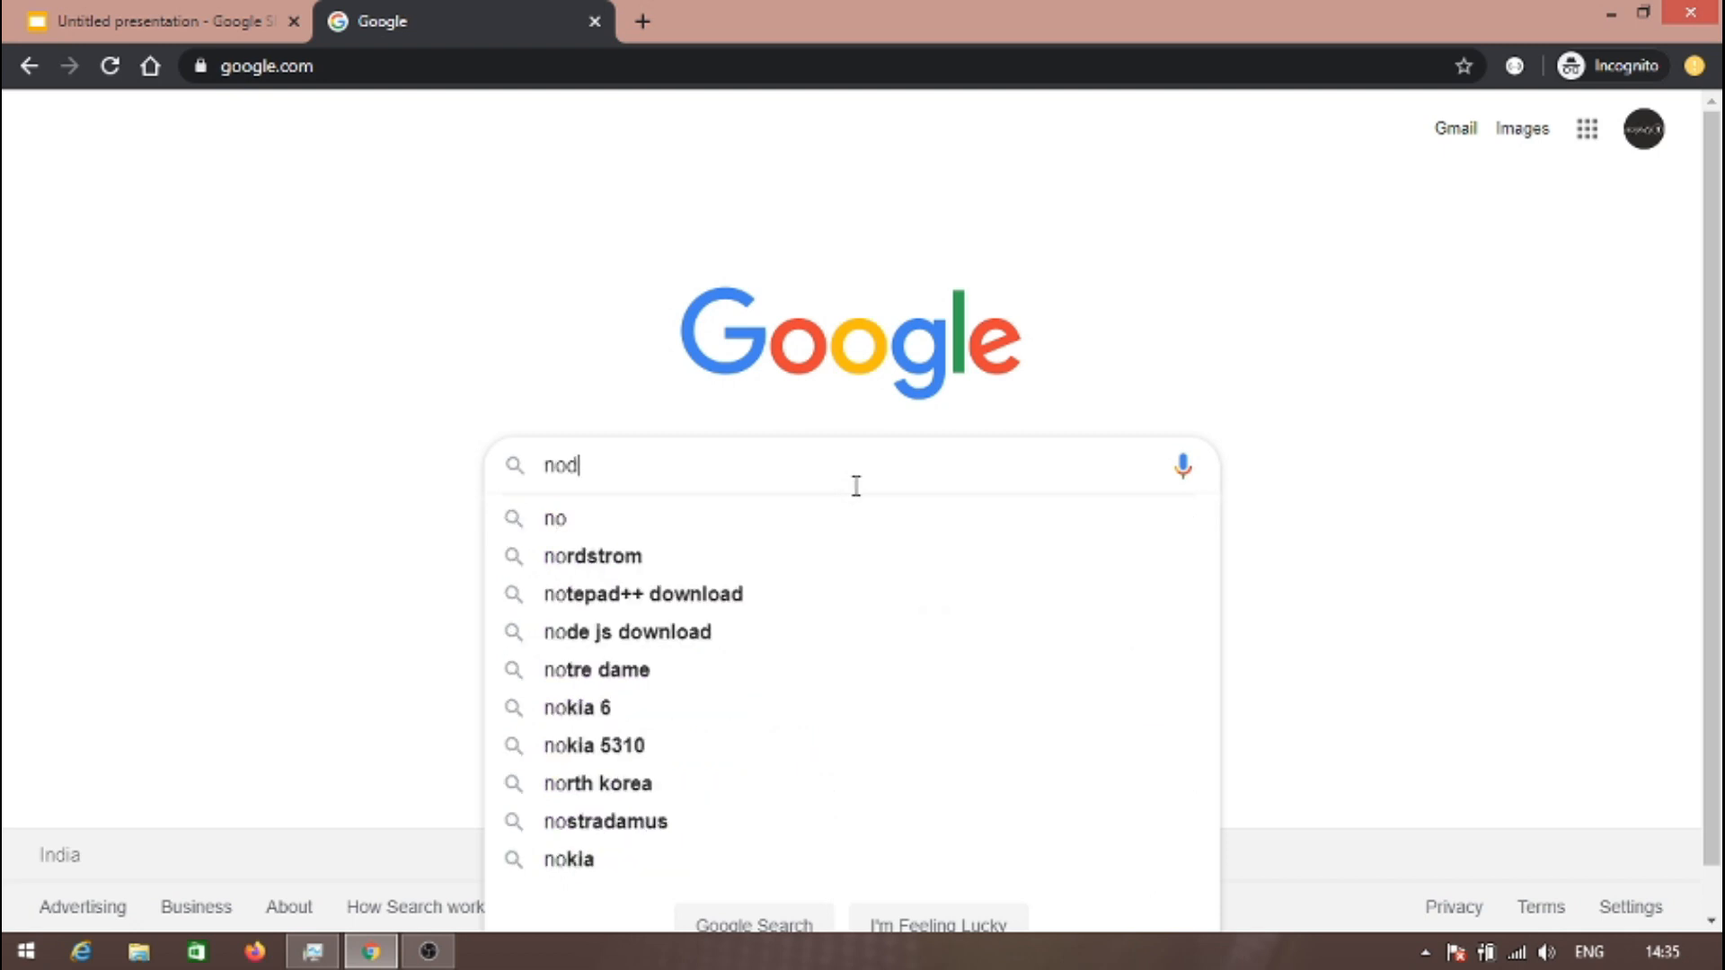
click(625, 631)
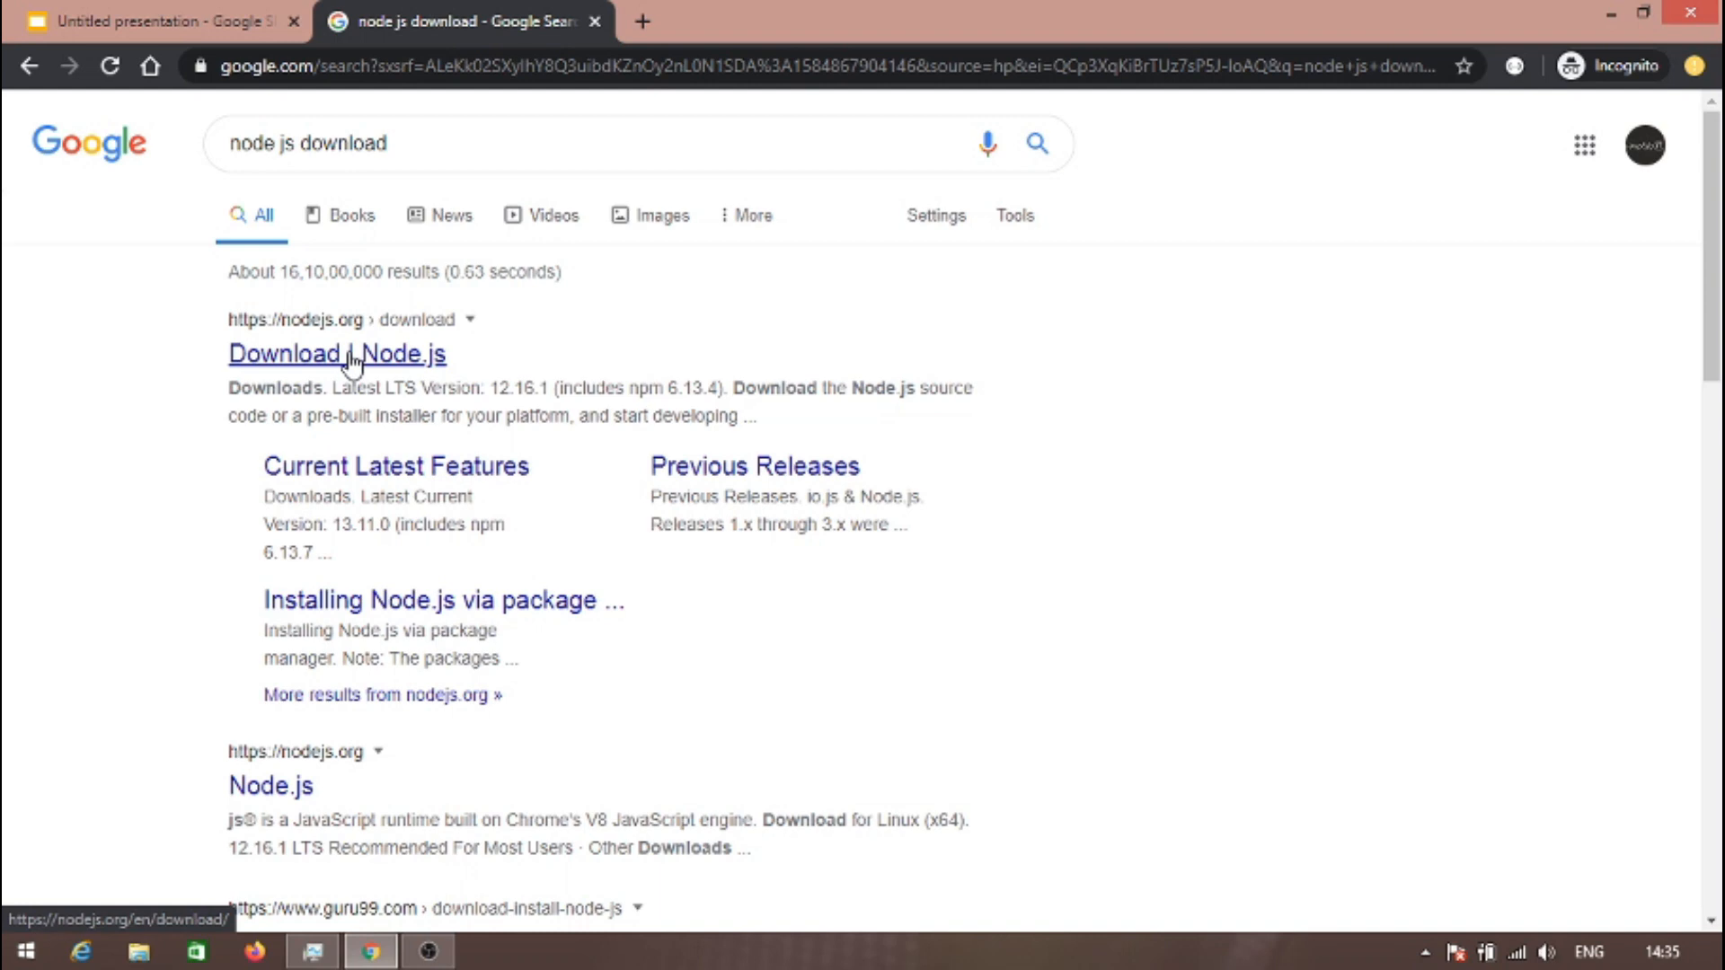
- Download the Node.js 12.16.1 64-bit Windows .msi installer from nodejs.org and launch it
click(336, 354)
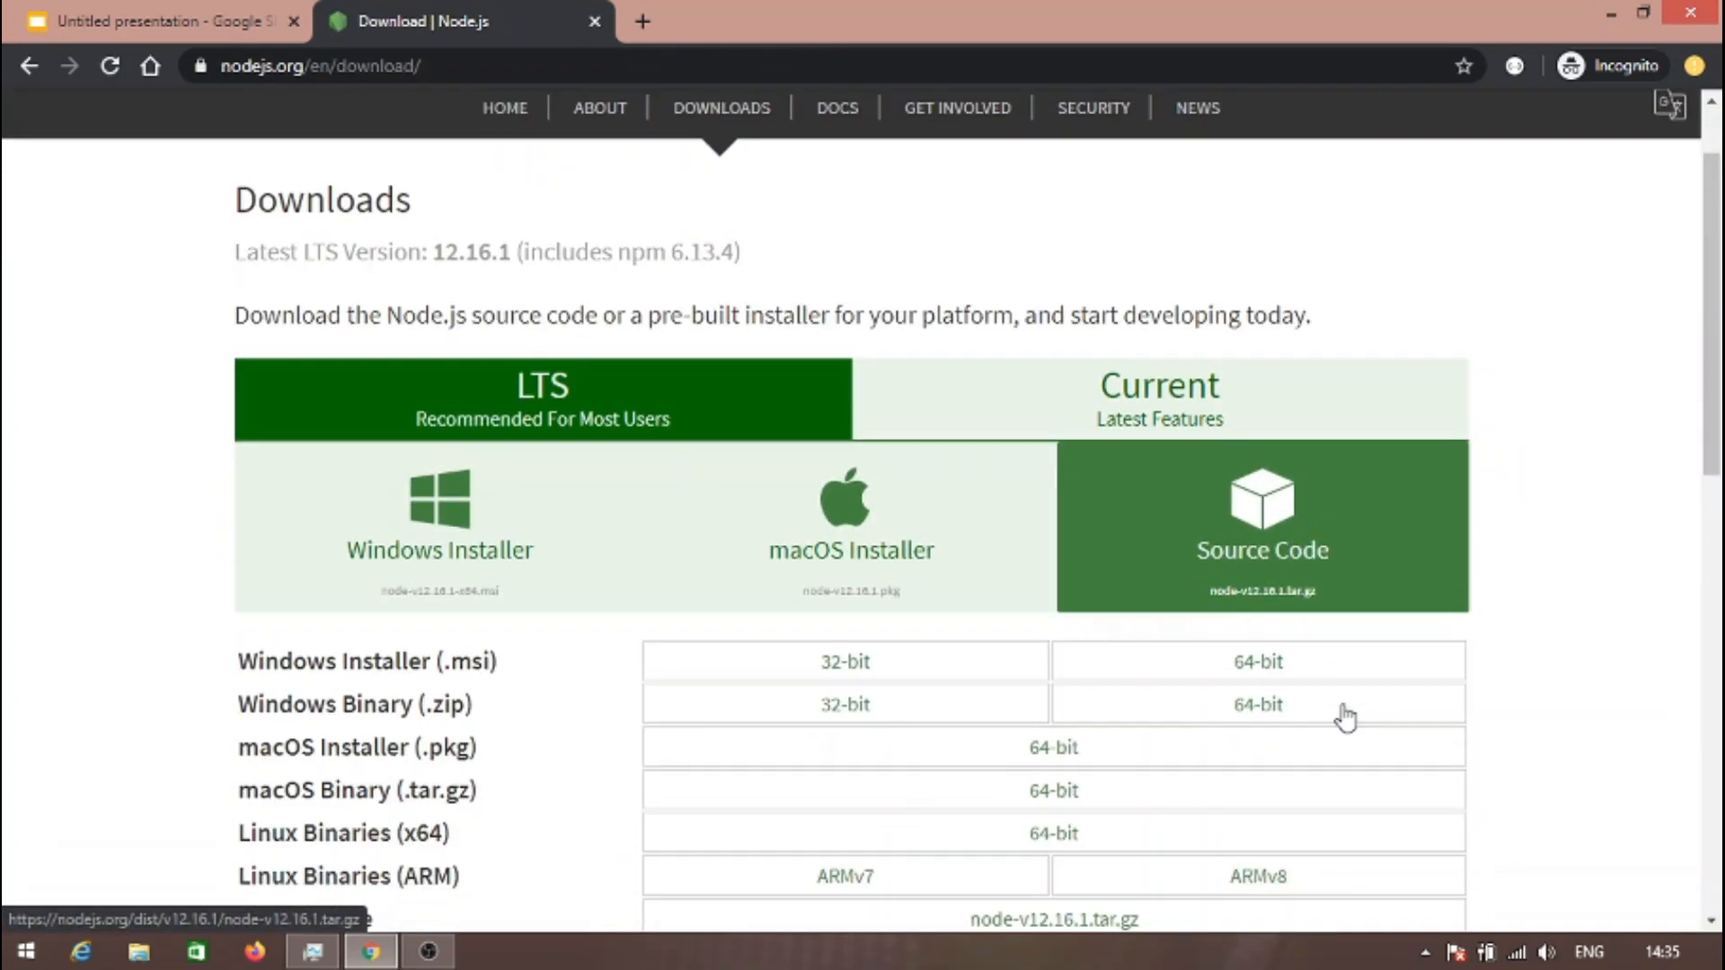
scroll(down, 3)
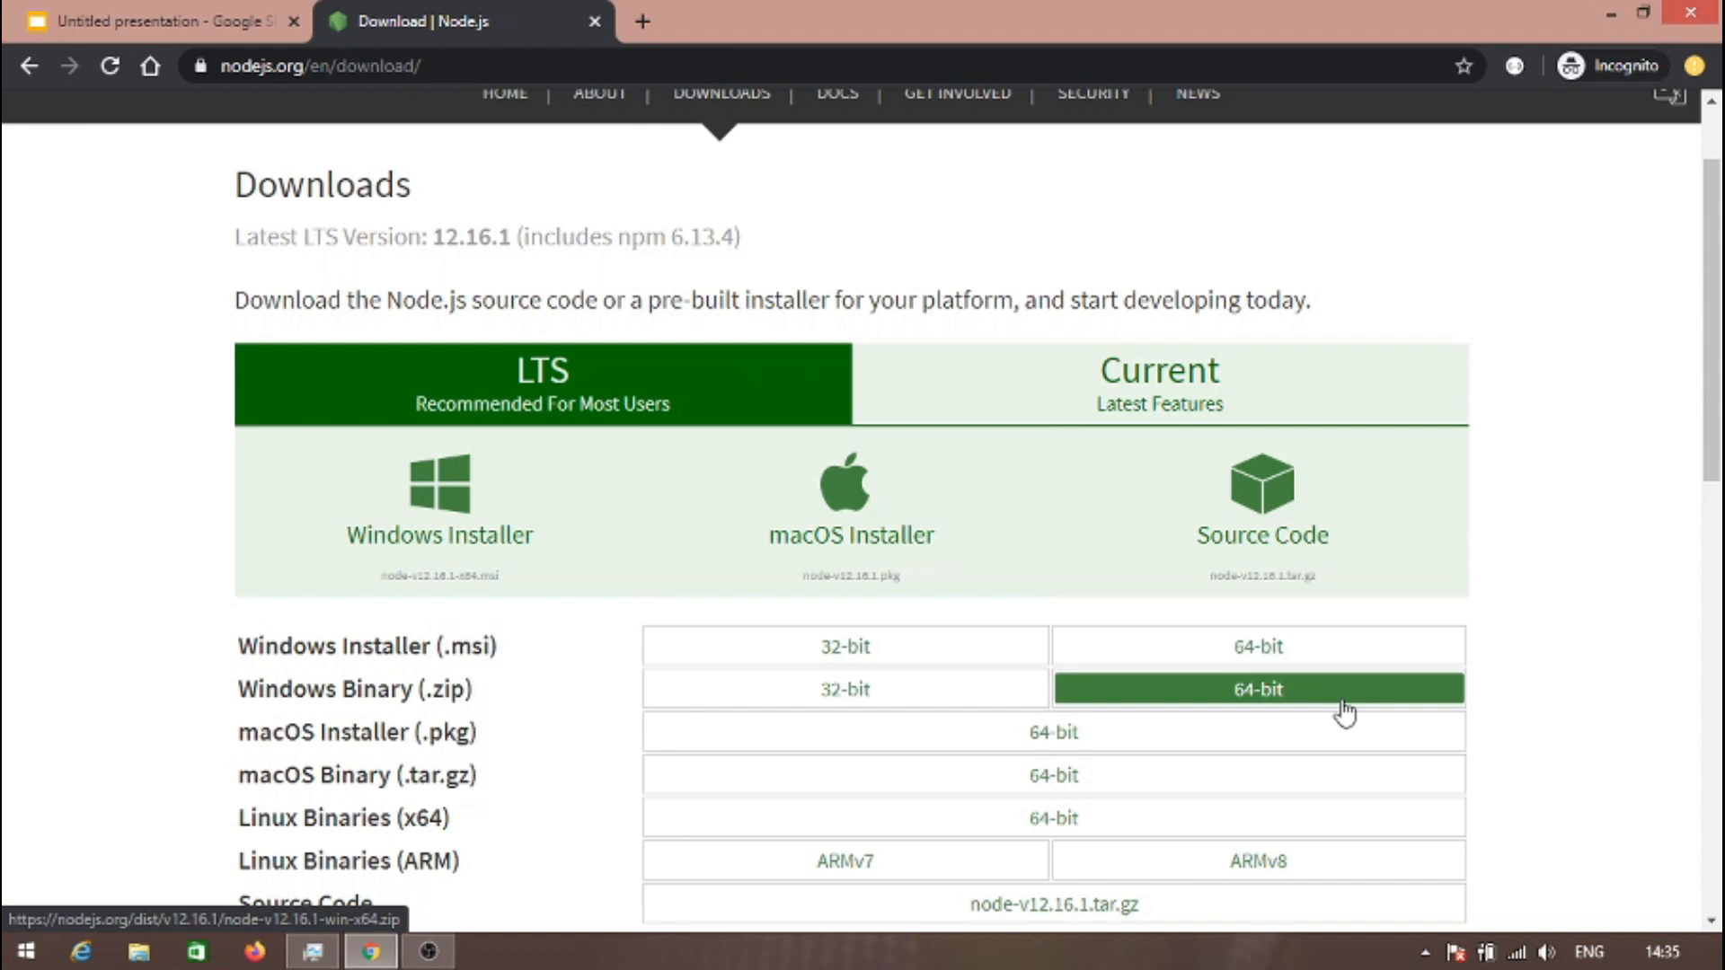
mouse_move(957, 638)
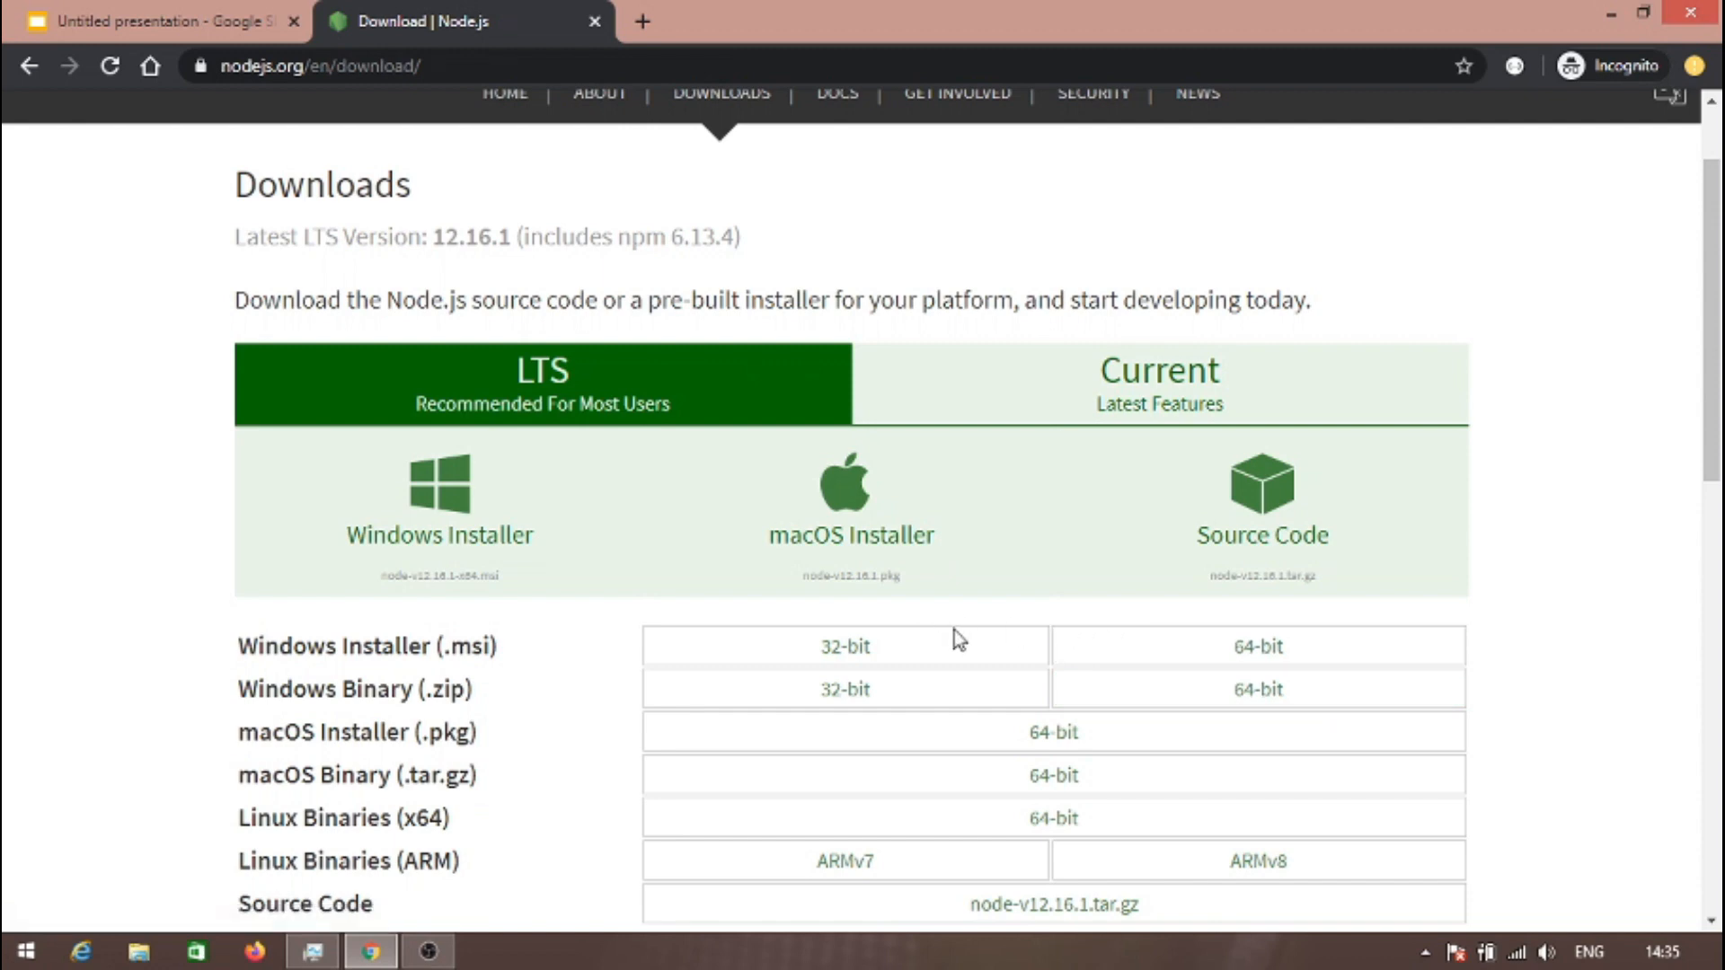
mouse_move(526, 664)
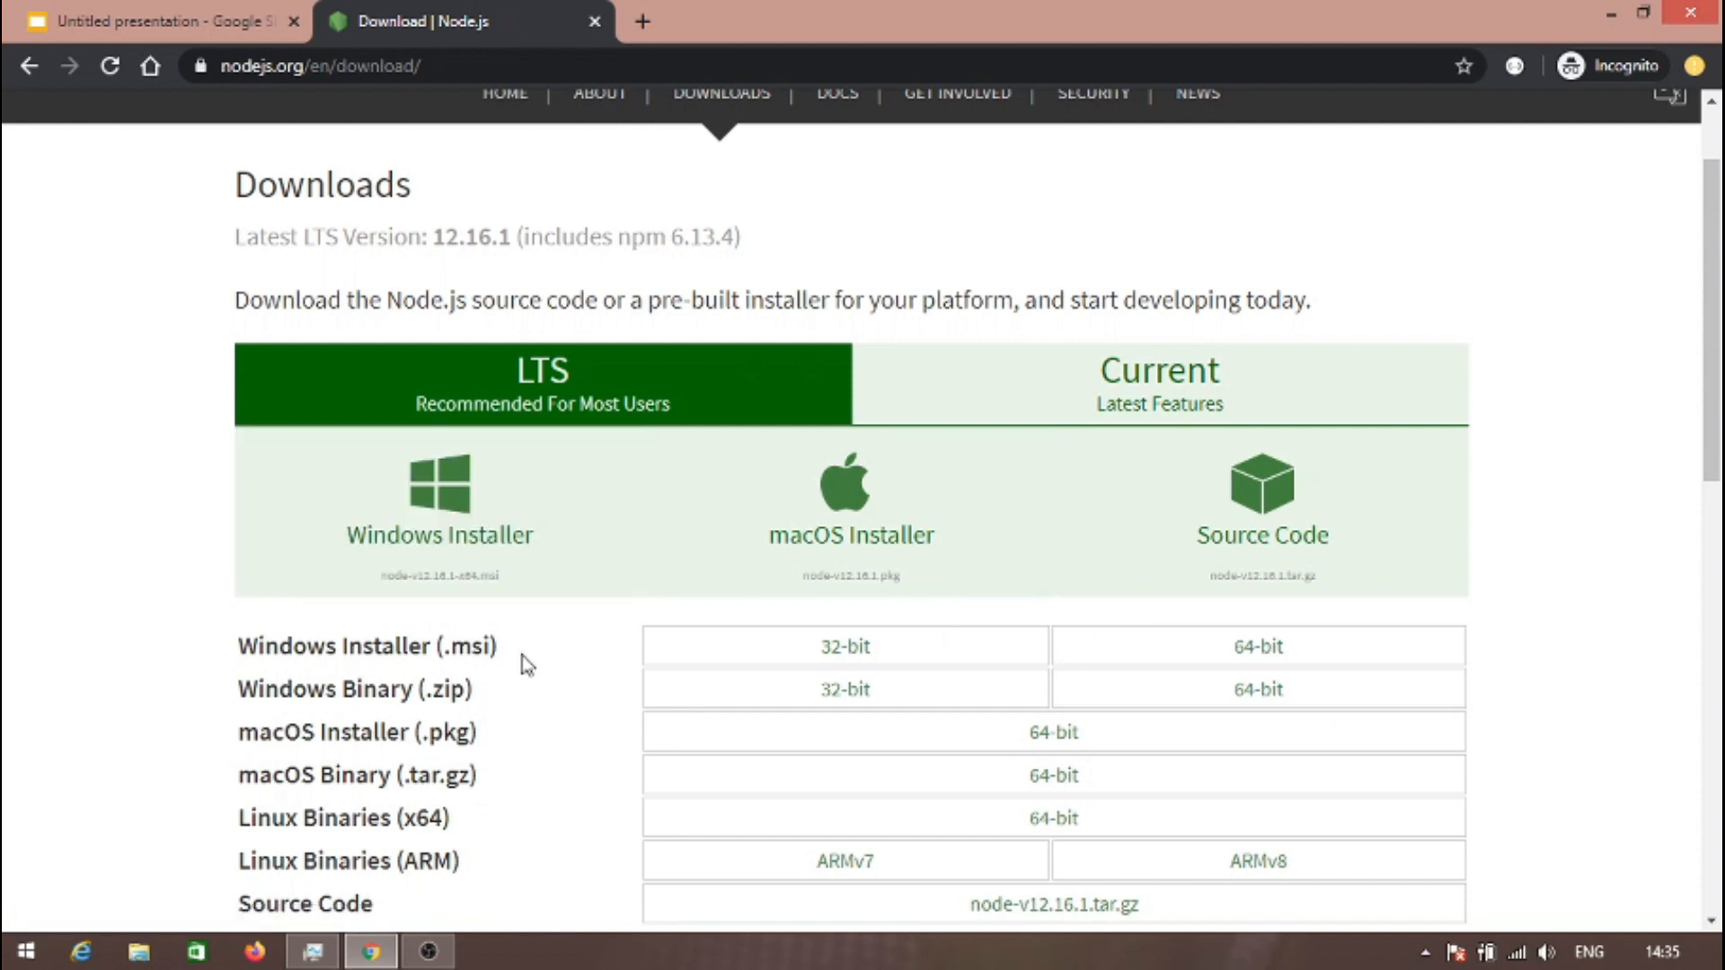
click(1258, 645)
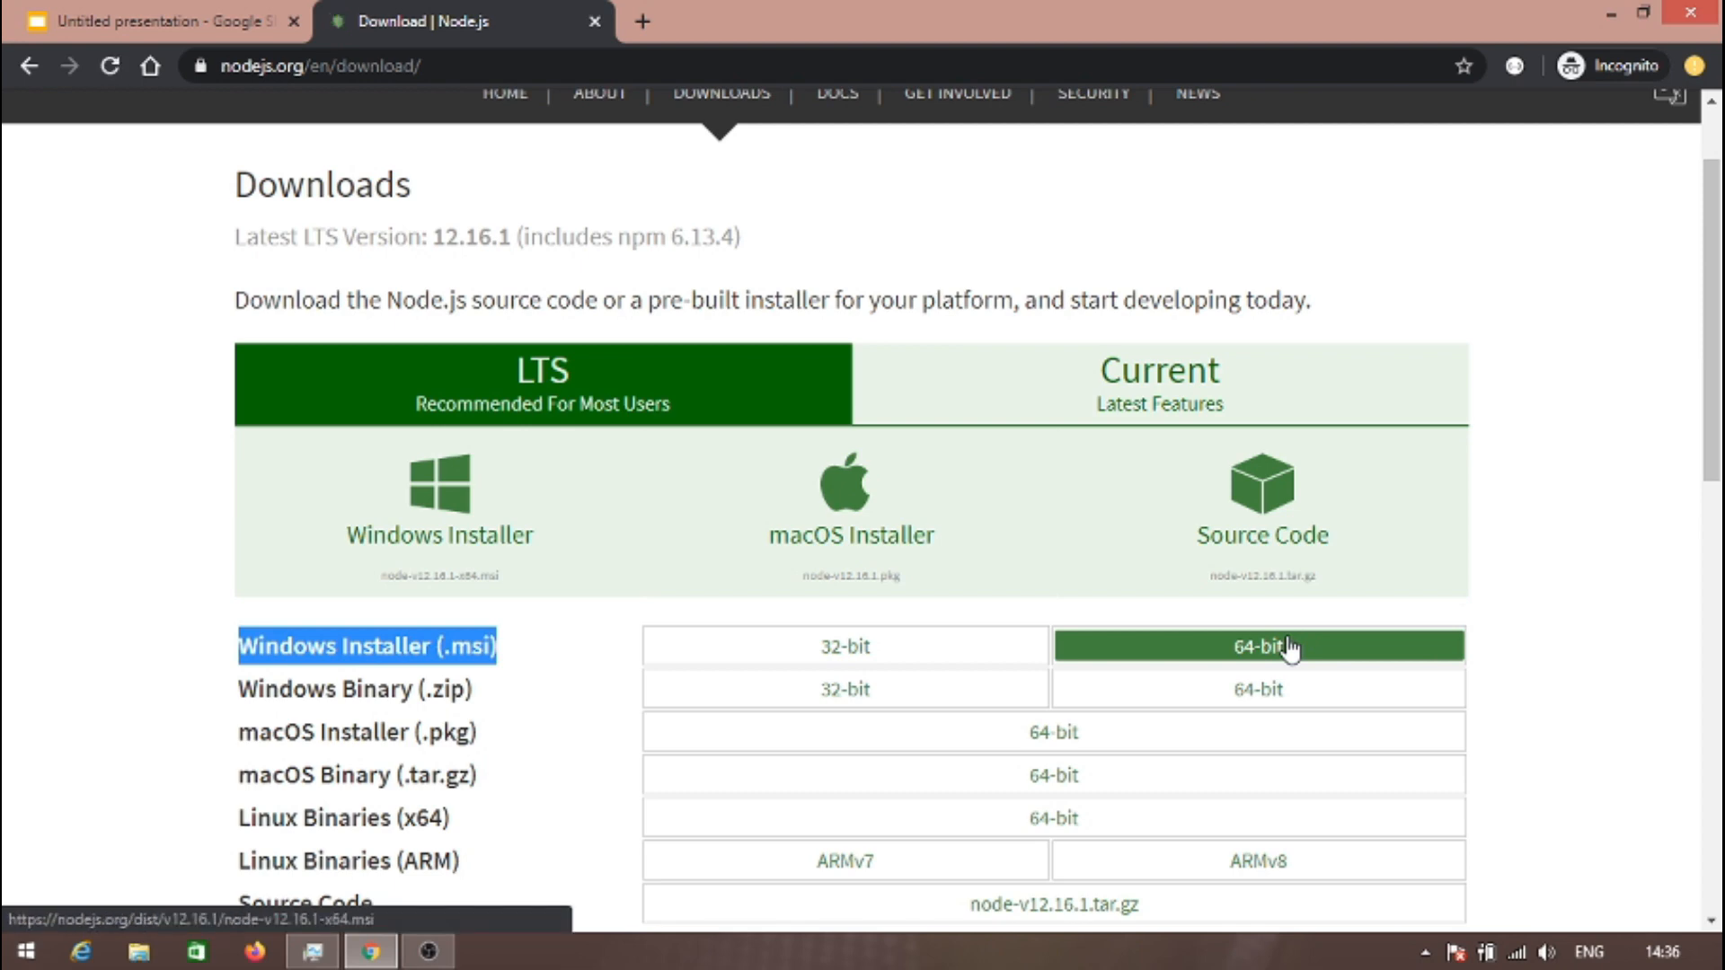
click(1257, 645)
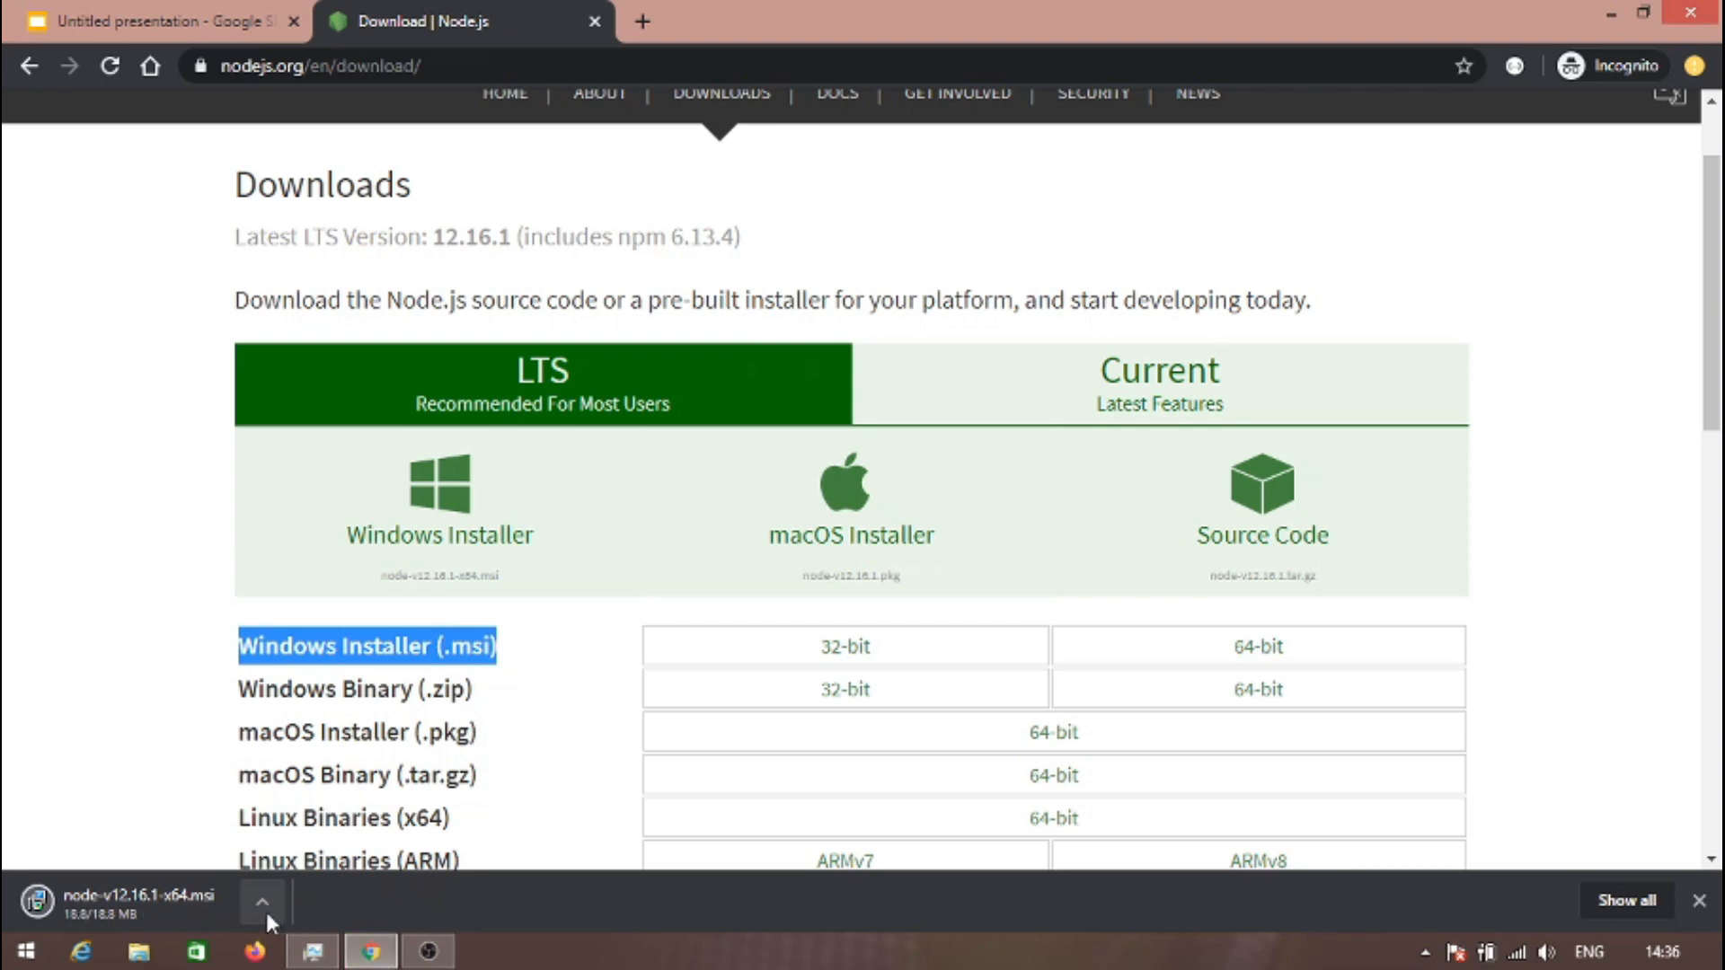
click(262, 902)
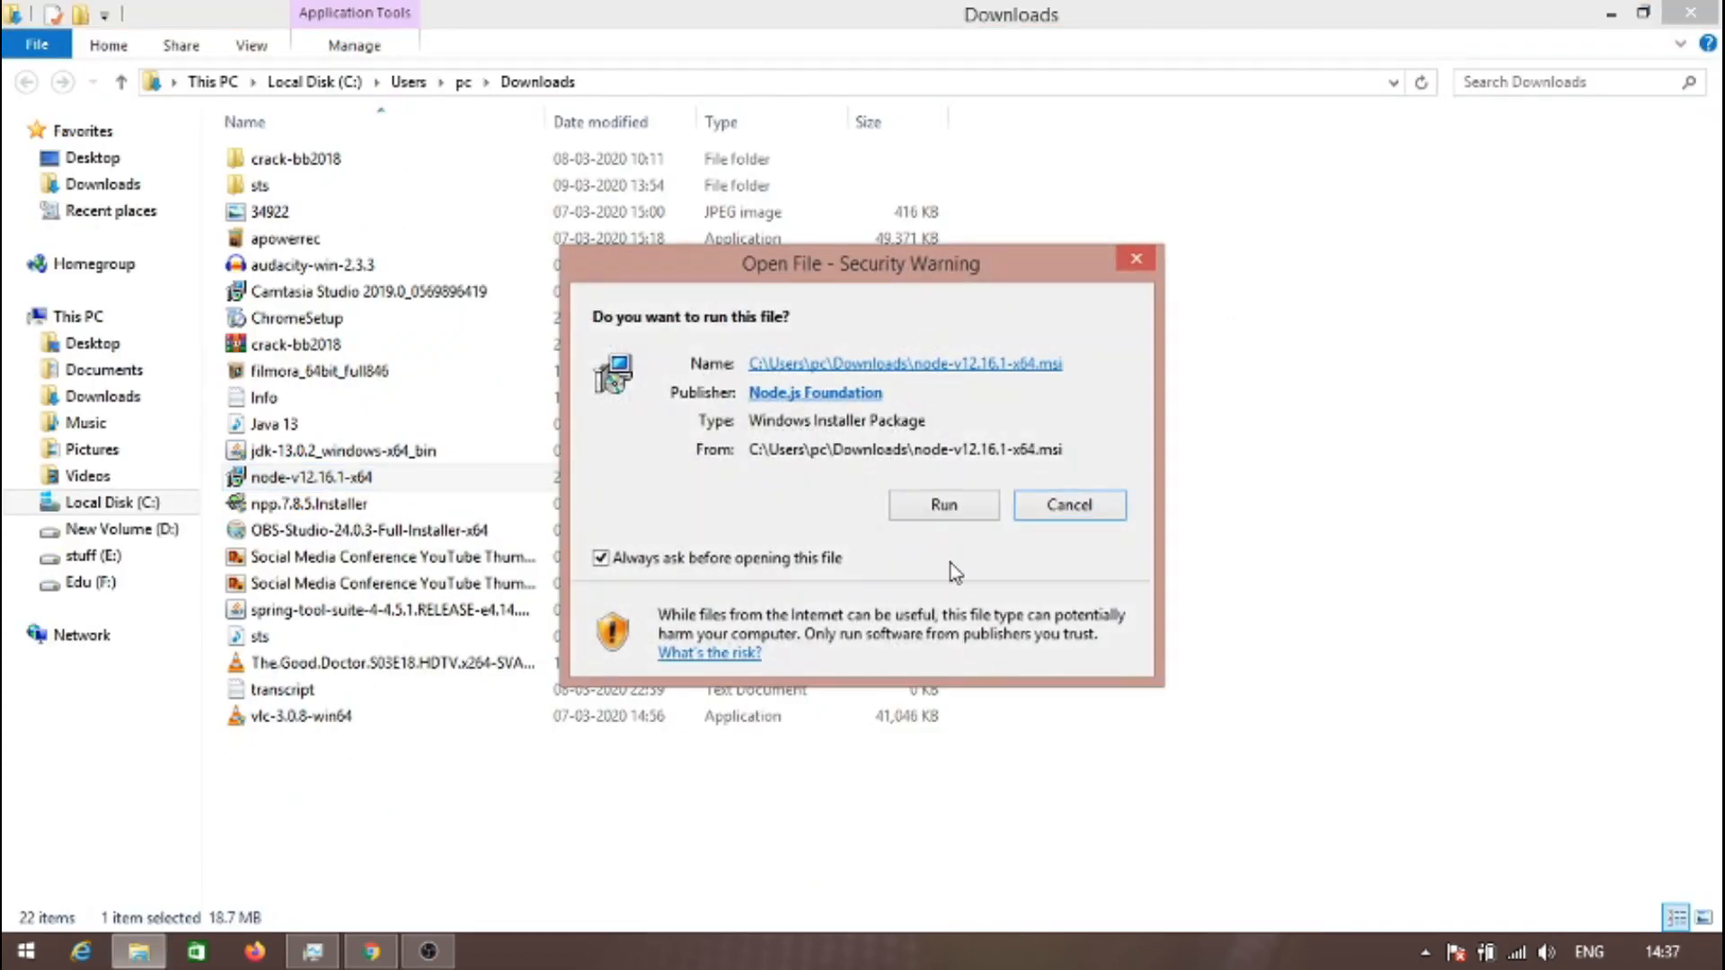
- Run the Node.js installer and accept the license agreement
click(942, 505)
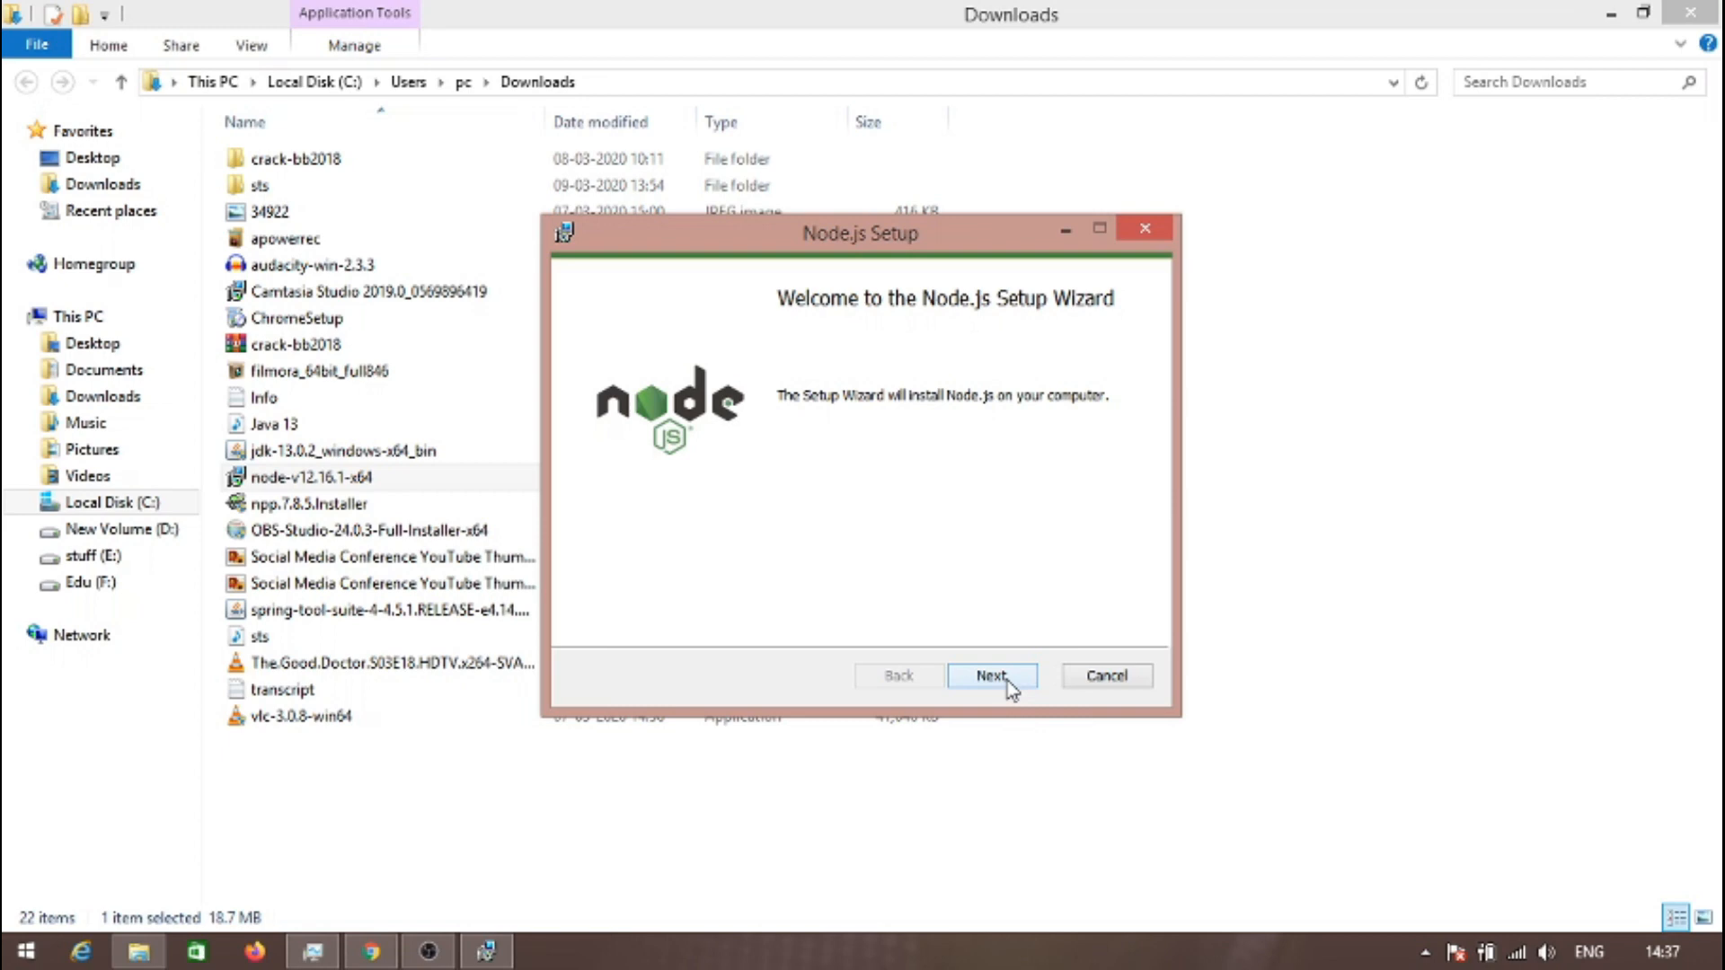
click(989, 675)
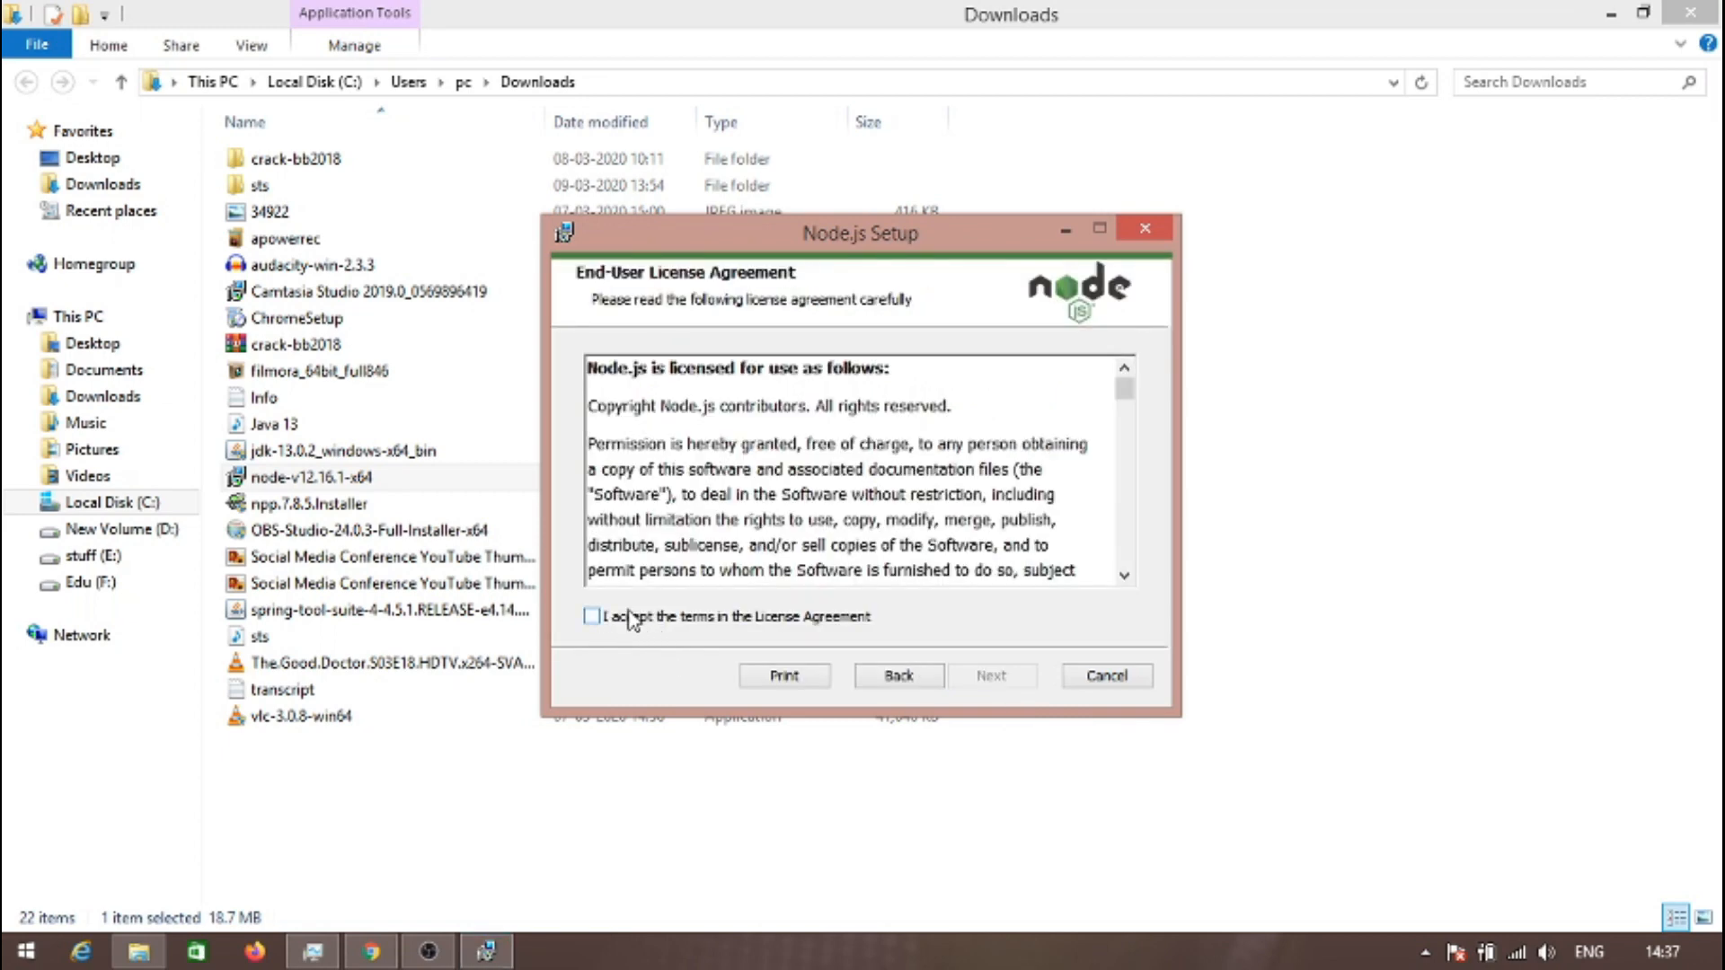
click(591, 616)
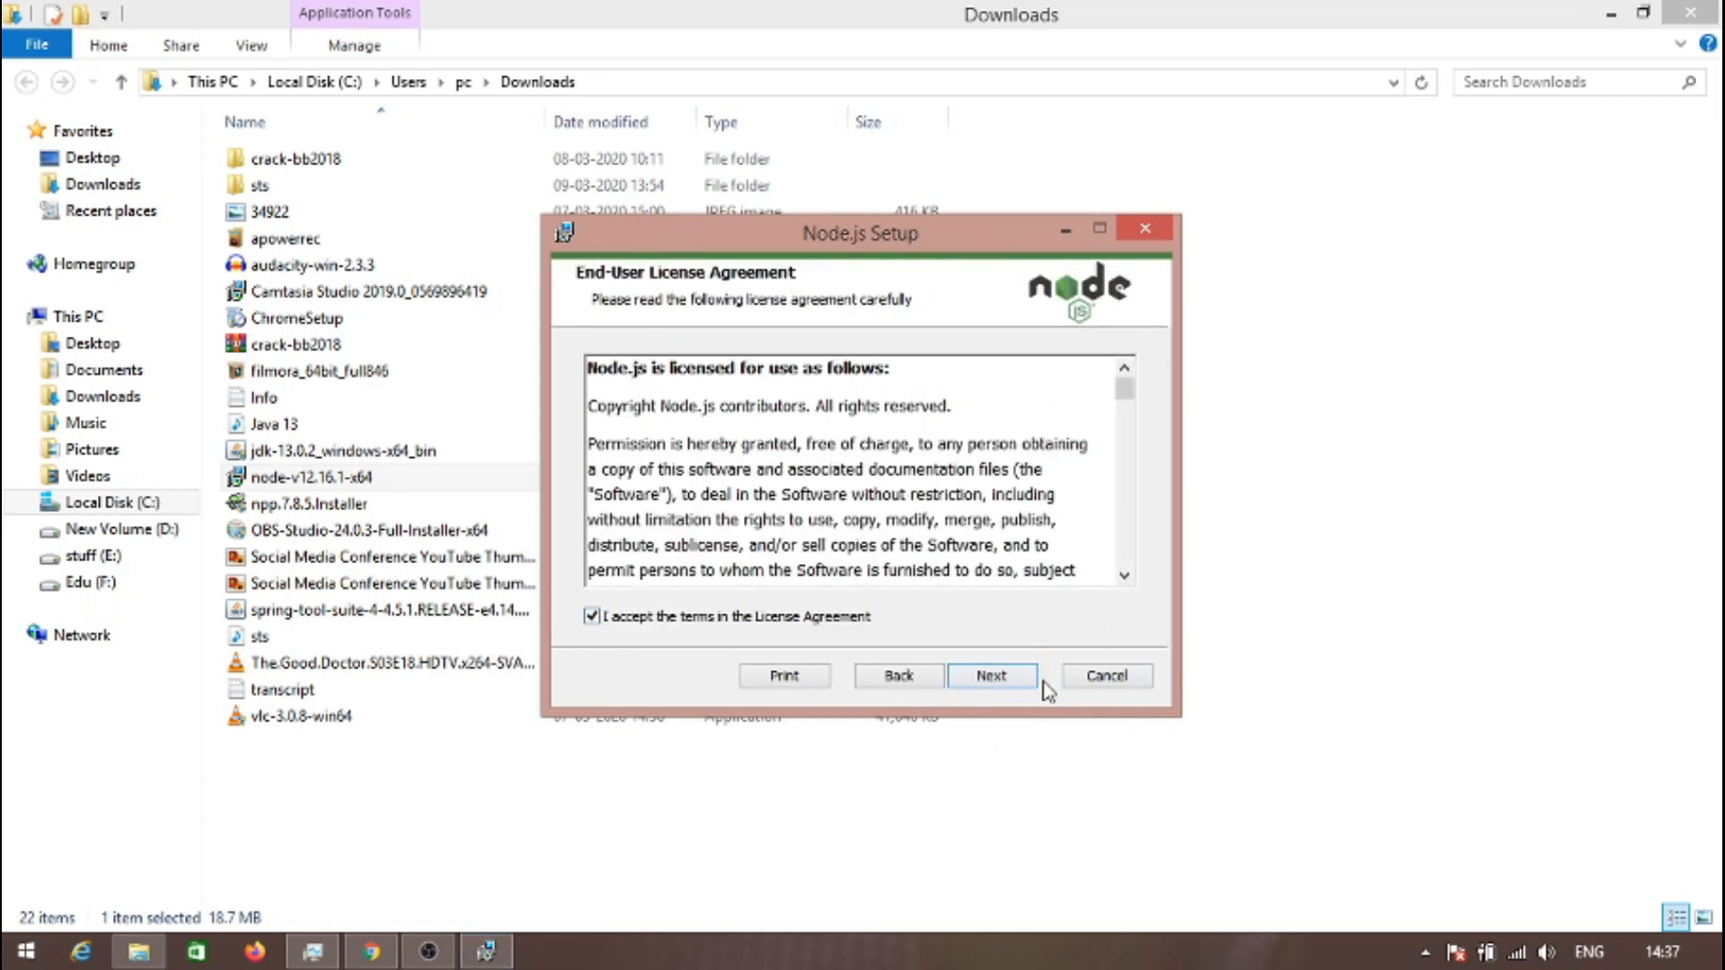
click(989, 675)
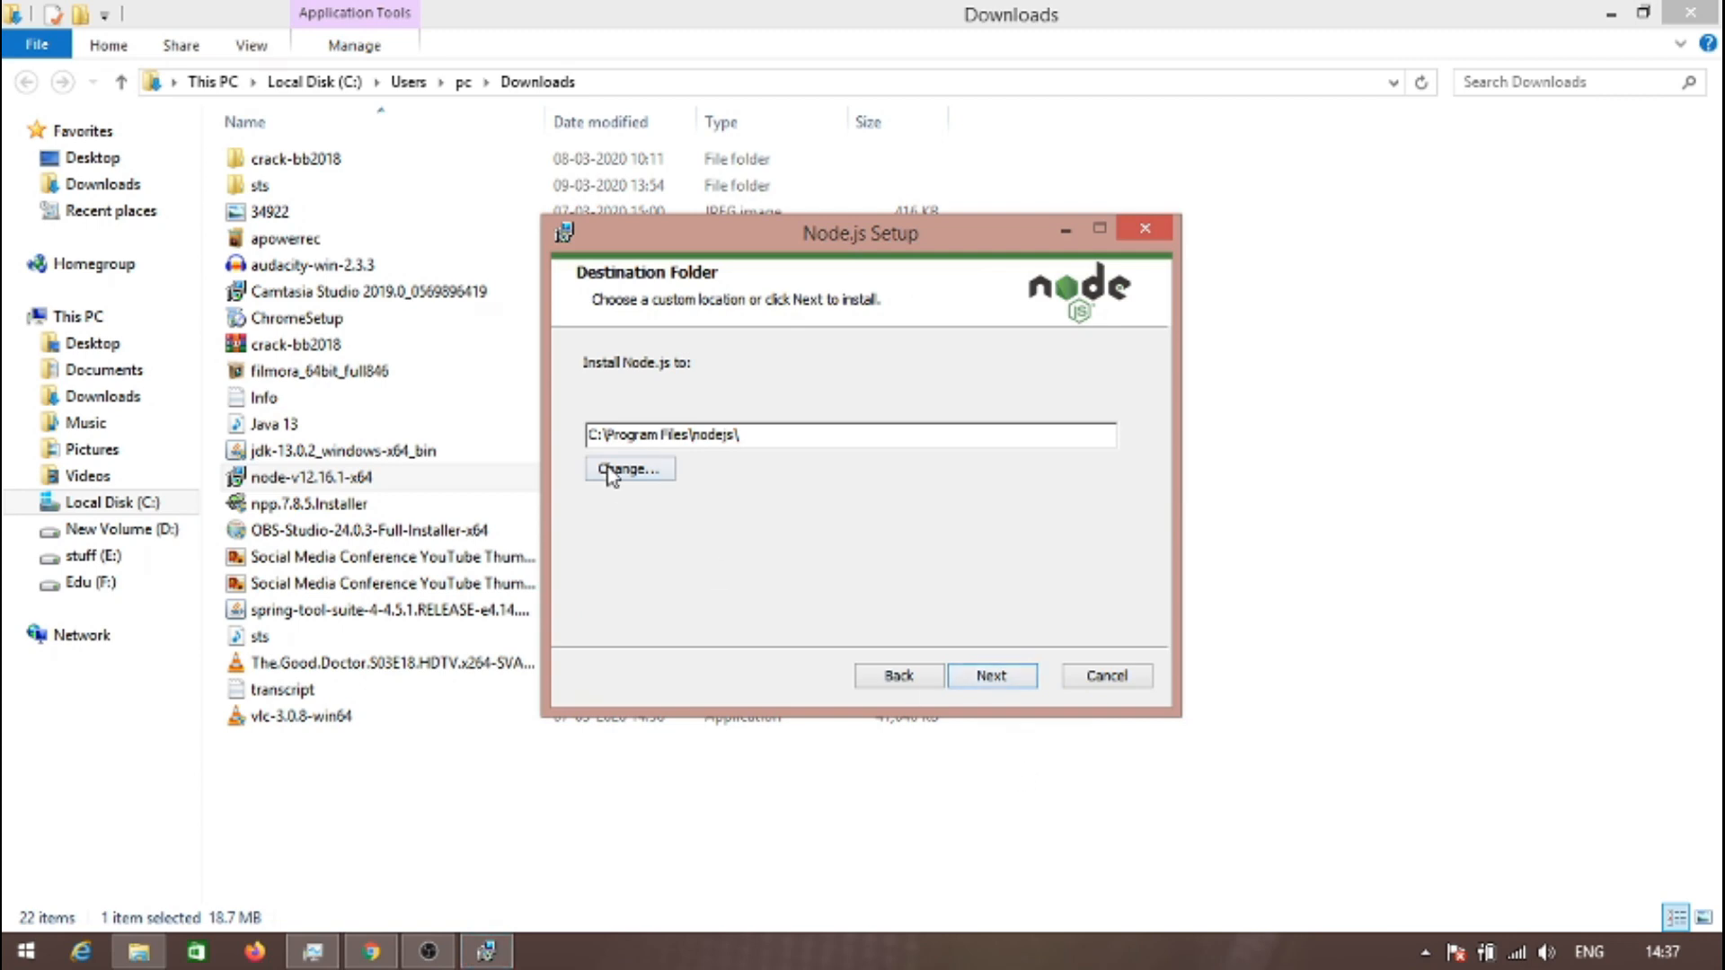
mouse_move(758, 467)
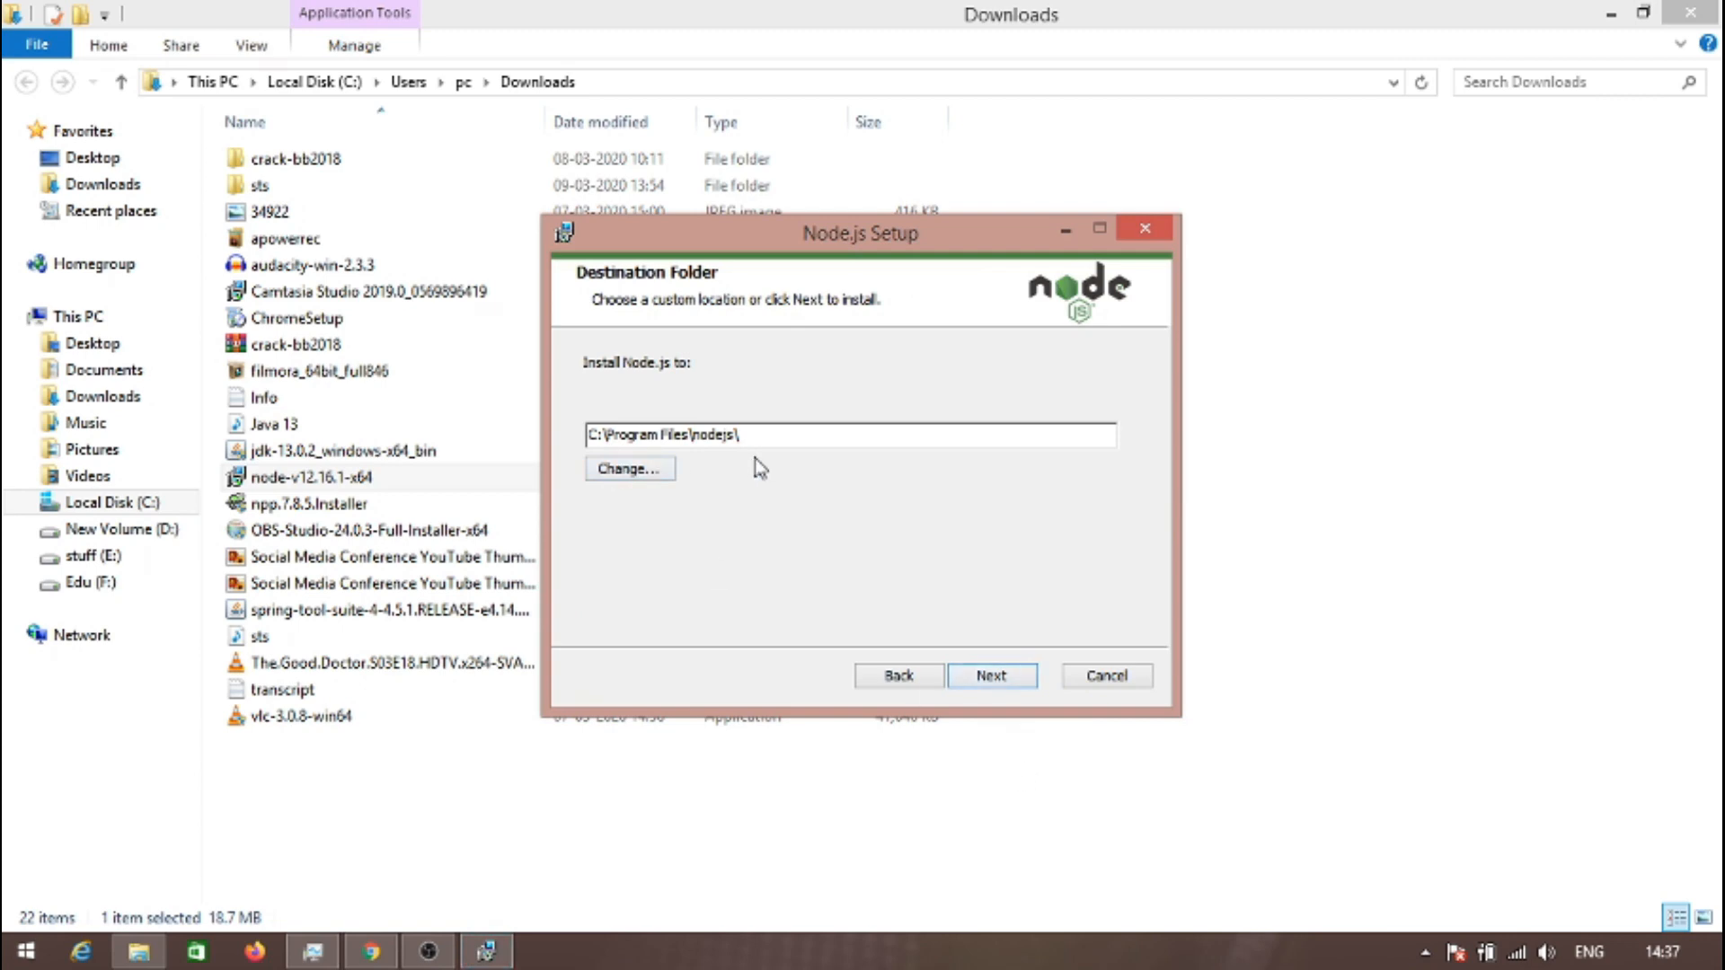
- Install Node.js with the default folder and features, without native module tools, and finish the wizard
click(988, 676)
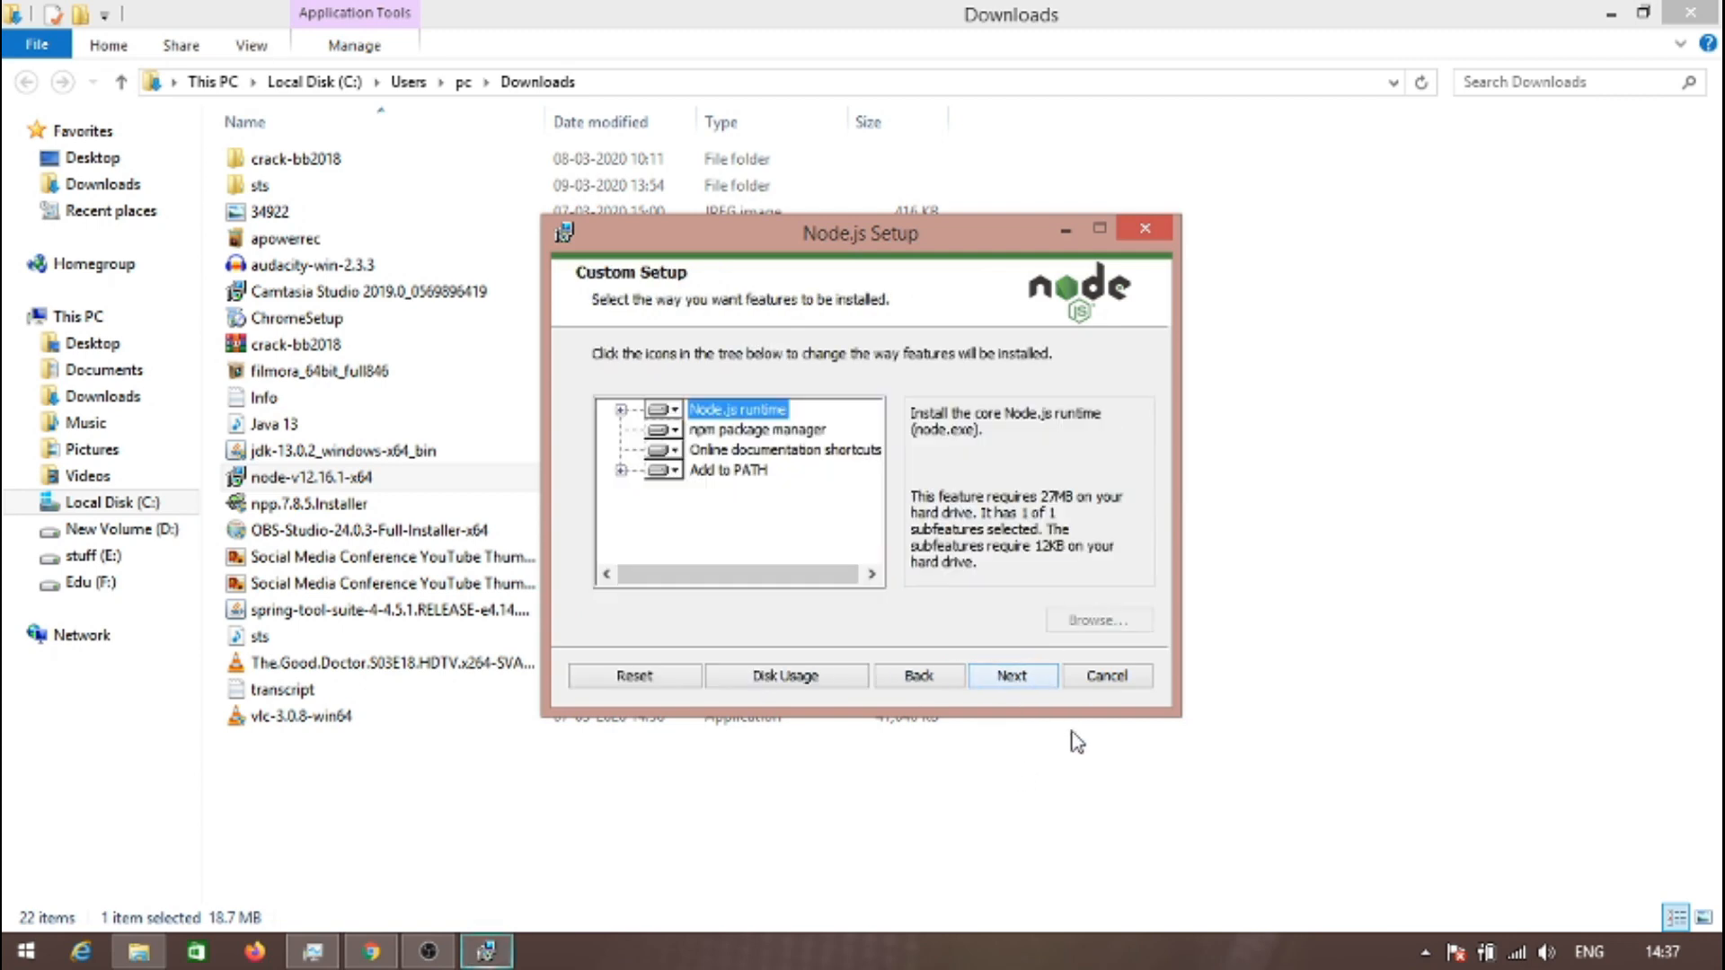
click(1010, 675)
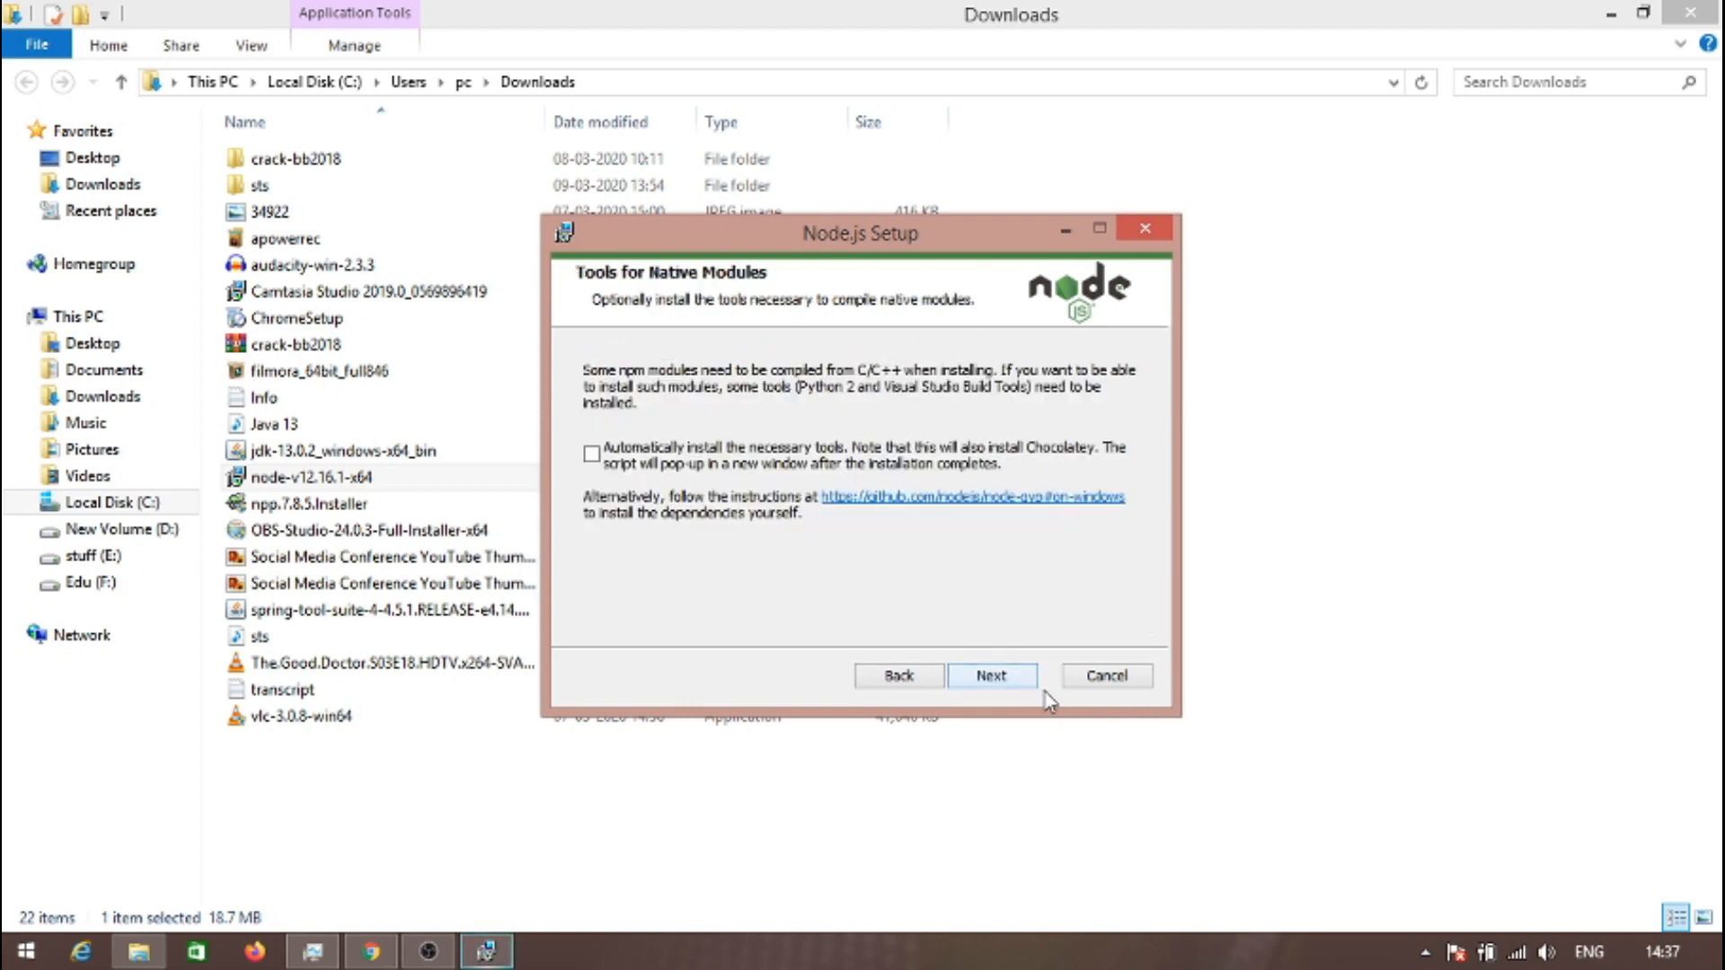
click(989, 676)
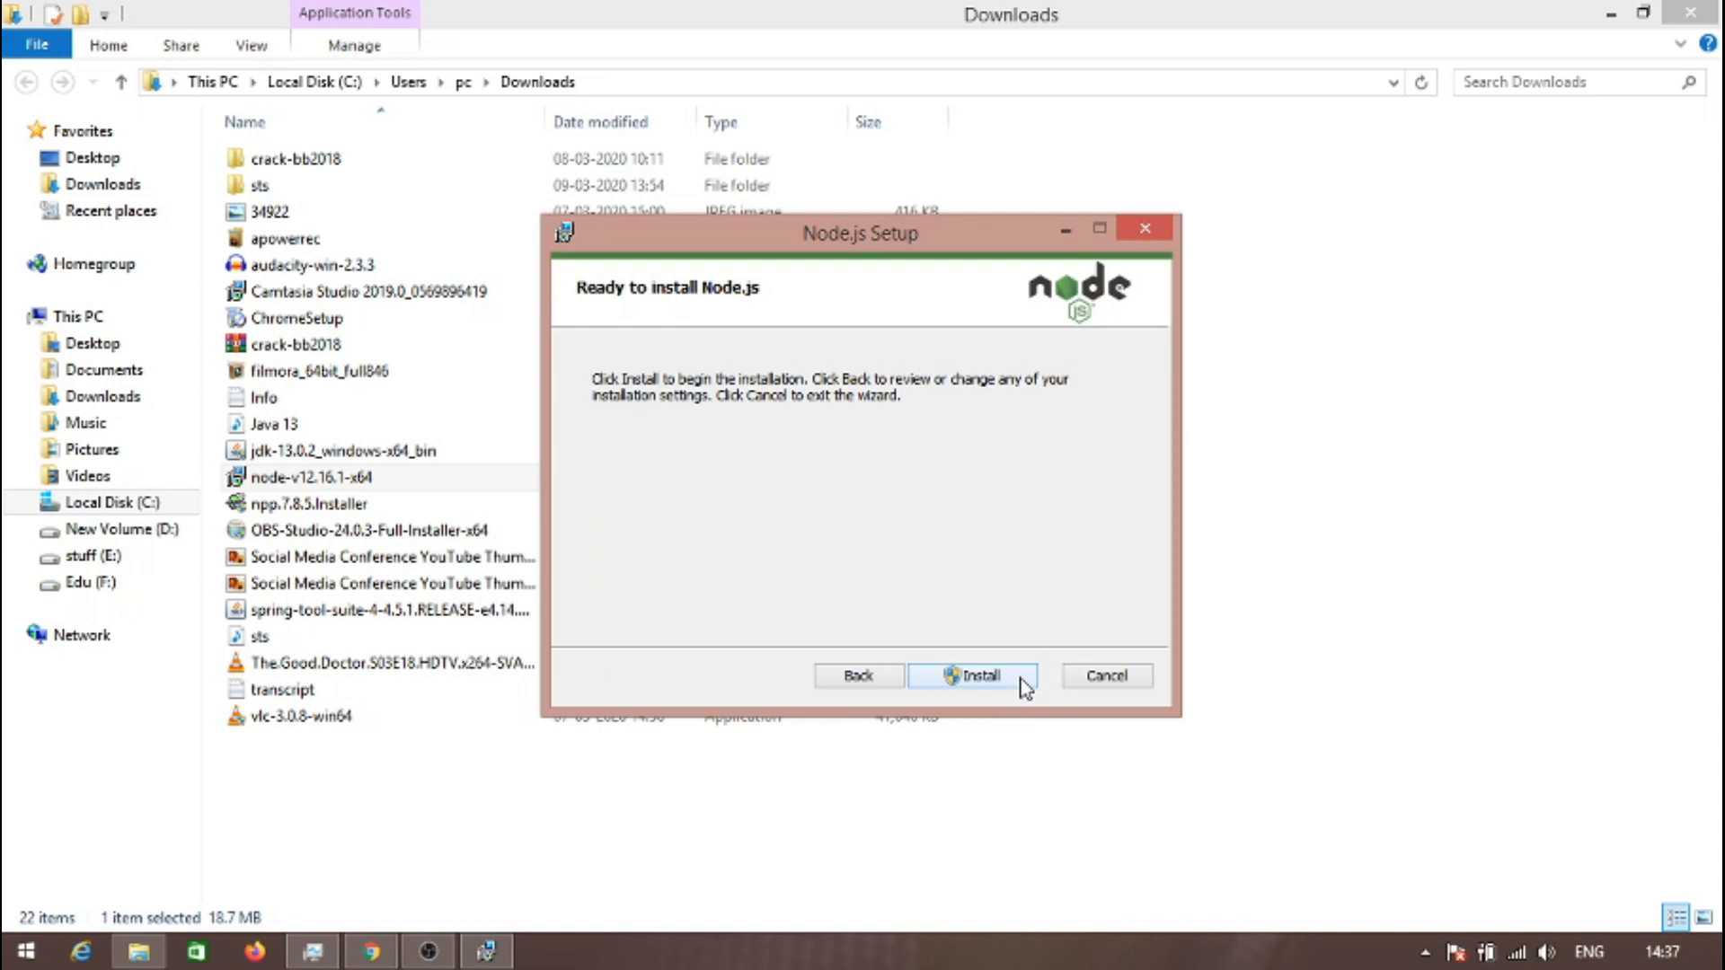
click(972, 676)
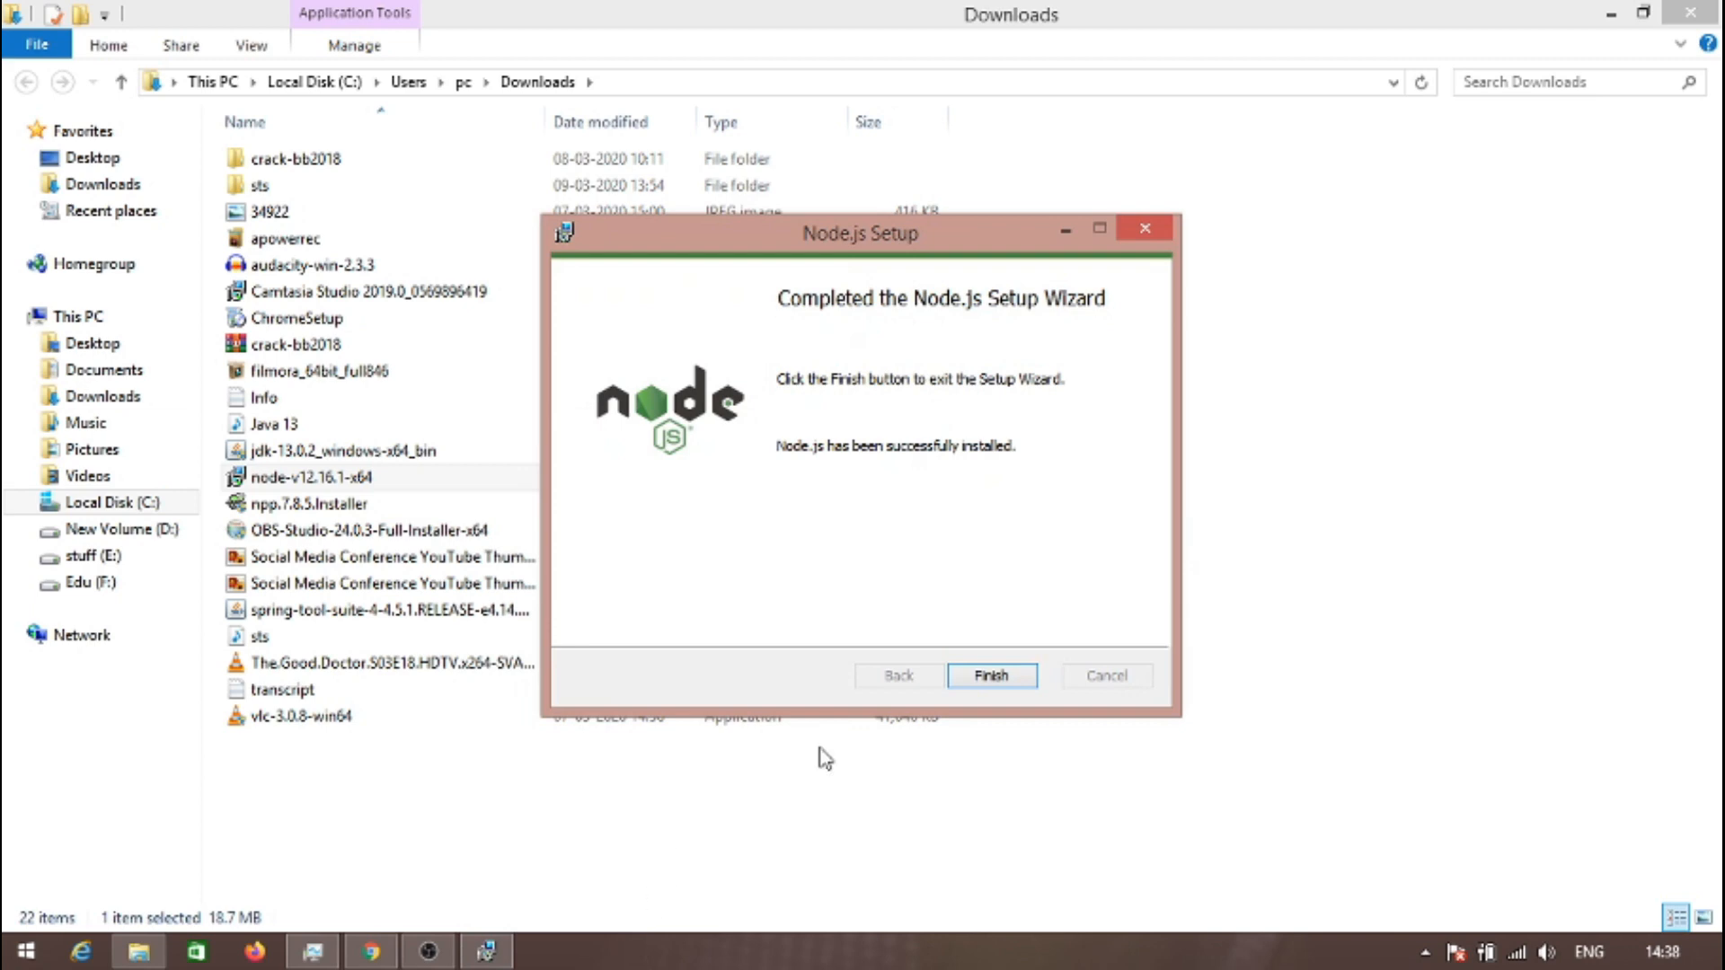
mouse_move(1208, 764)
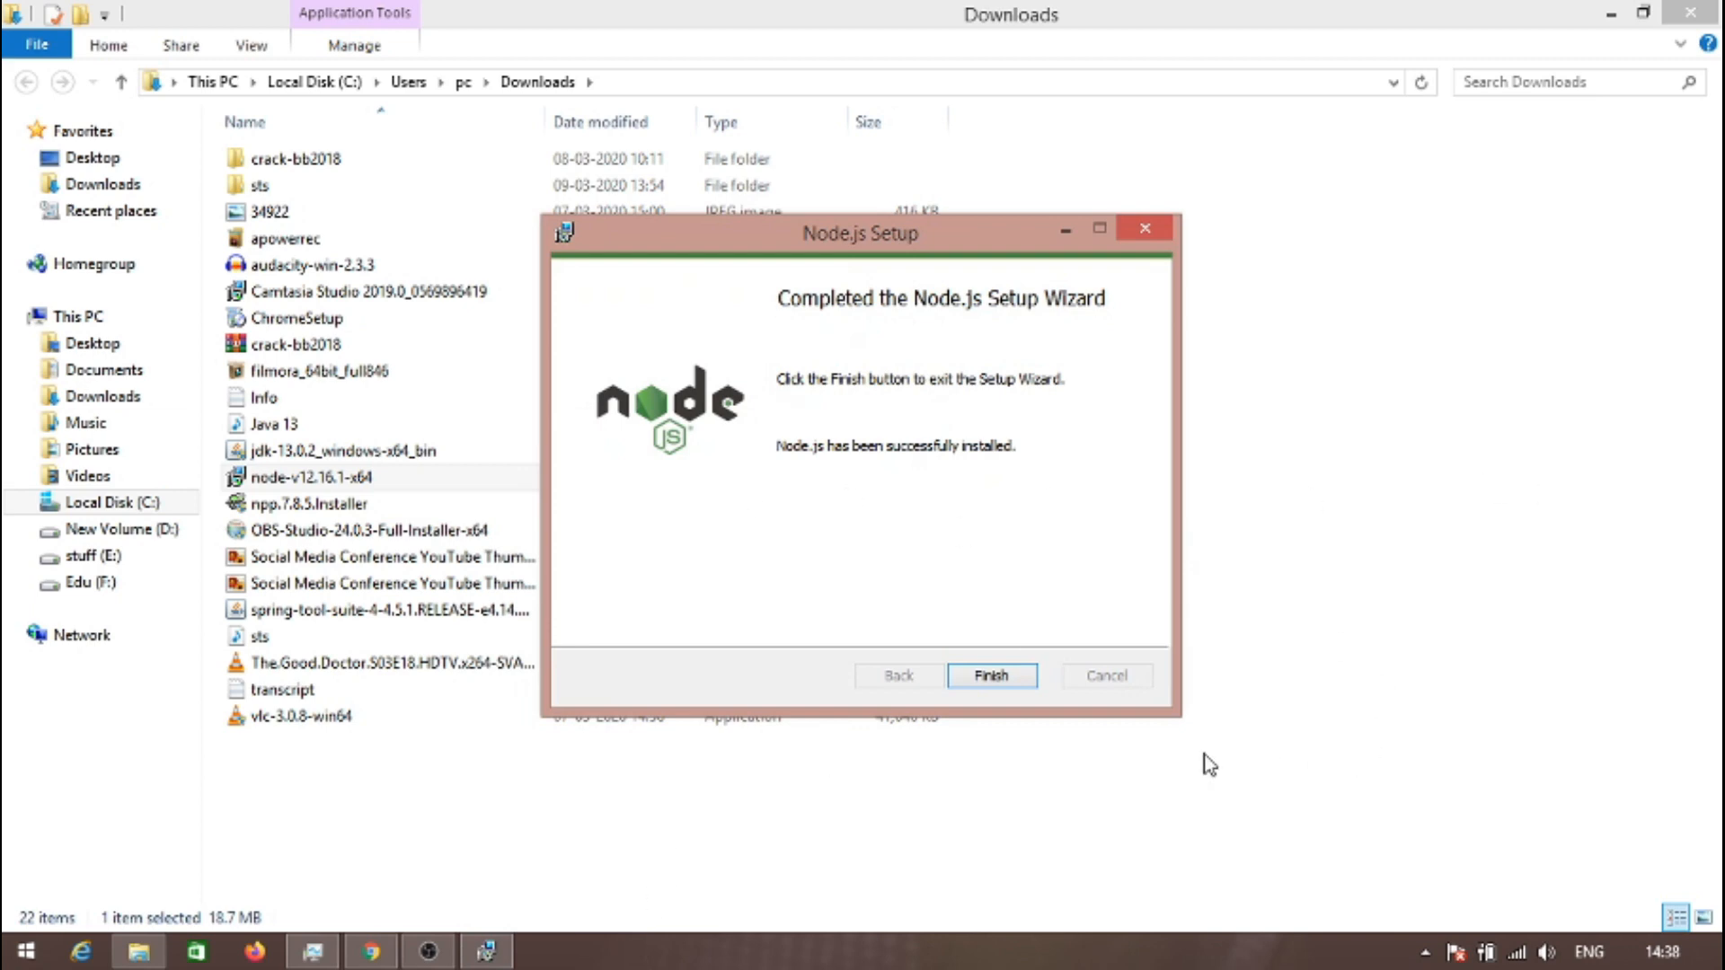
click(988, 676)
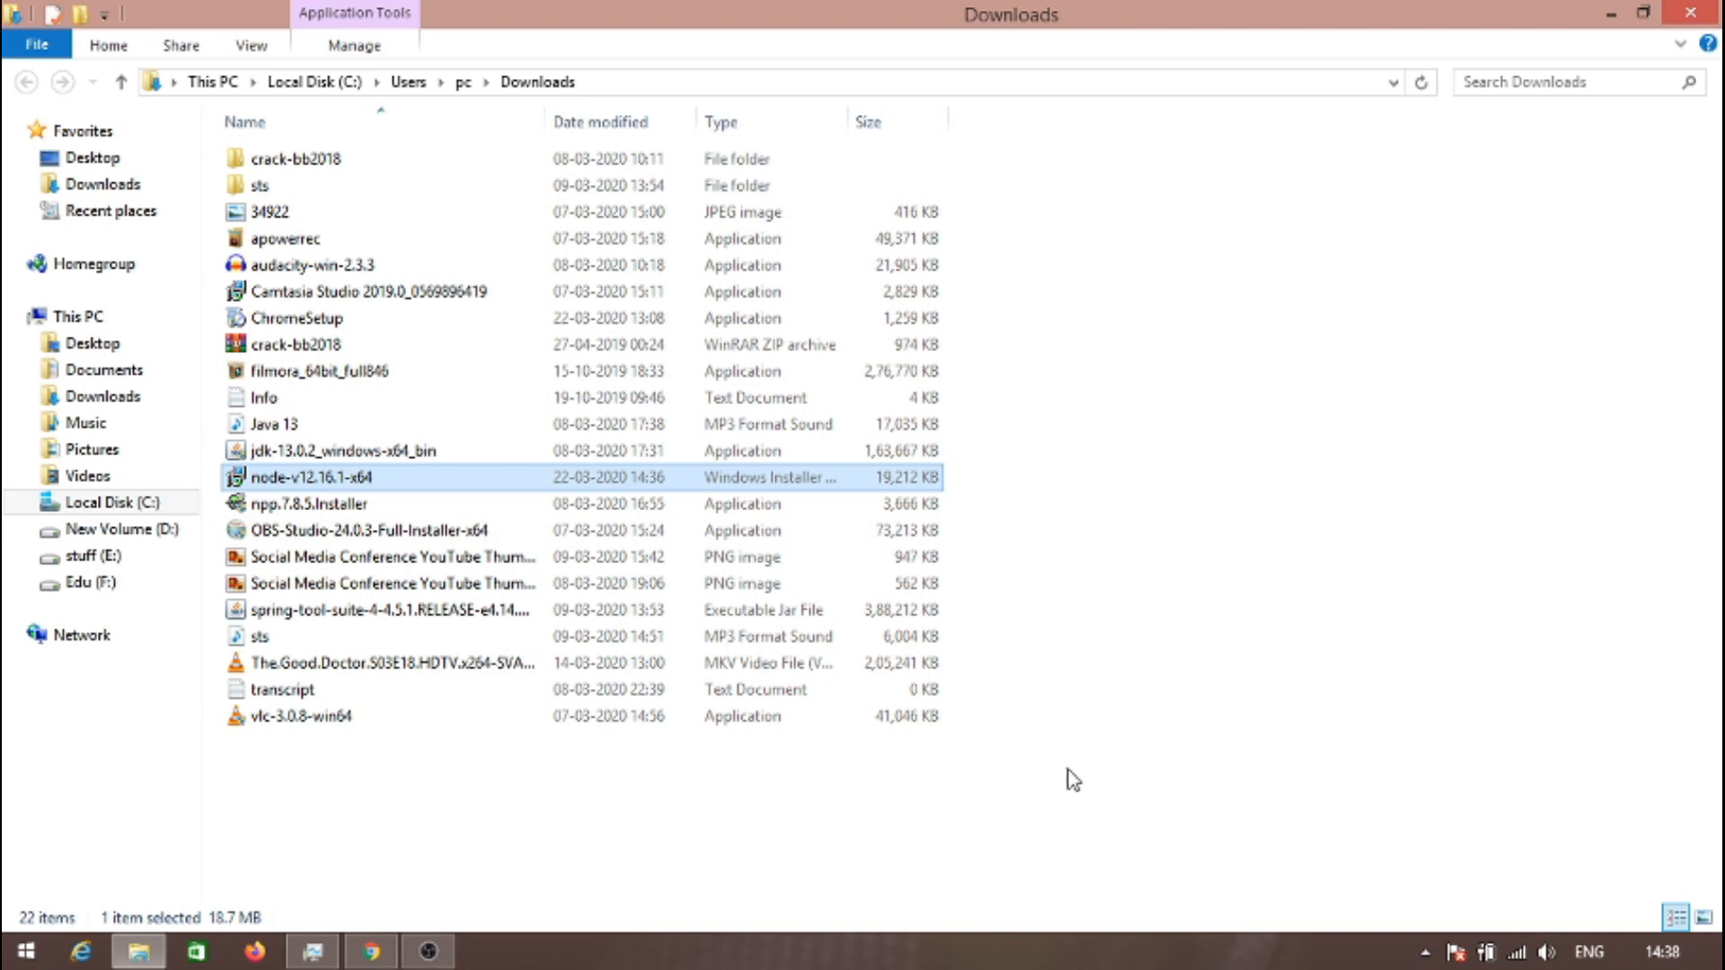
- Return to the presentation showing the Check Node js Installation slide
click(370, 950)
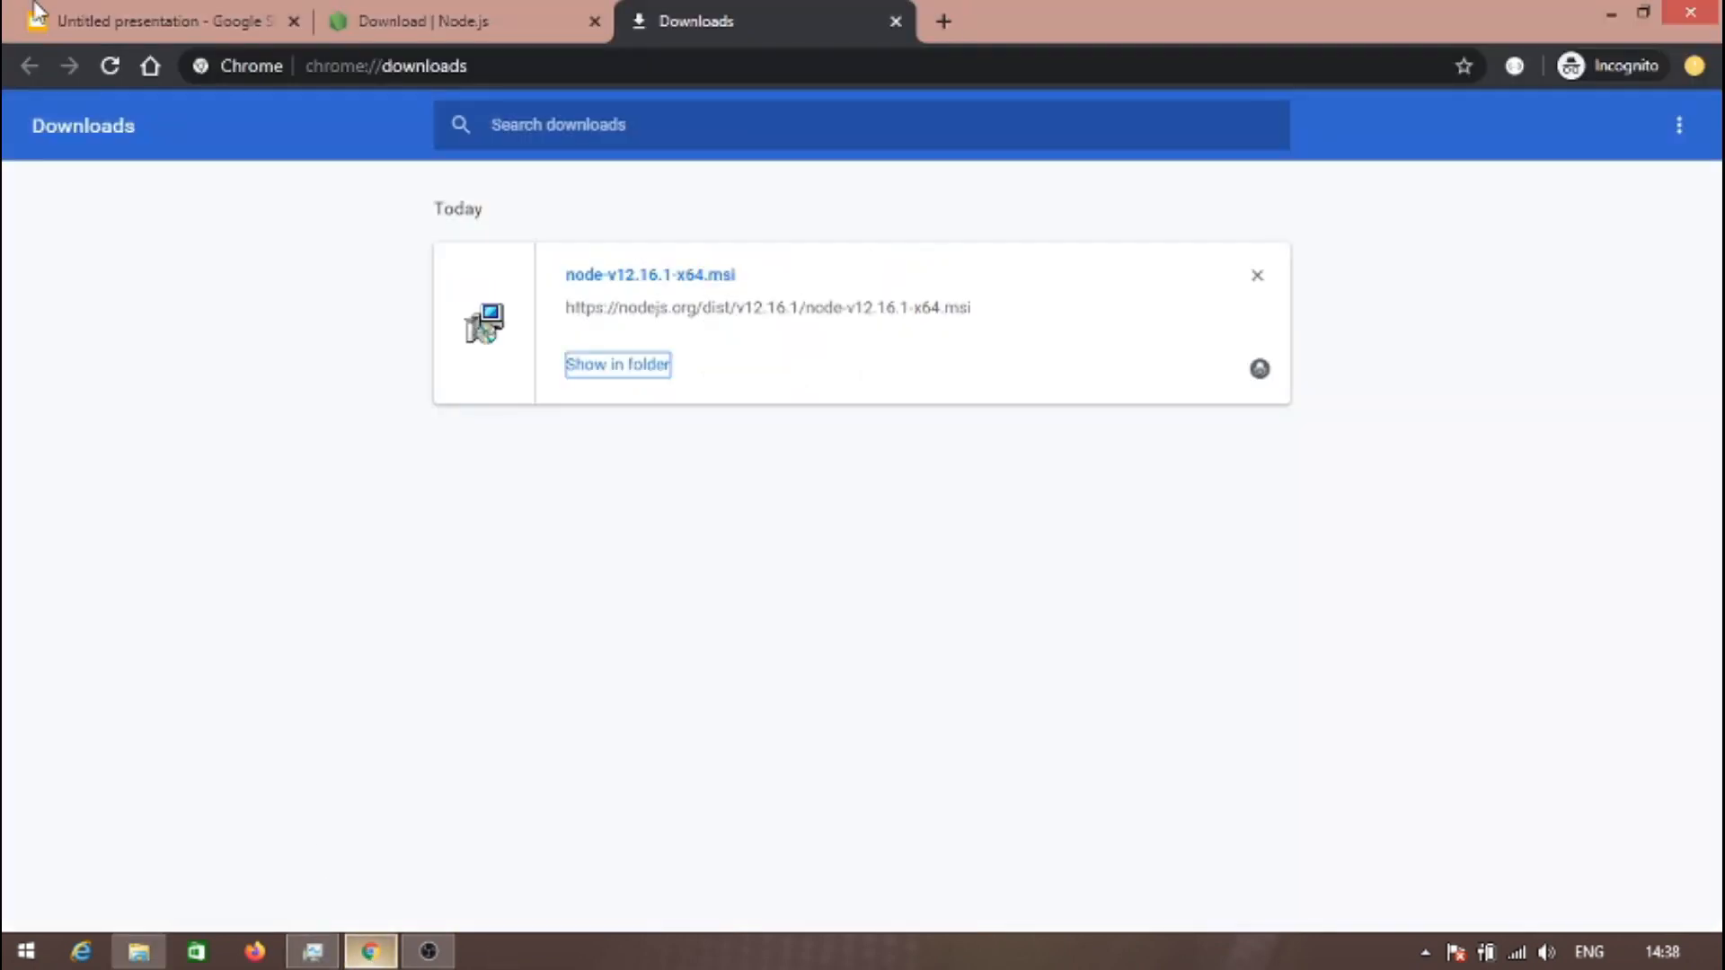
click(166, 22)
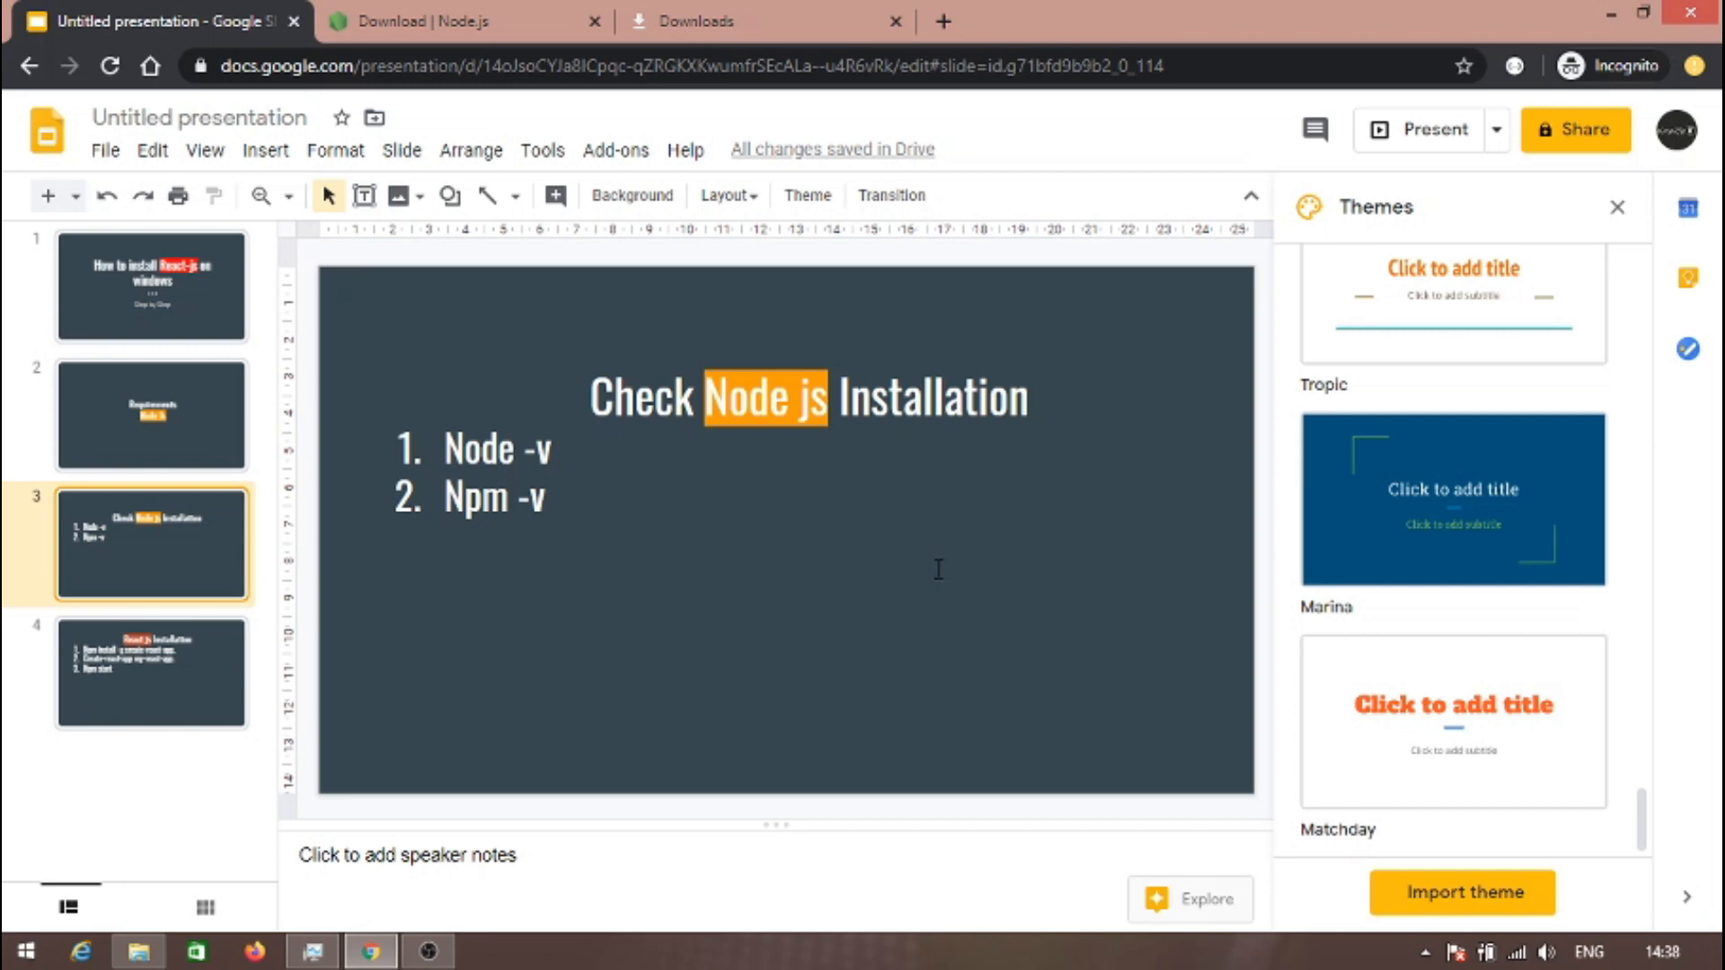
- Verify Node v12.16.1 and npm 6.13.4 in Command Prompt, then move on to the stuff (E:) drive
key(Win+r)
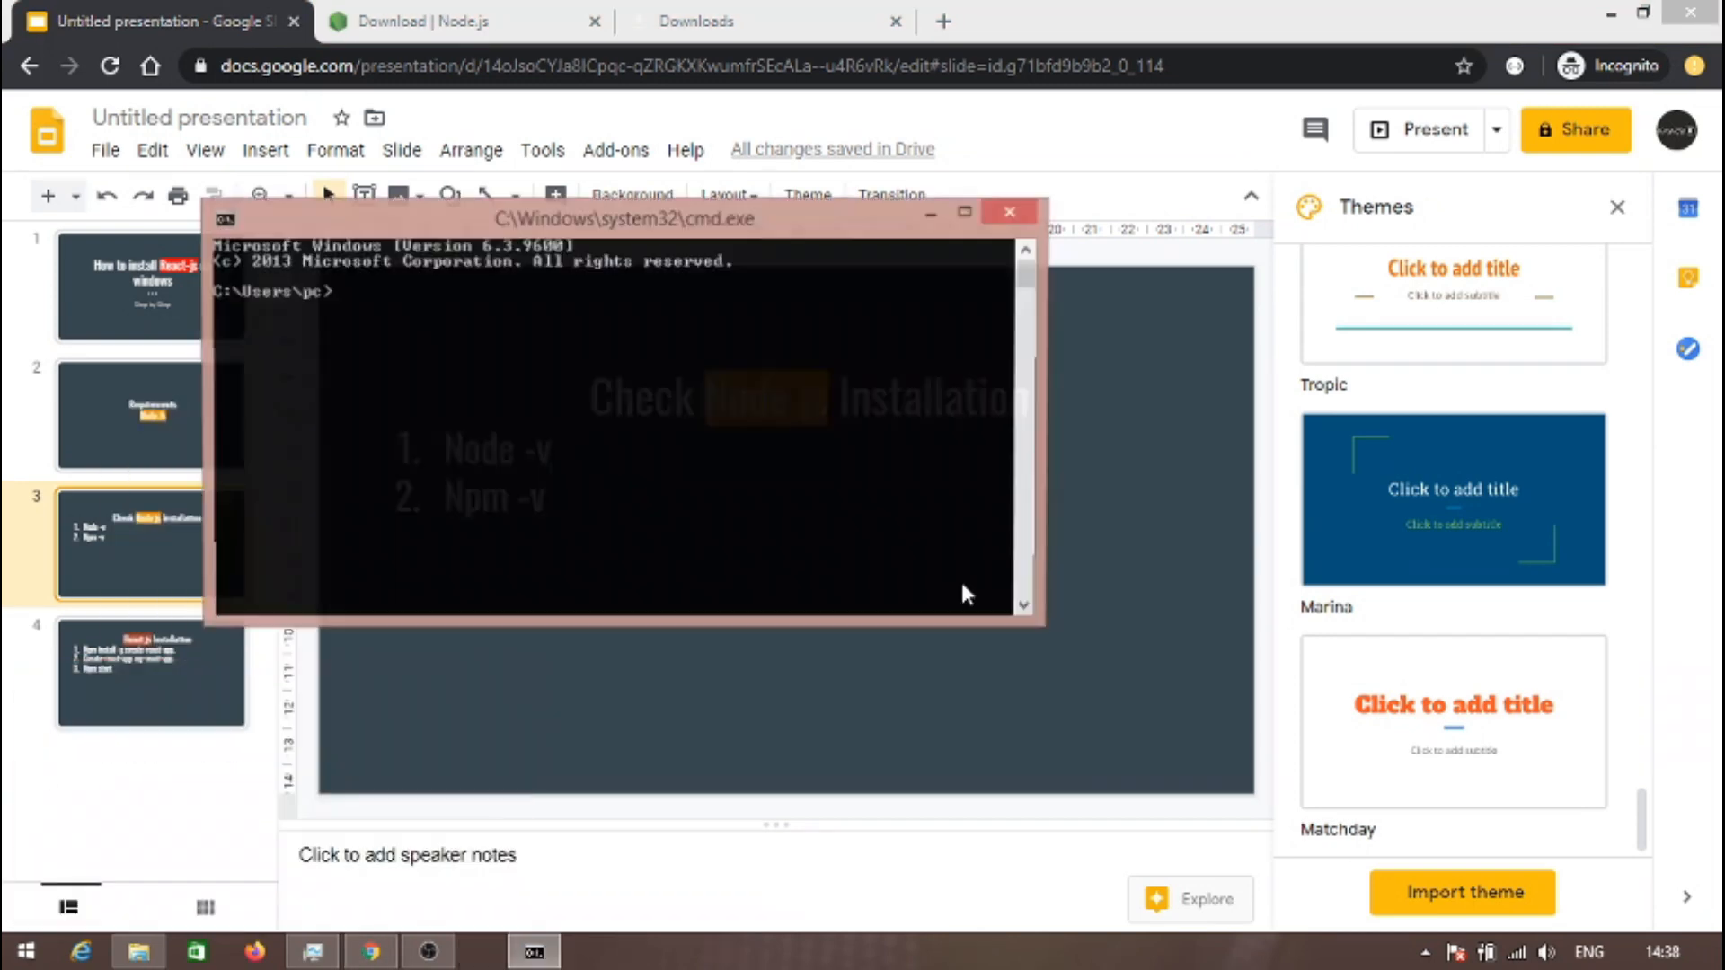
drag(626, 217, 1027, 658)
text(node -v)
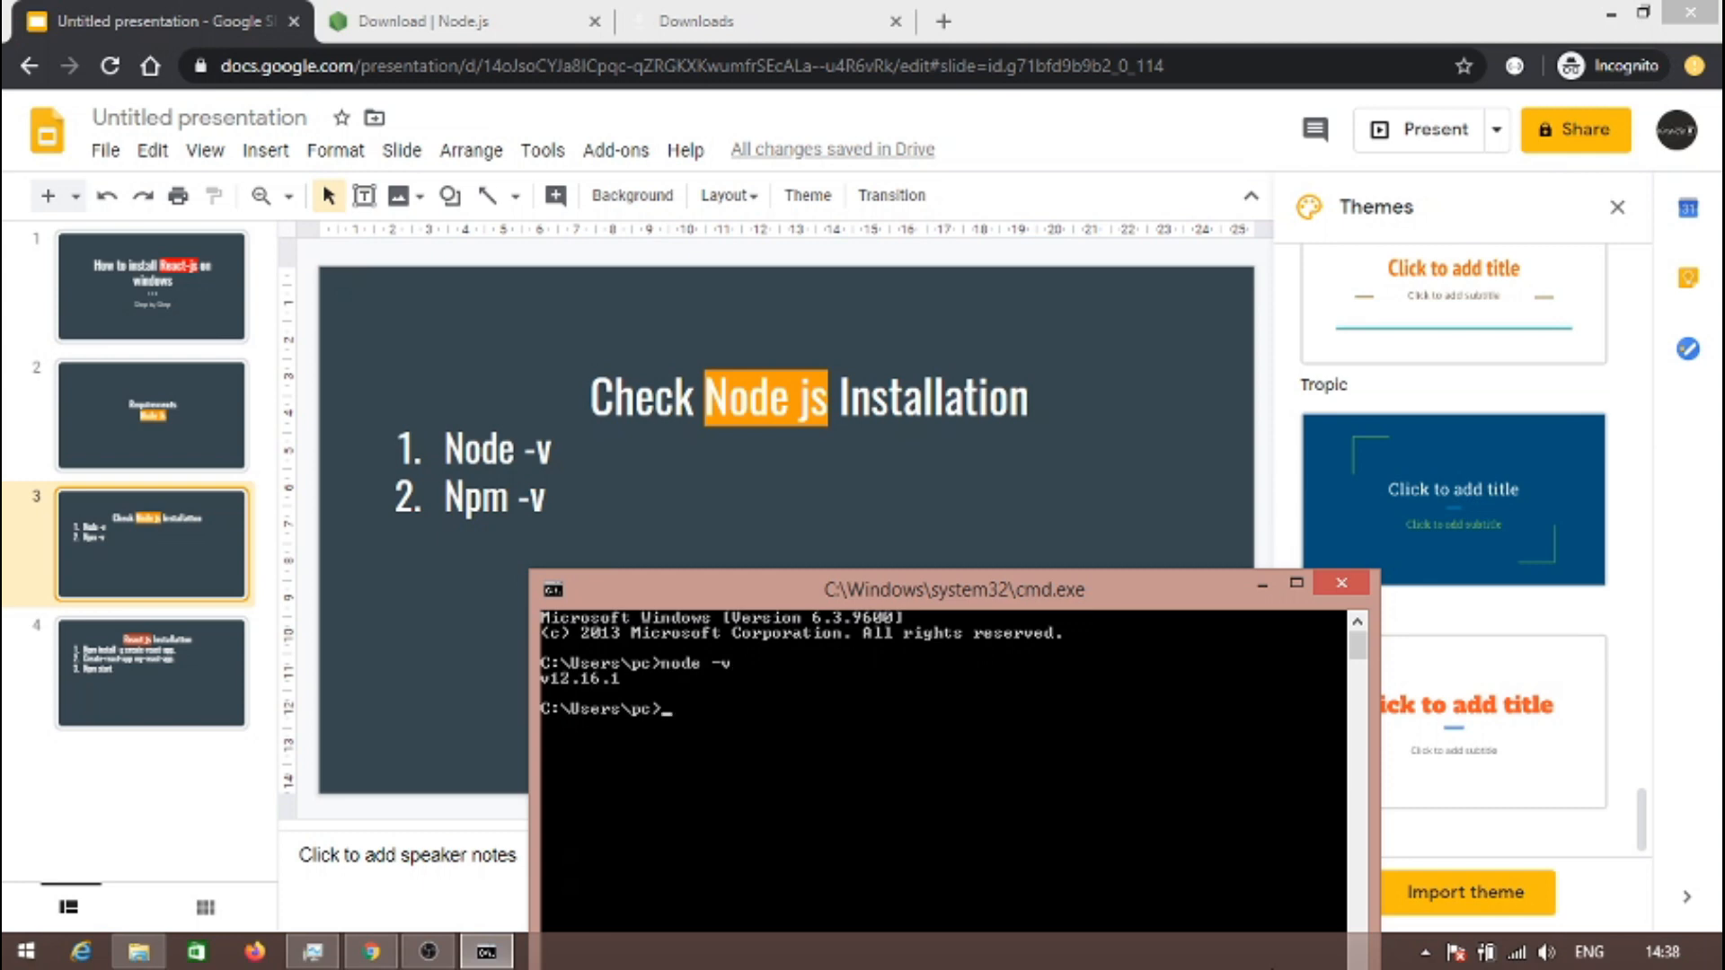
text(n)
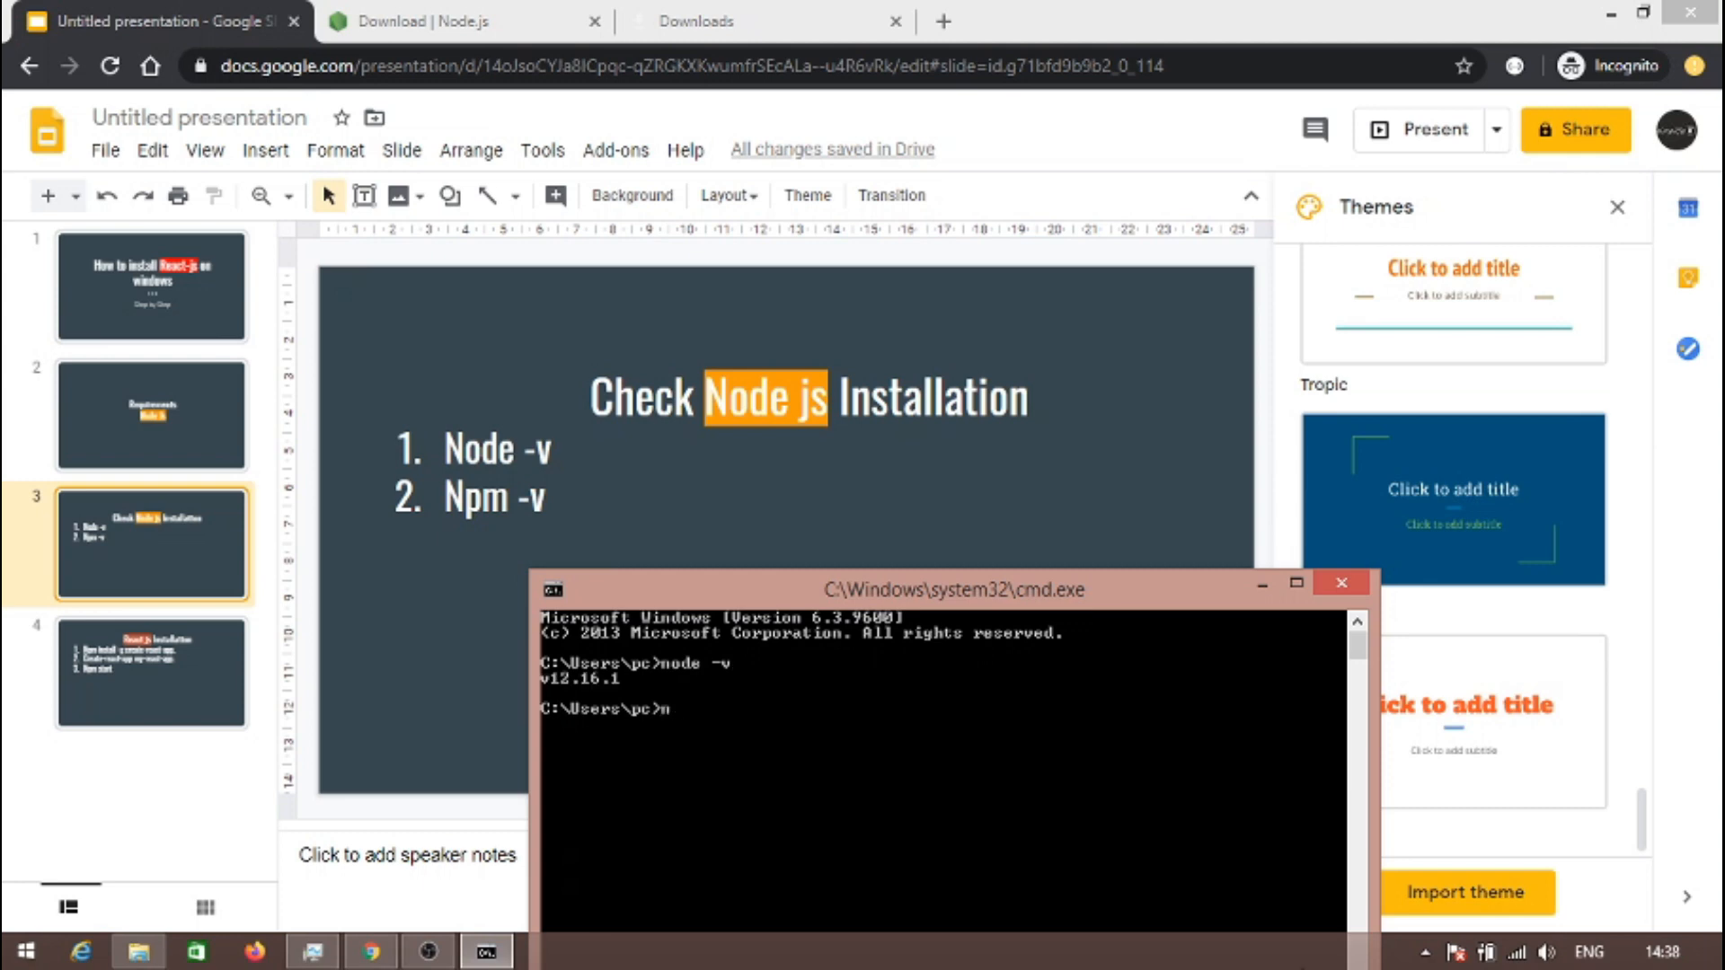
text(pm)
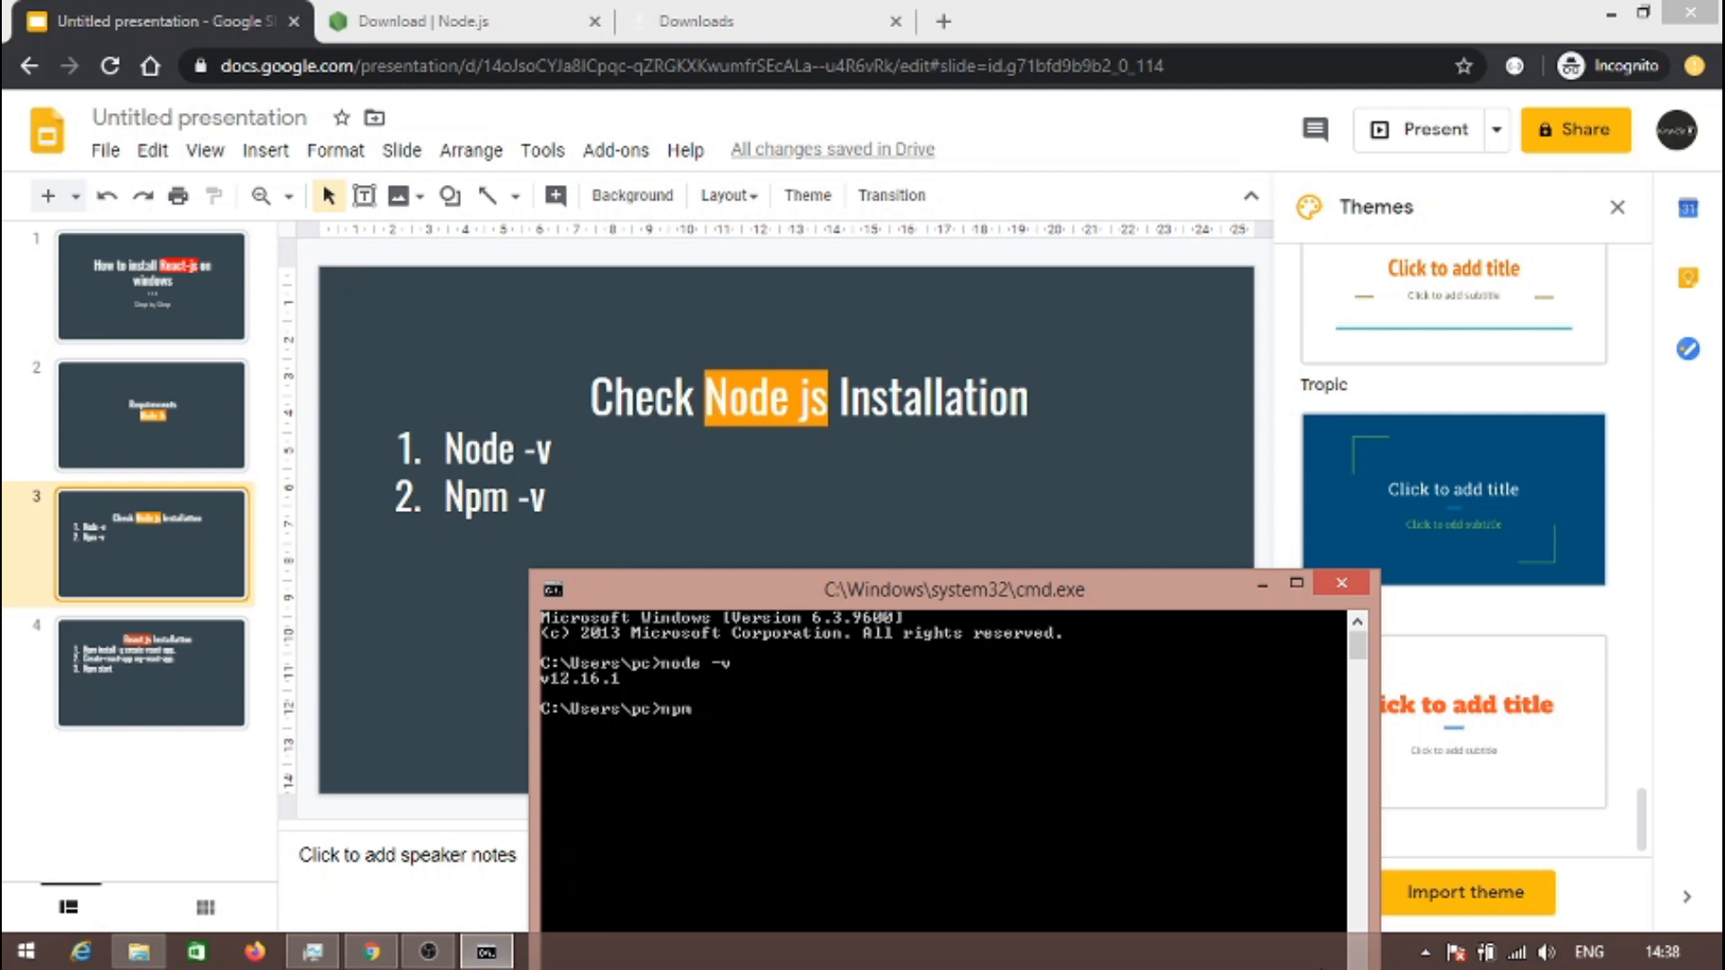
text(-v)
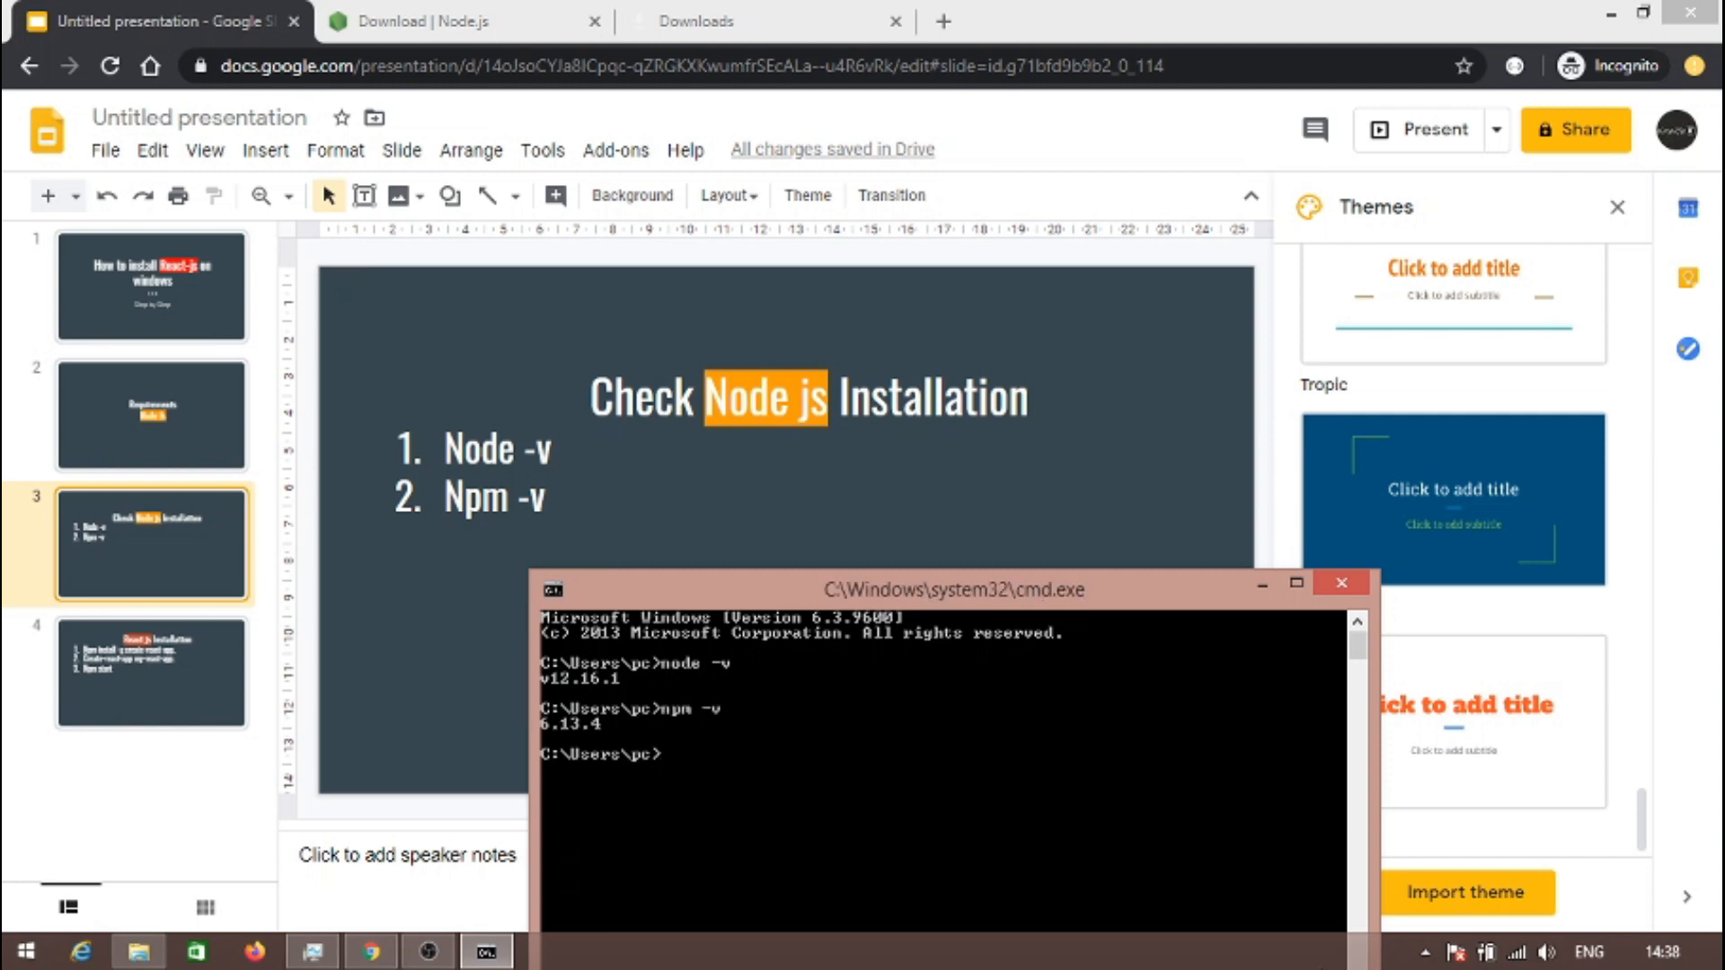
drag(953, 590, 886, 401)
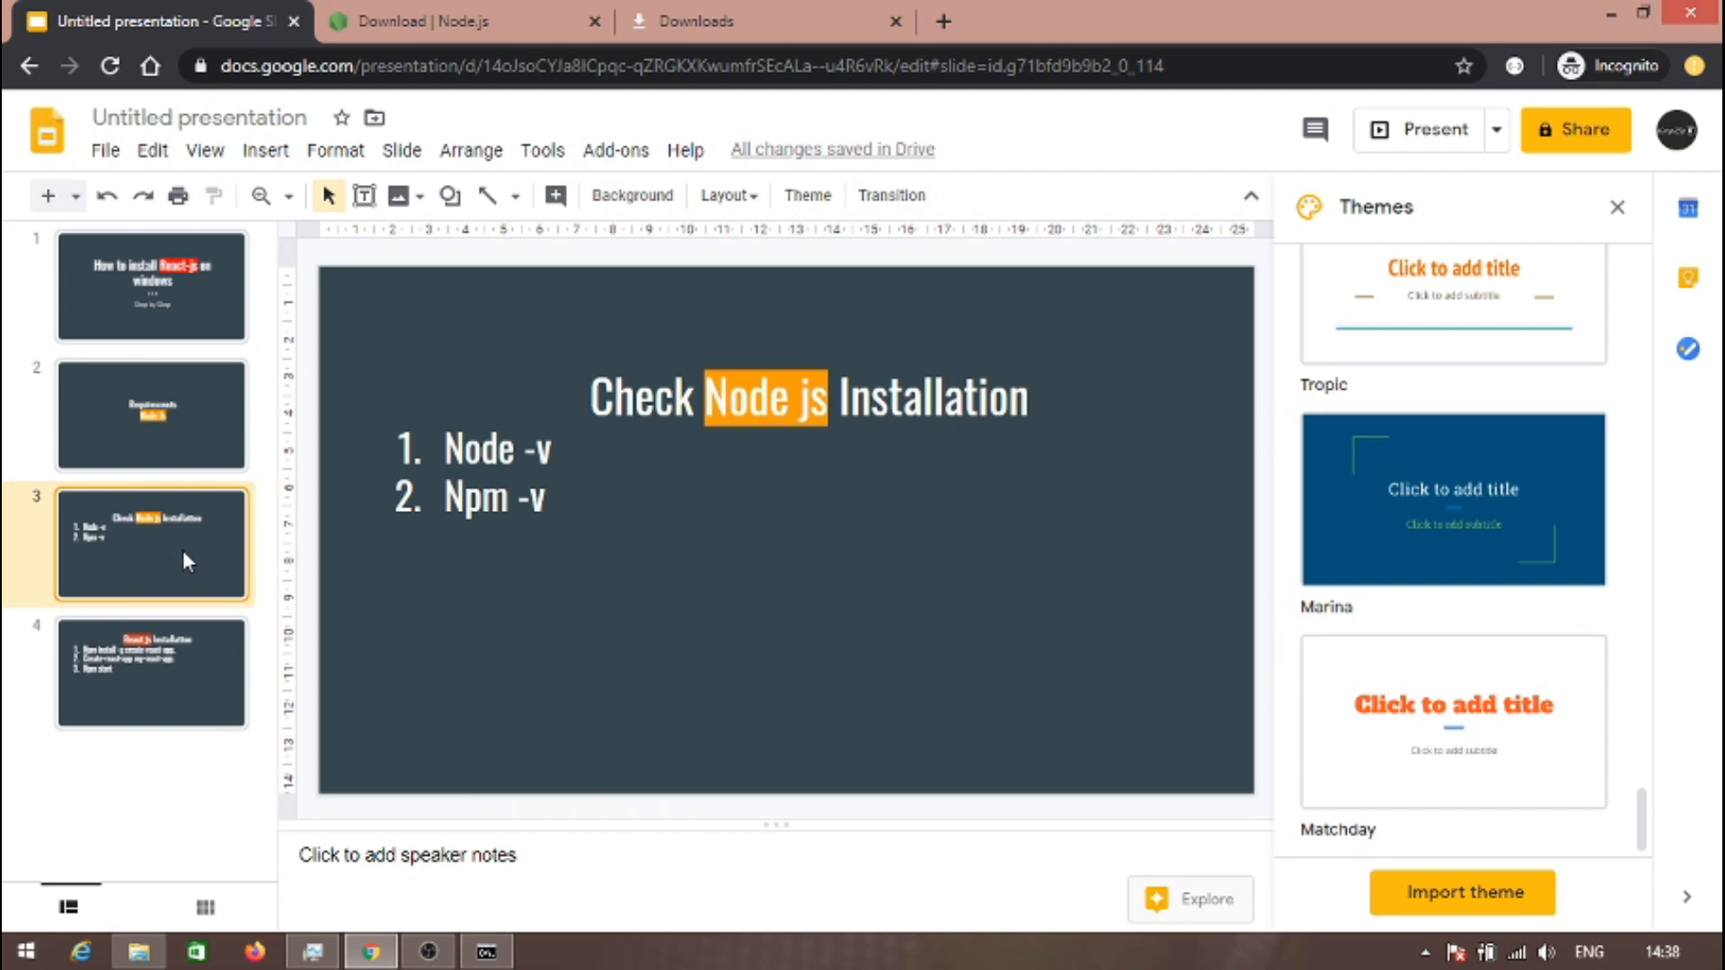
click(151, 674)
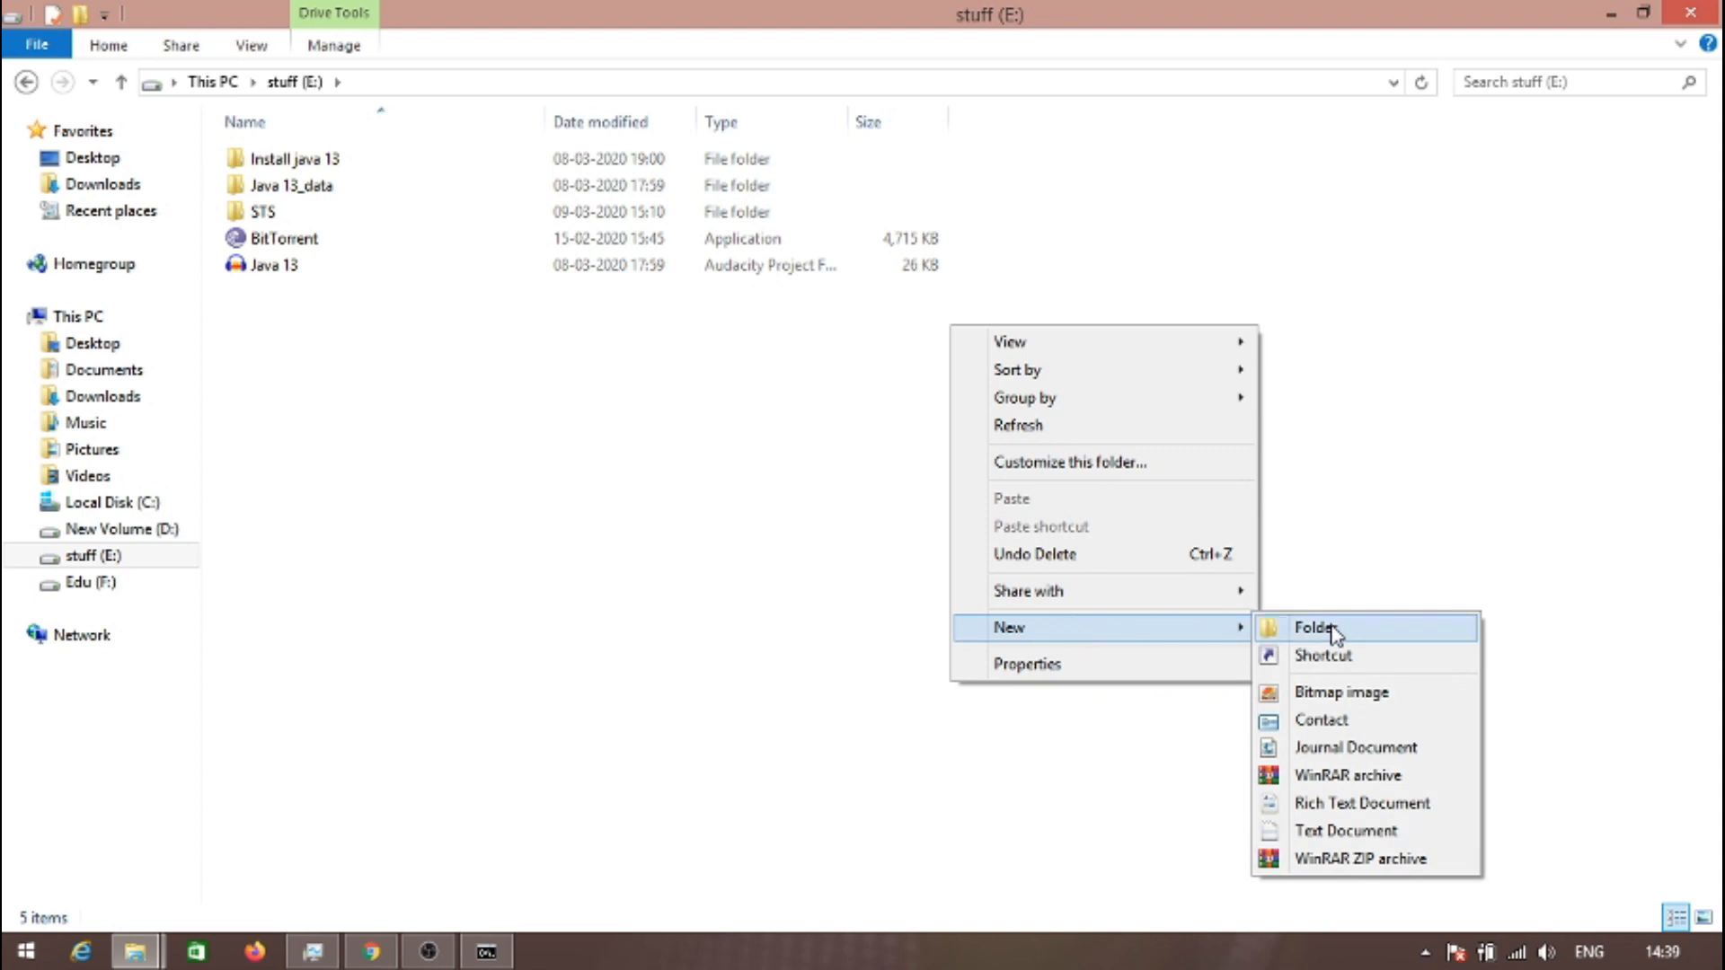
- Create a folder named React Application on the E: drive
click(1316, 627)
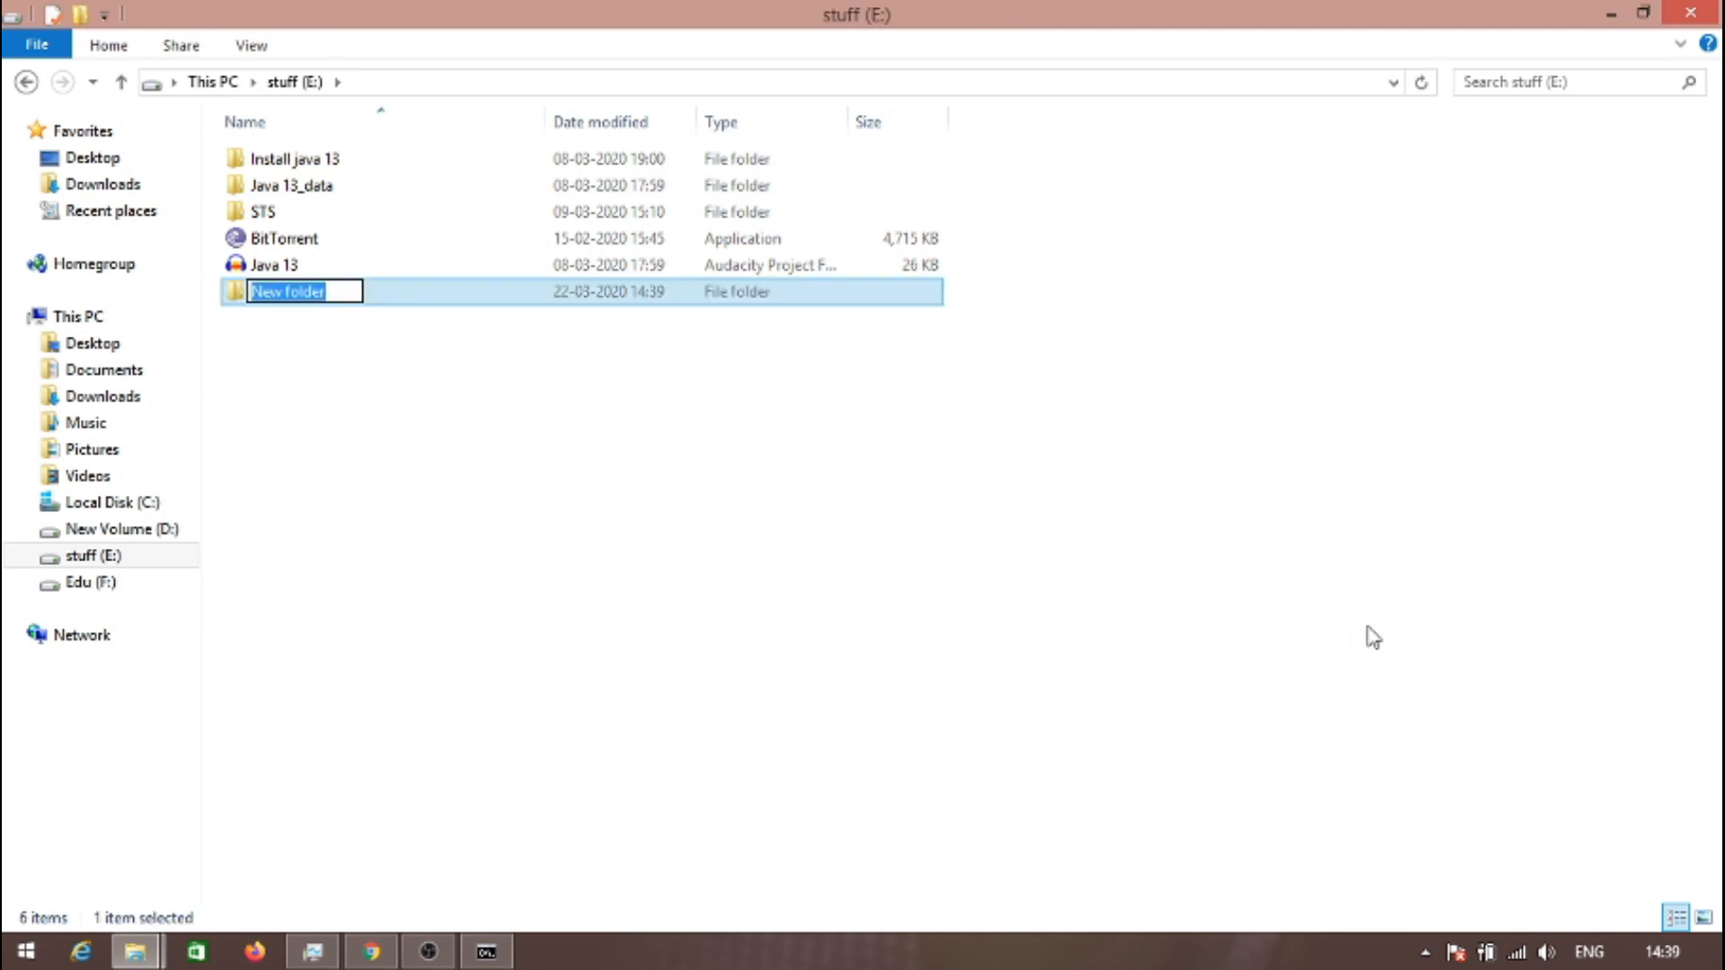
text(React)
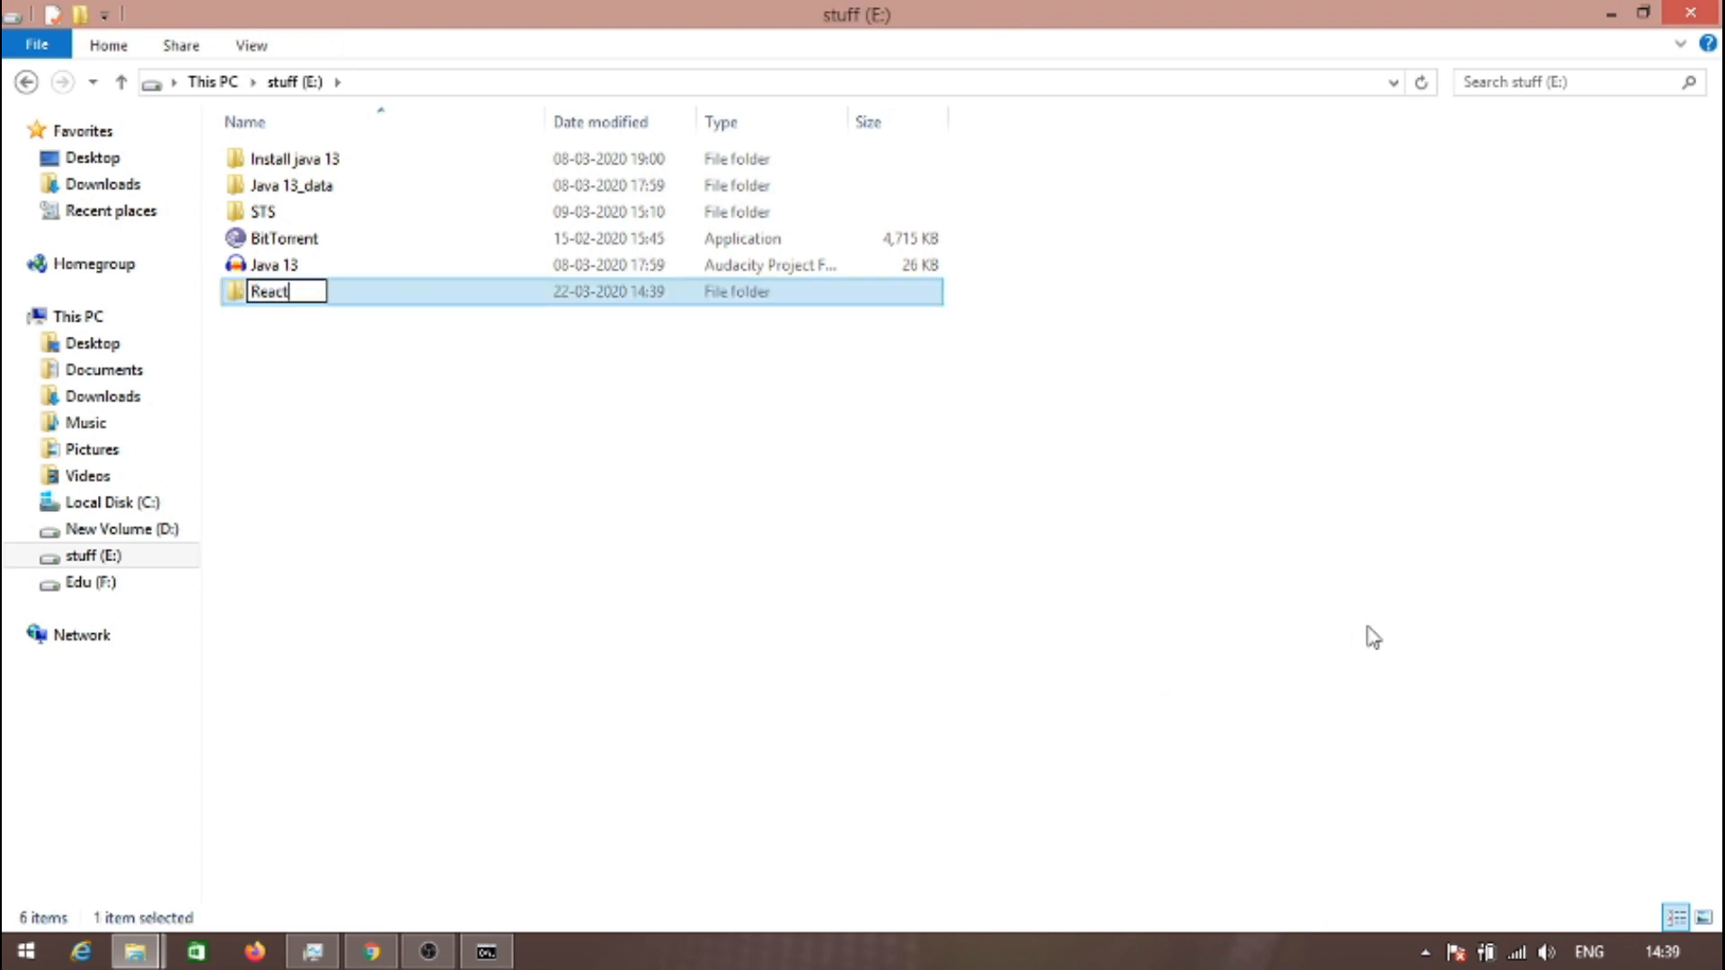
text(Applicatio)
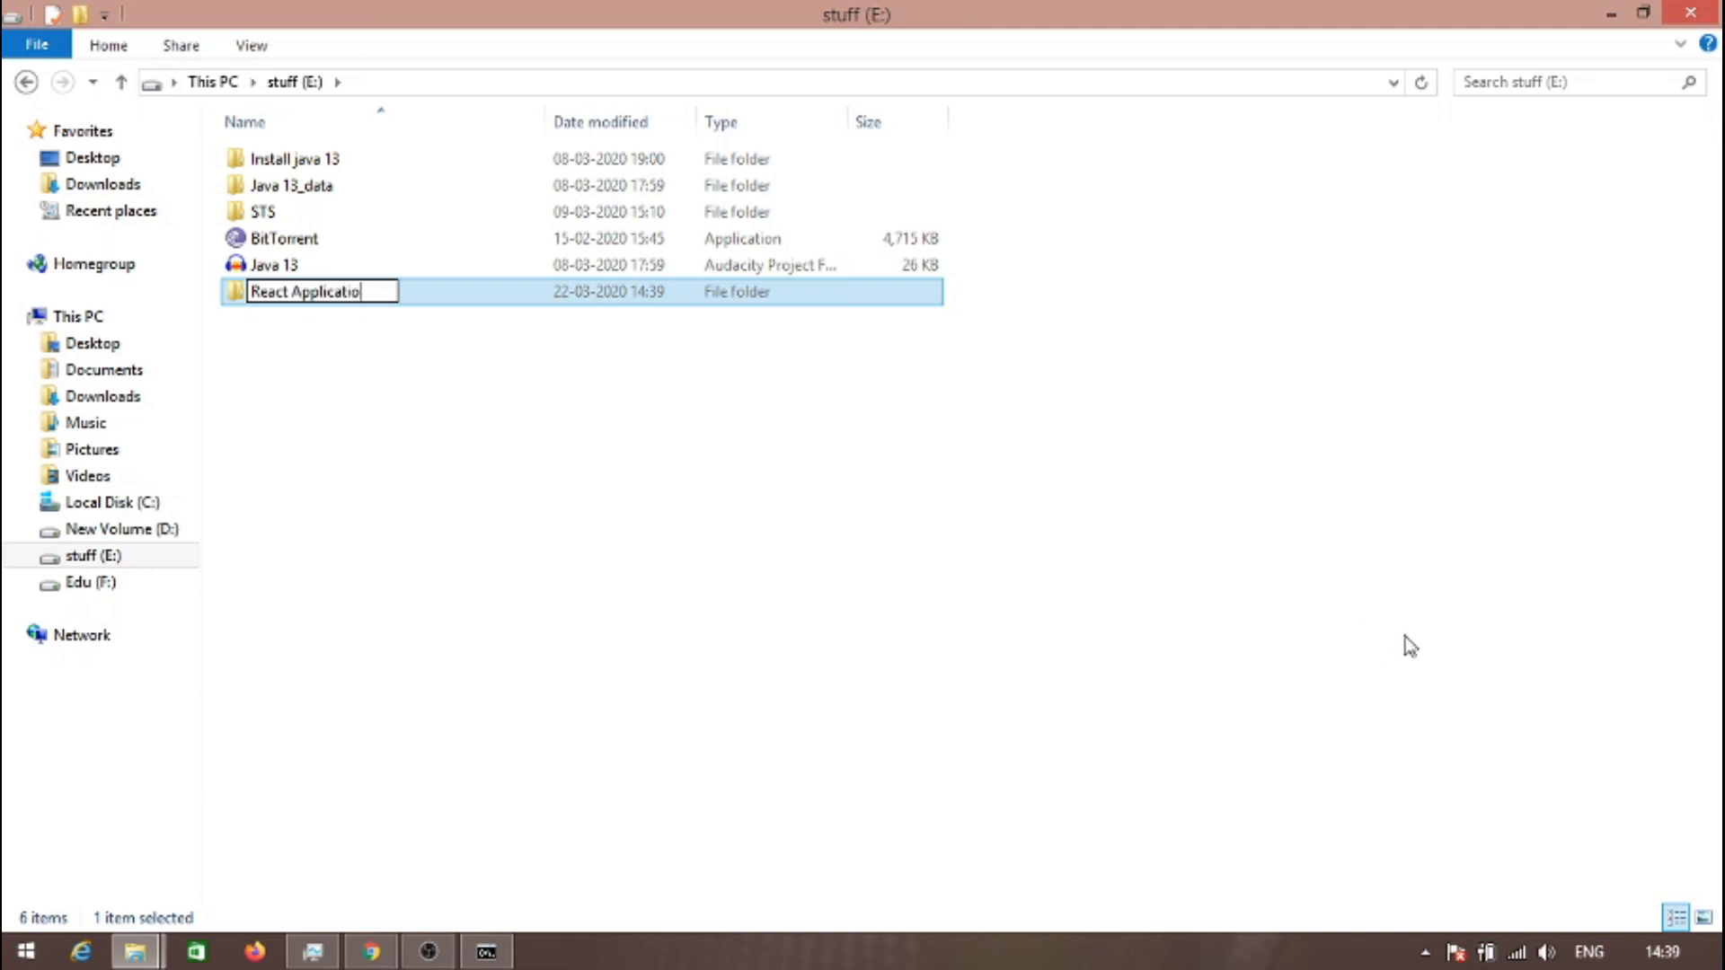
key(Enter)
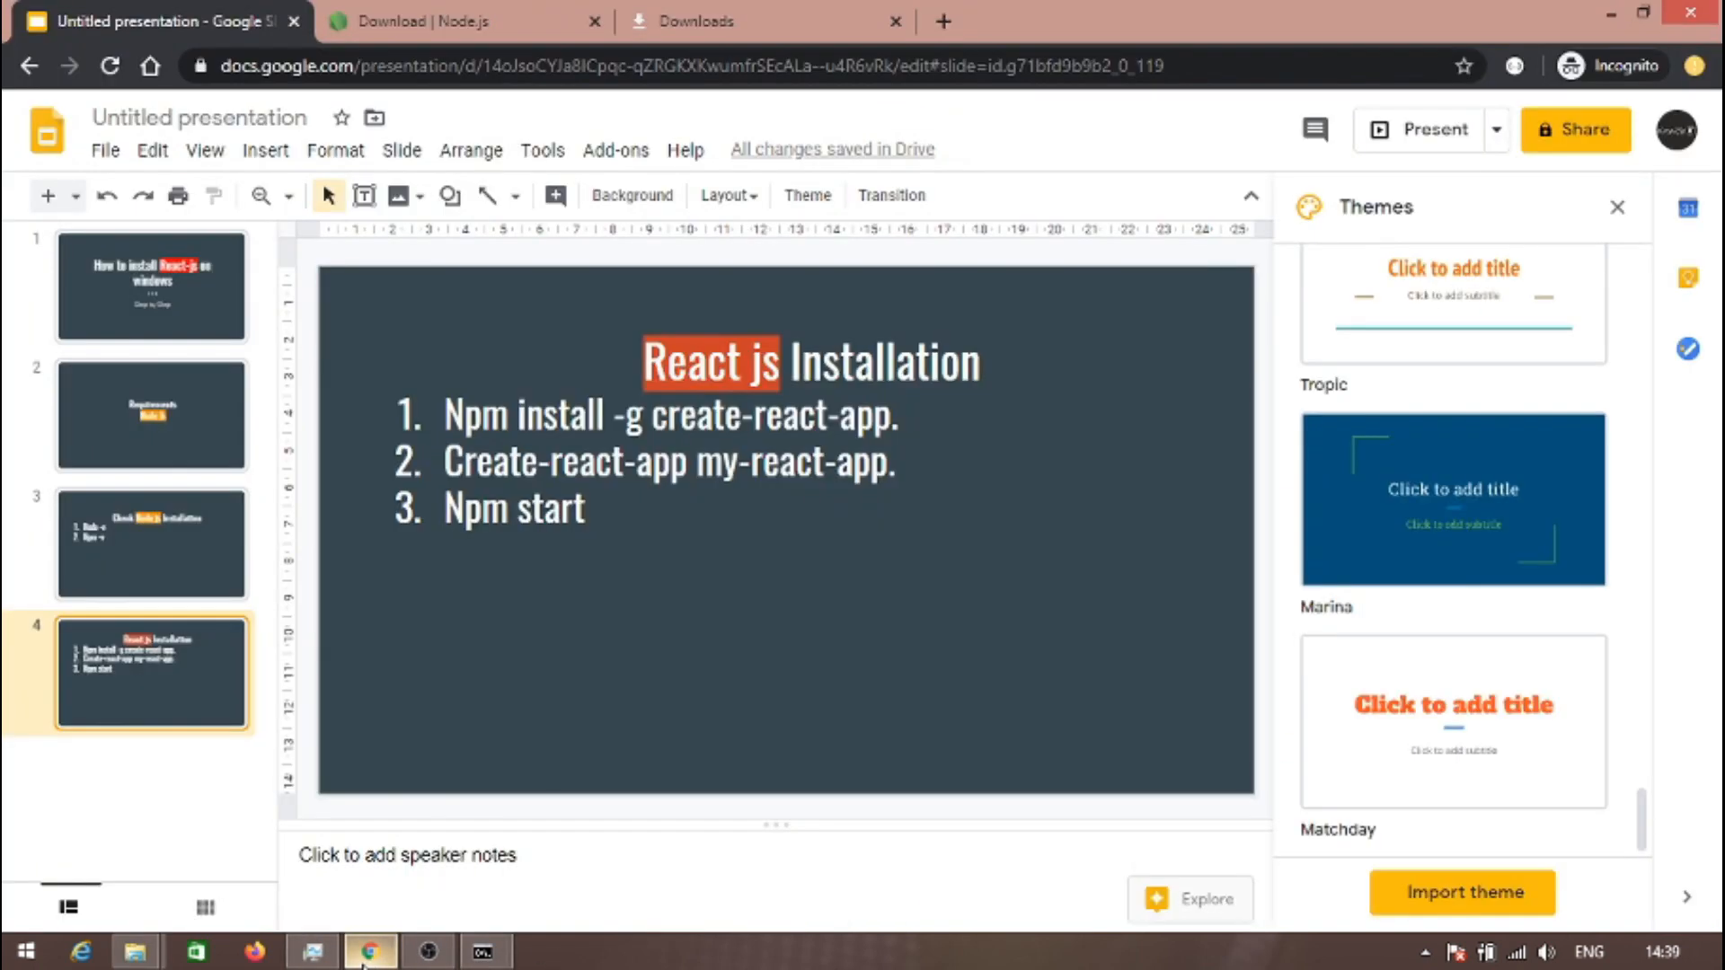
mouse_move(699, 672)
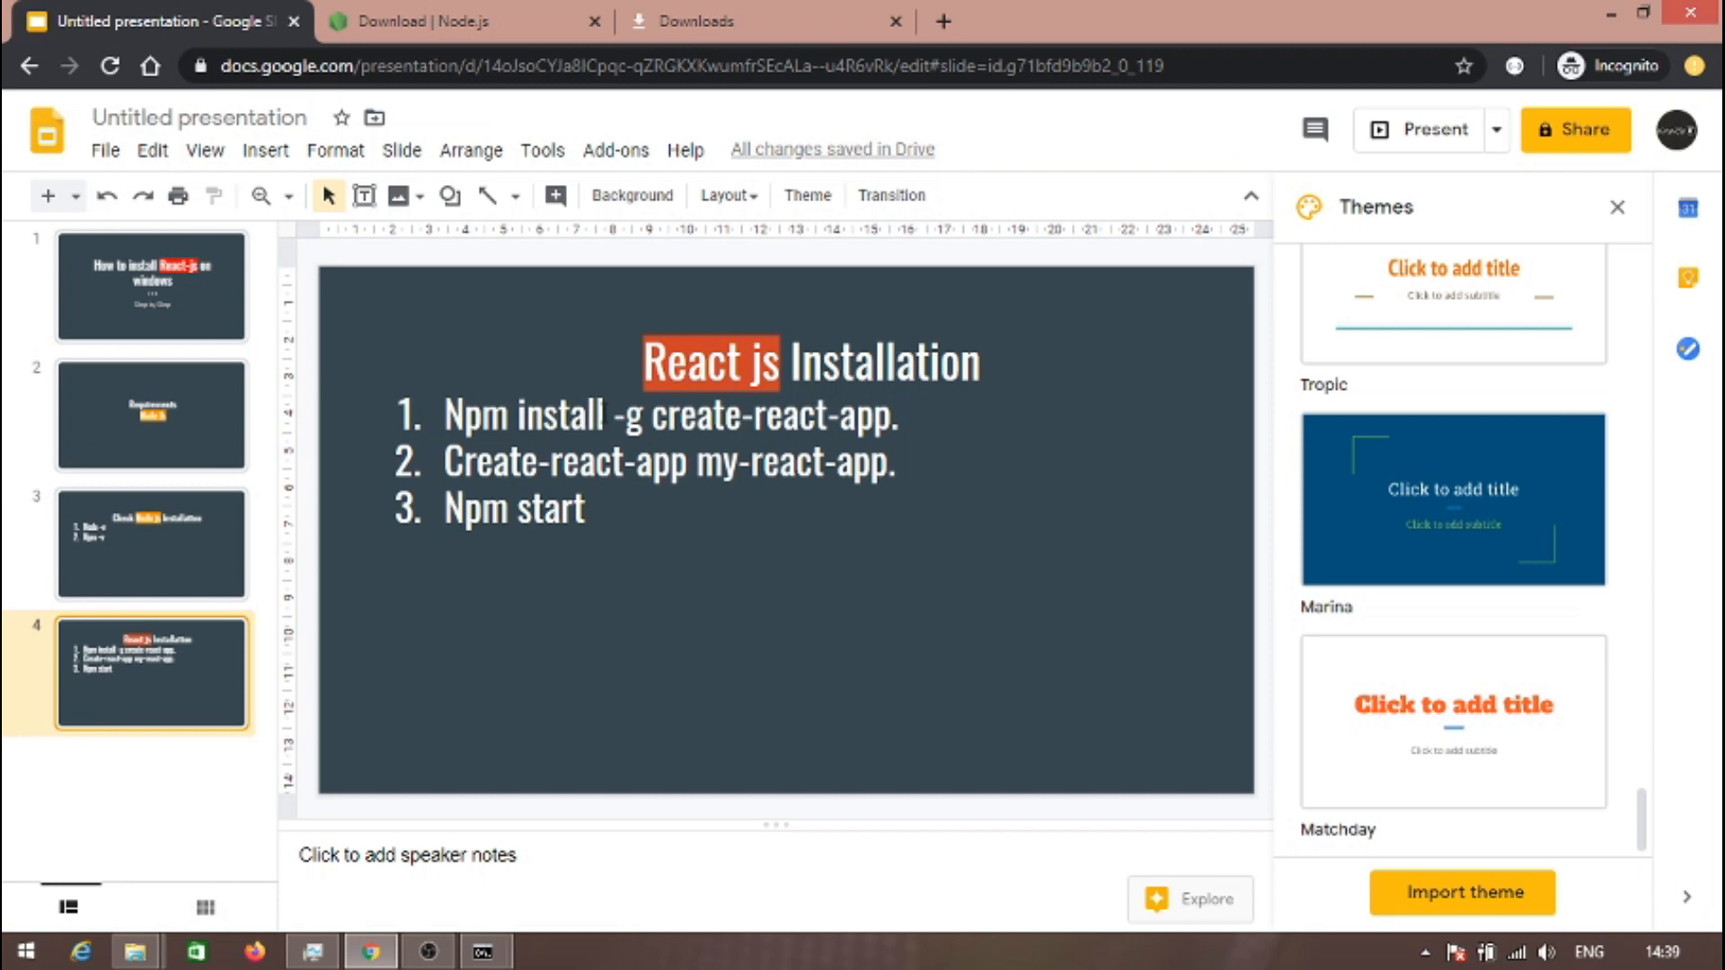
- Select the 'install -g create-react-app' command text on the React js Installation slide
drag(518, 415, 897, 415)
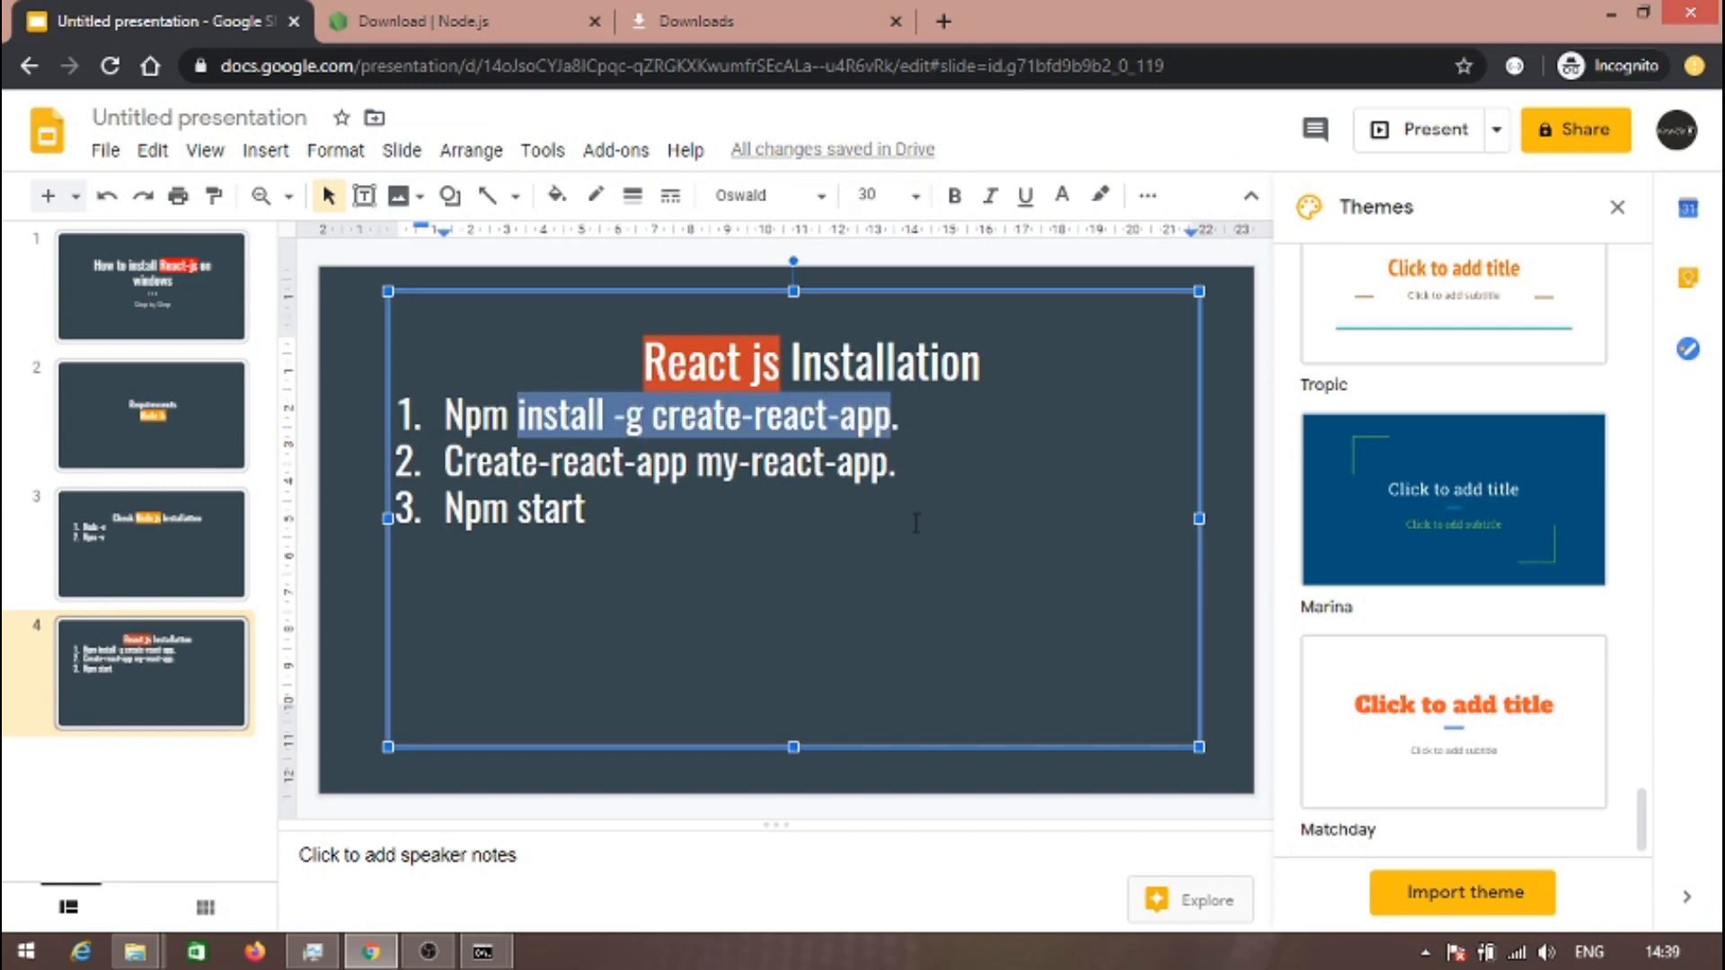
- Run npm install -g create-react-app from the E:\React Application prompt
click(484, 950)
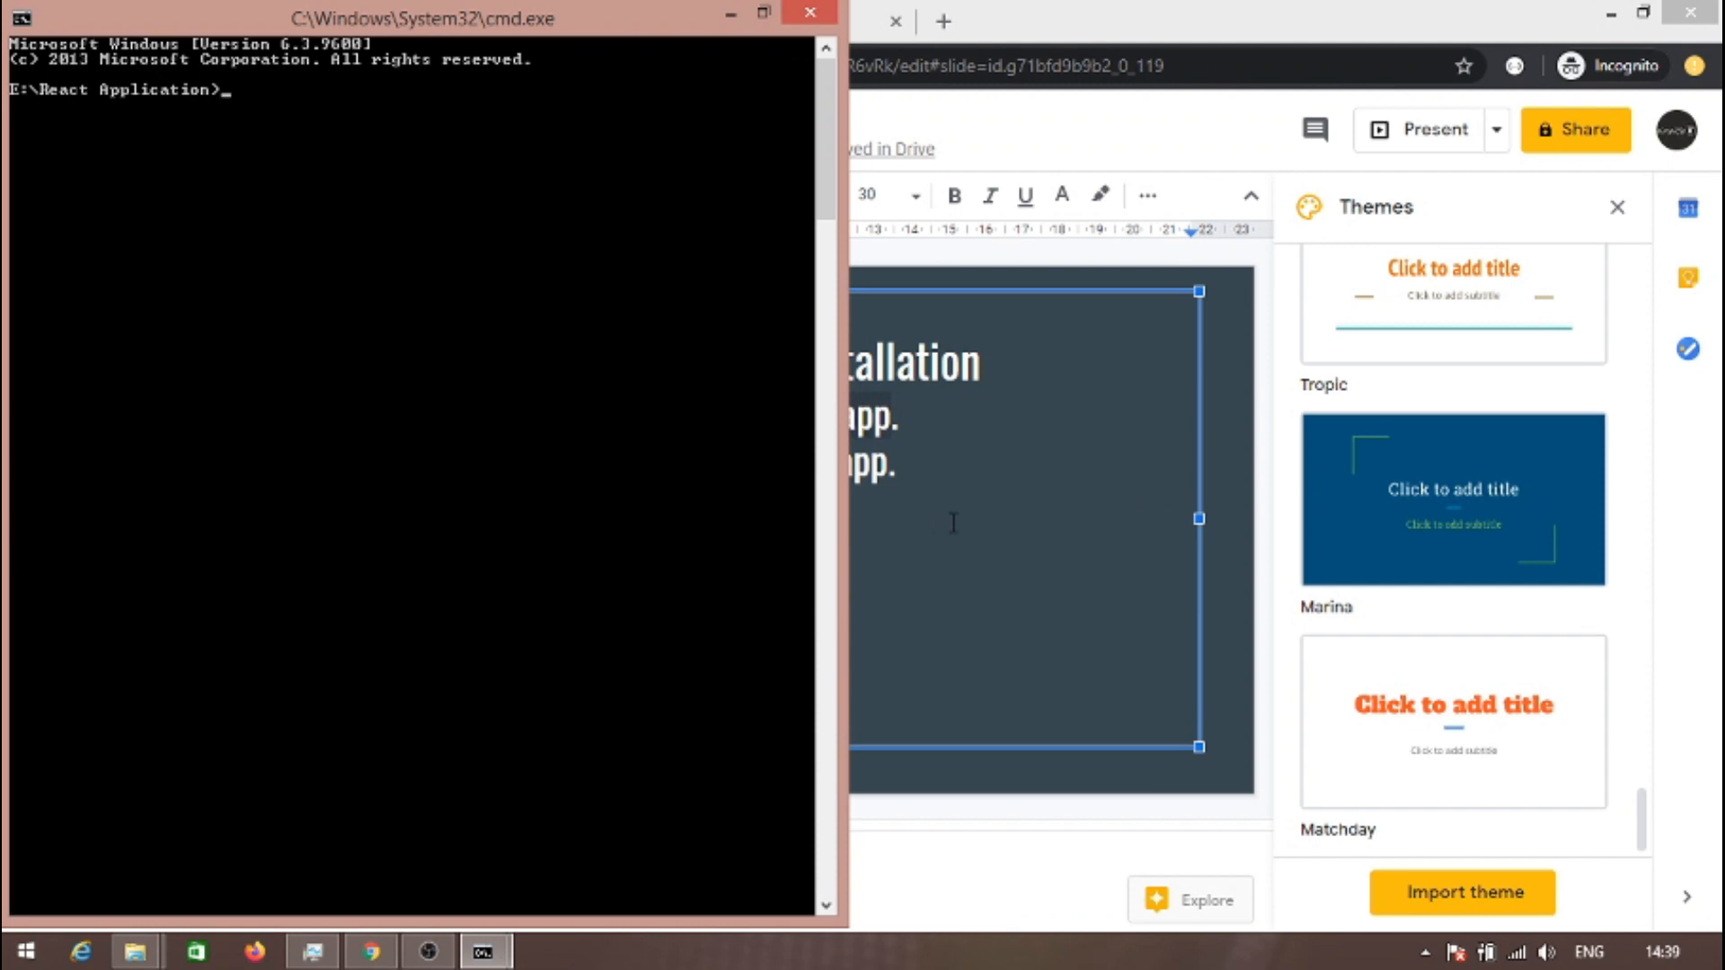
text(npm)
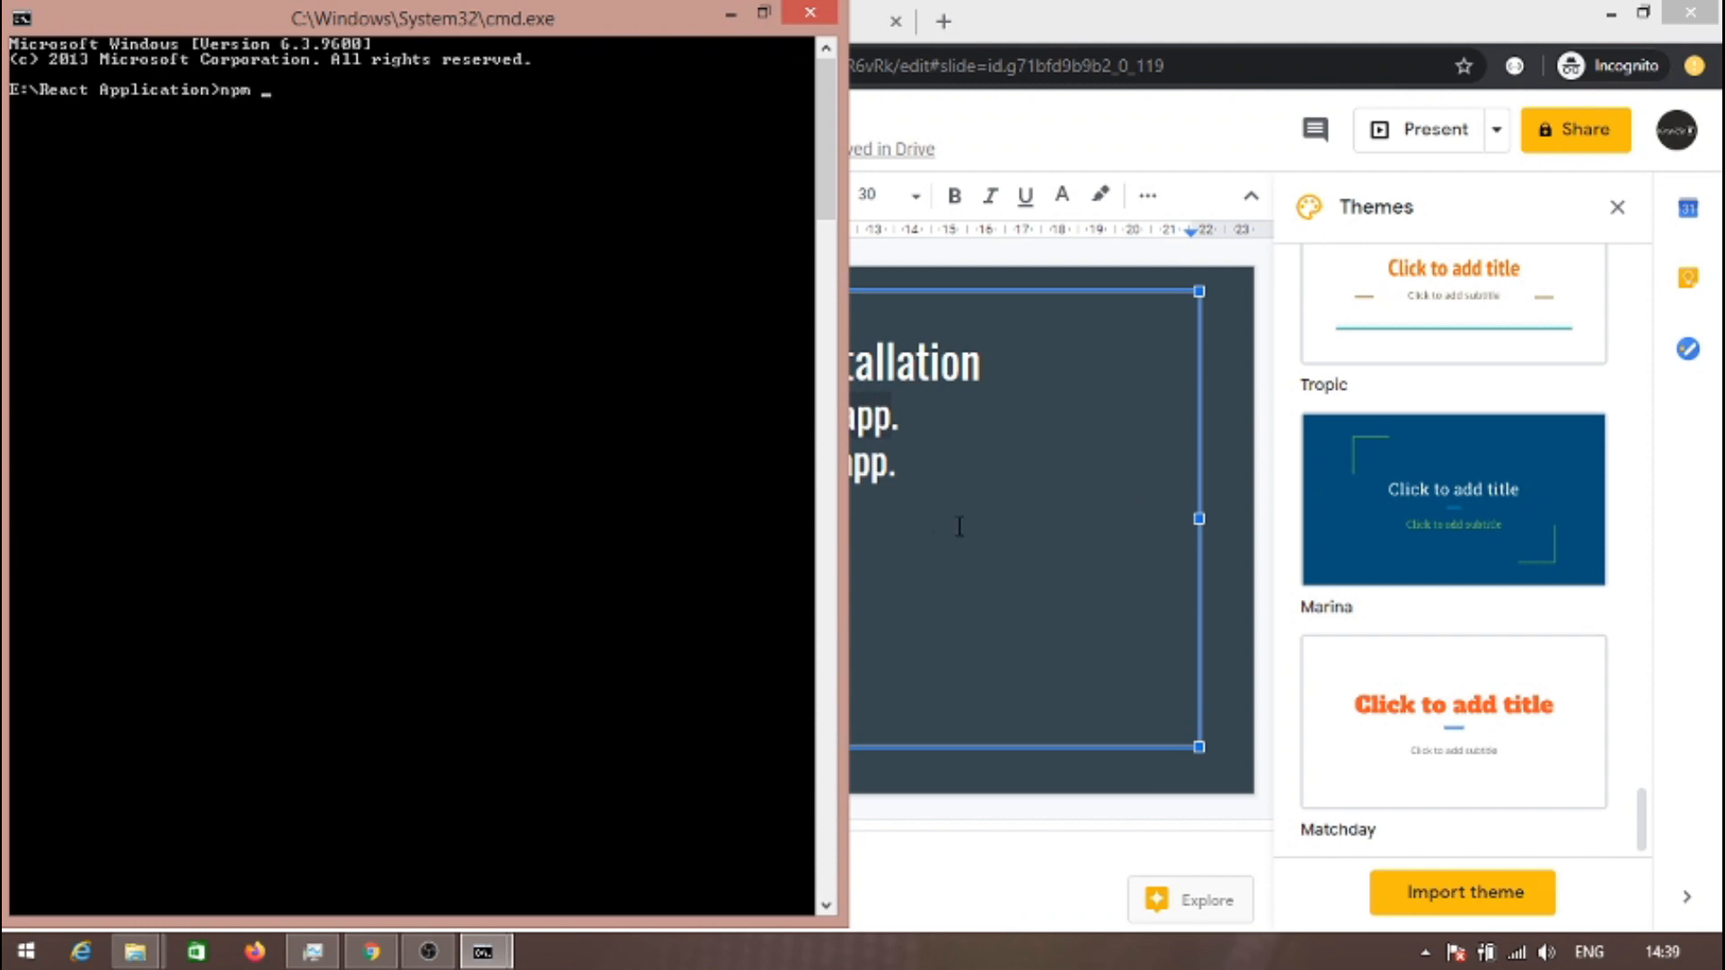
right_click(489, 300)
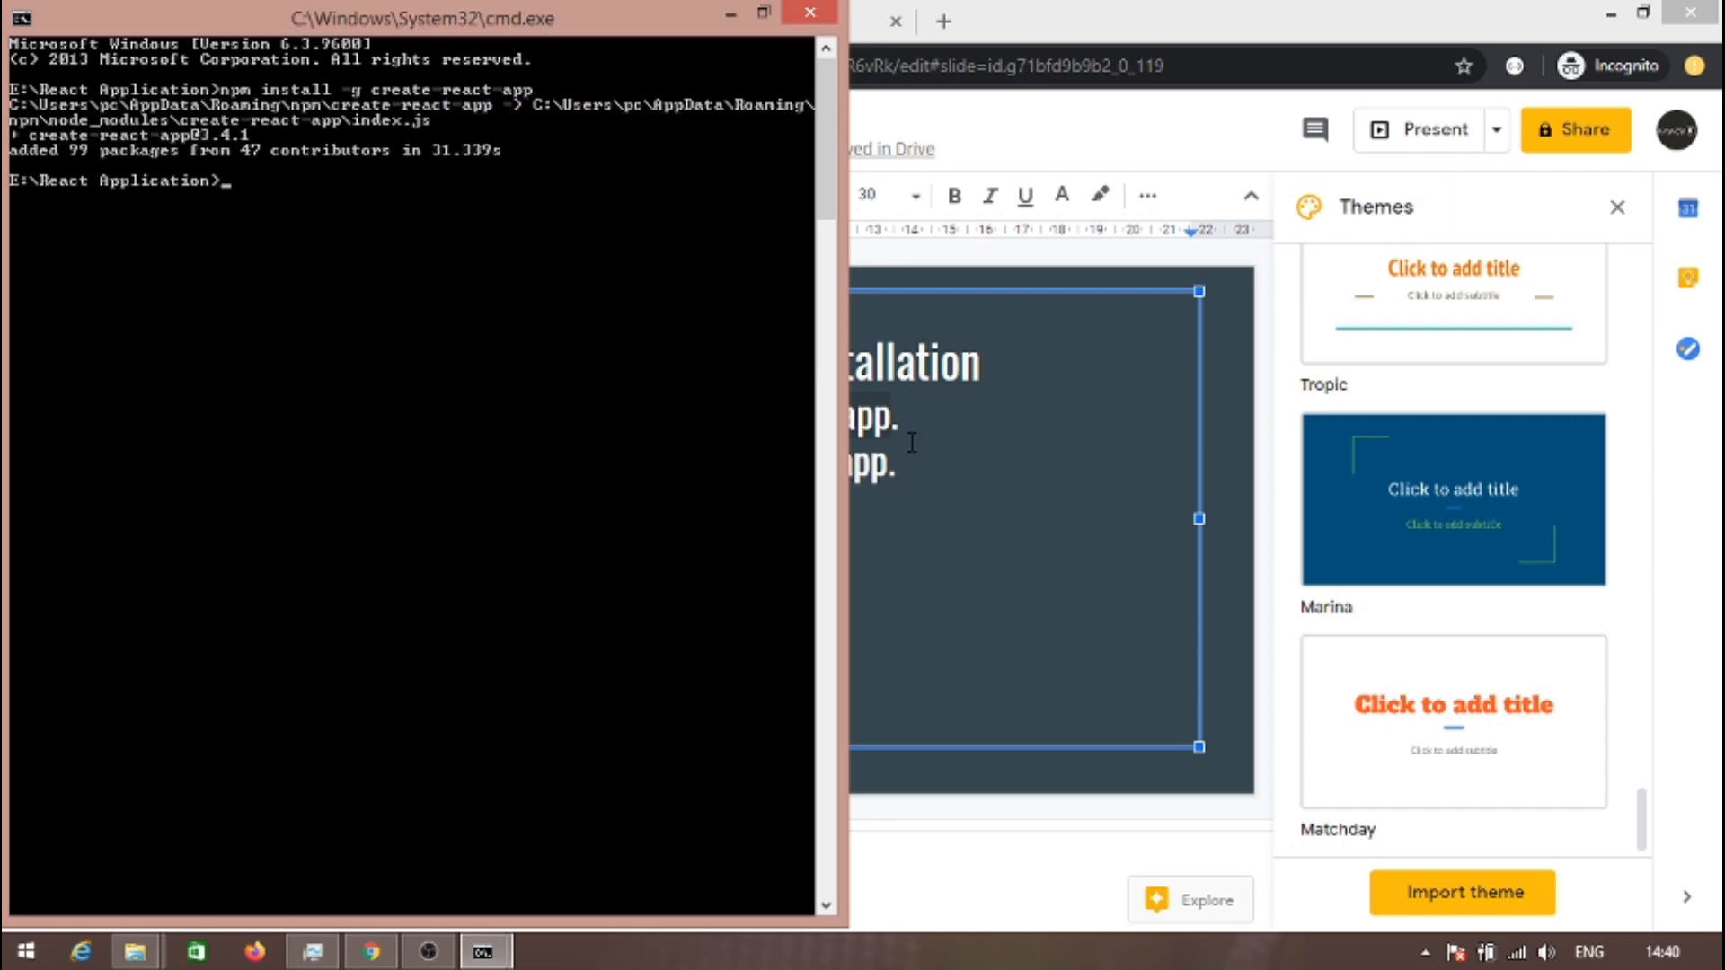
mouse_move(846, 492)
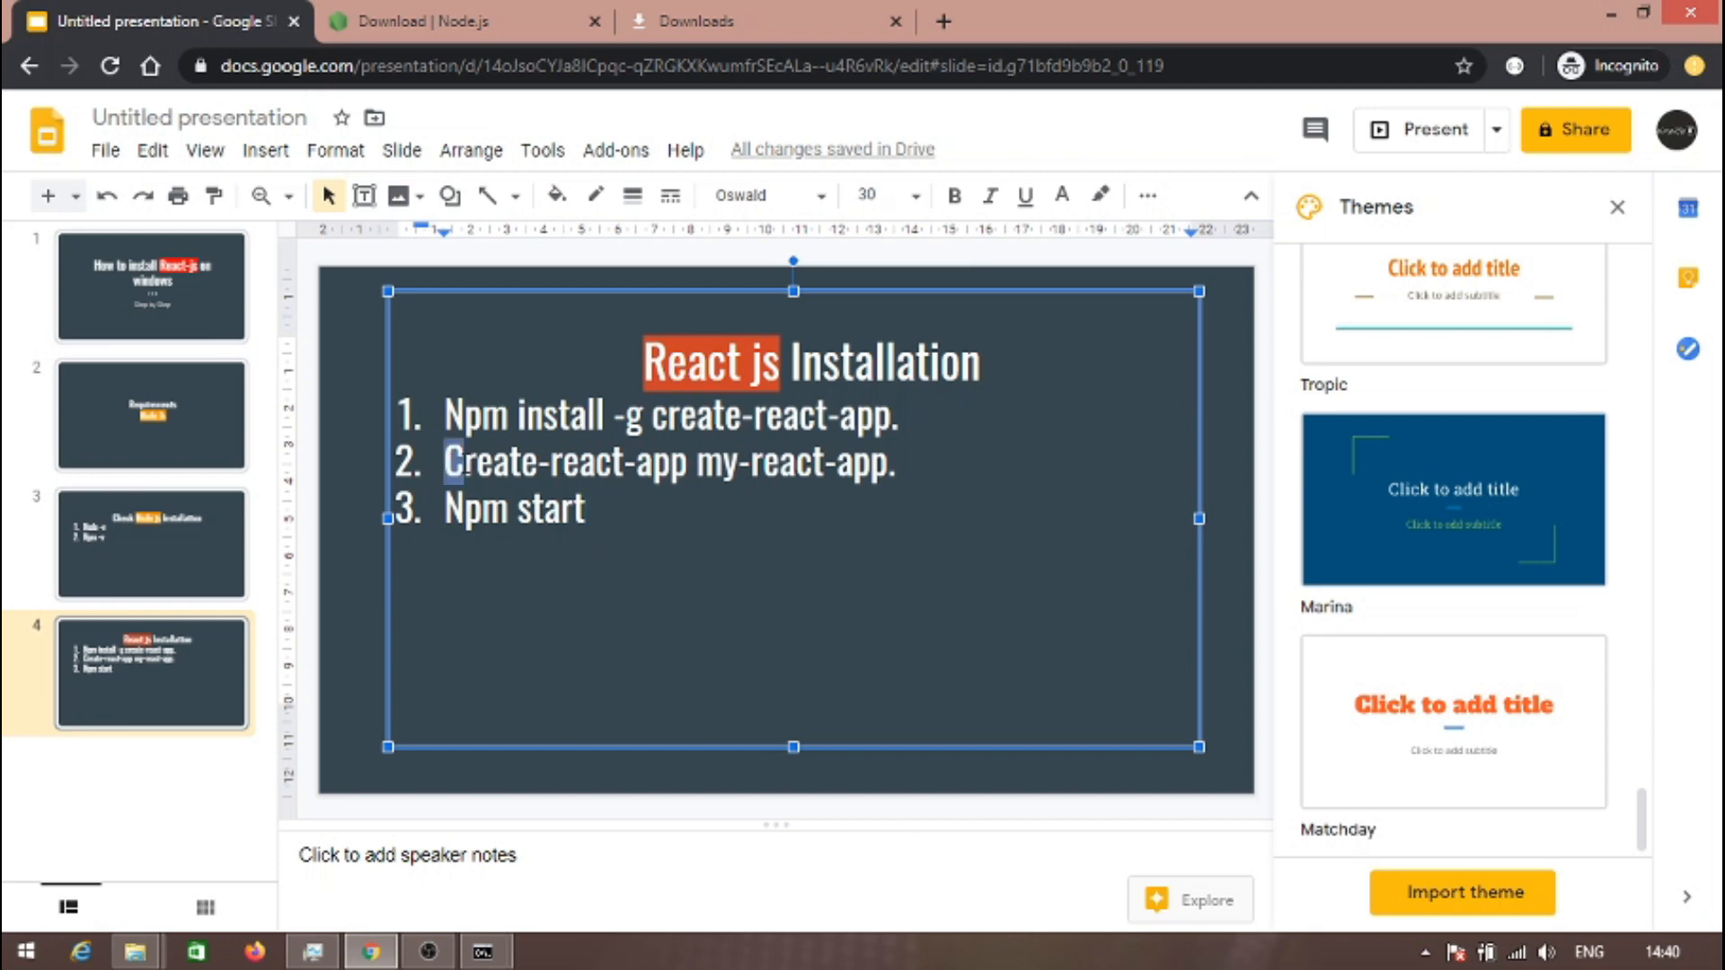
- Take the my-react-app creation command from the slide and return to Command Prompt
triple_click(667, 462)
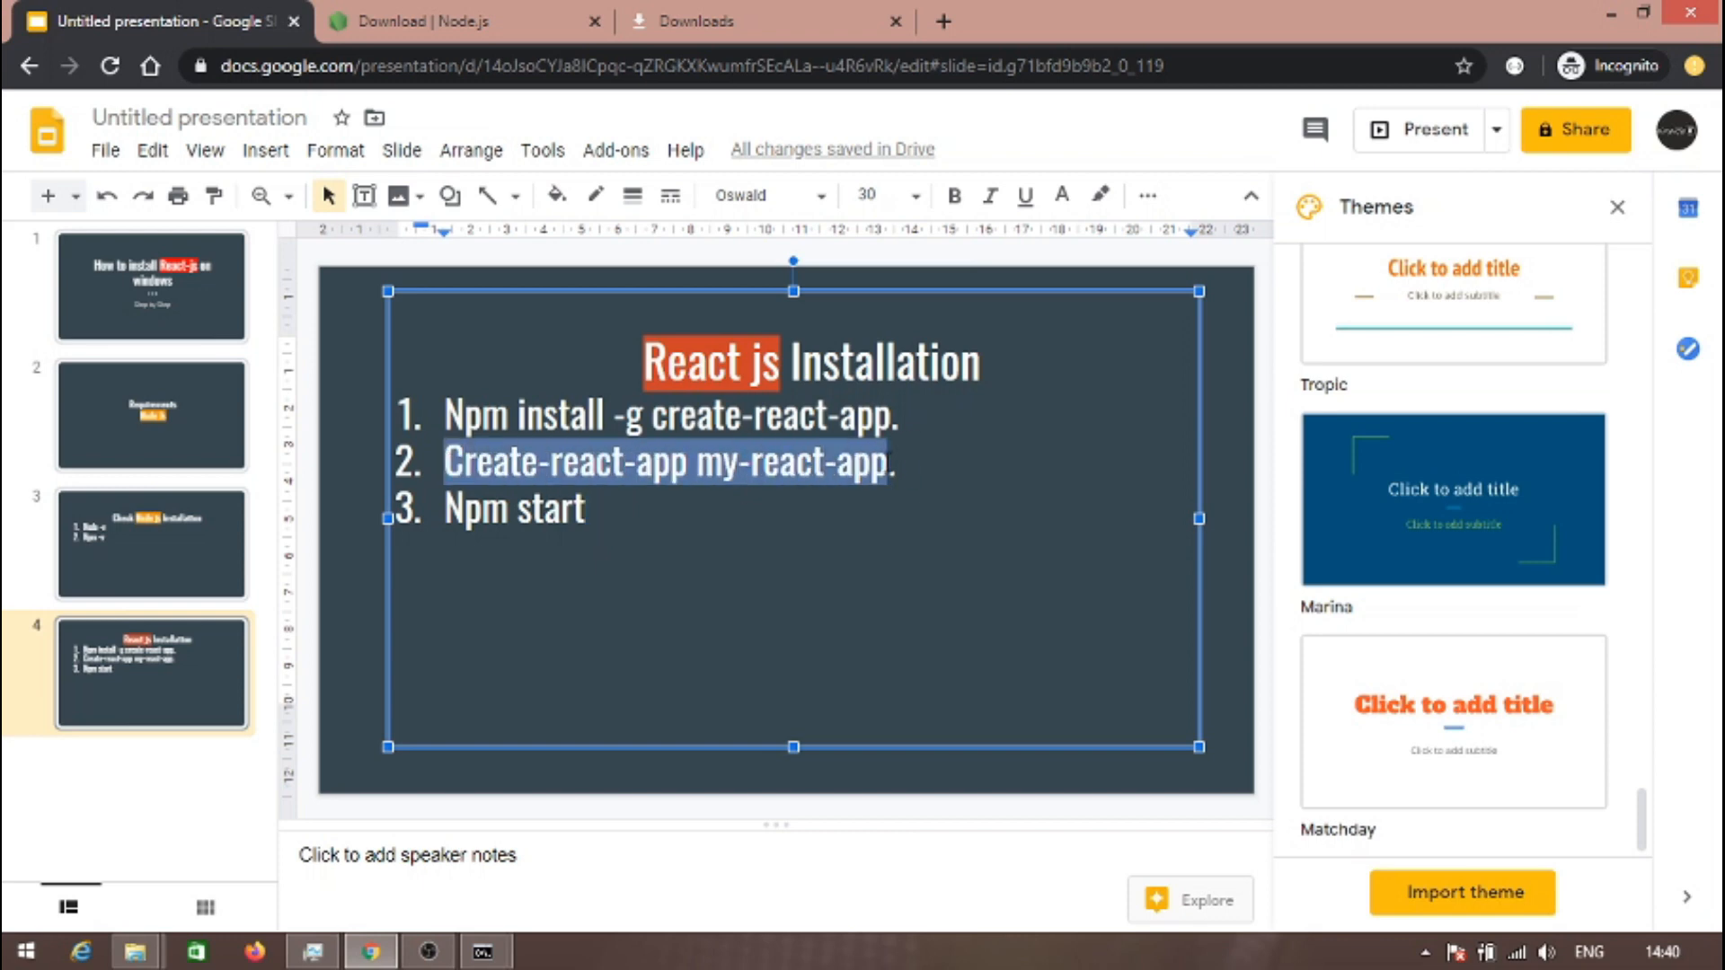
click(481, 951)
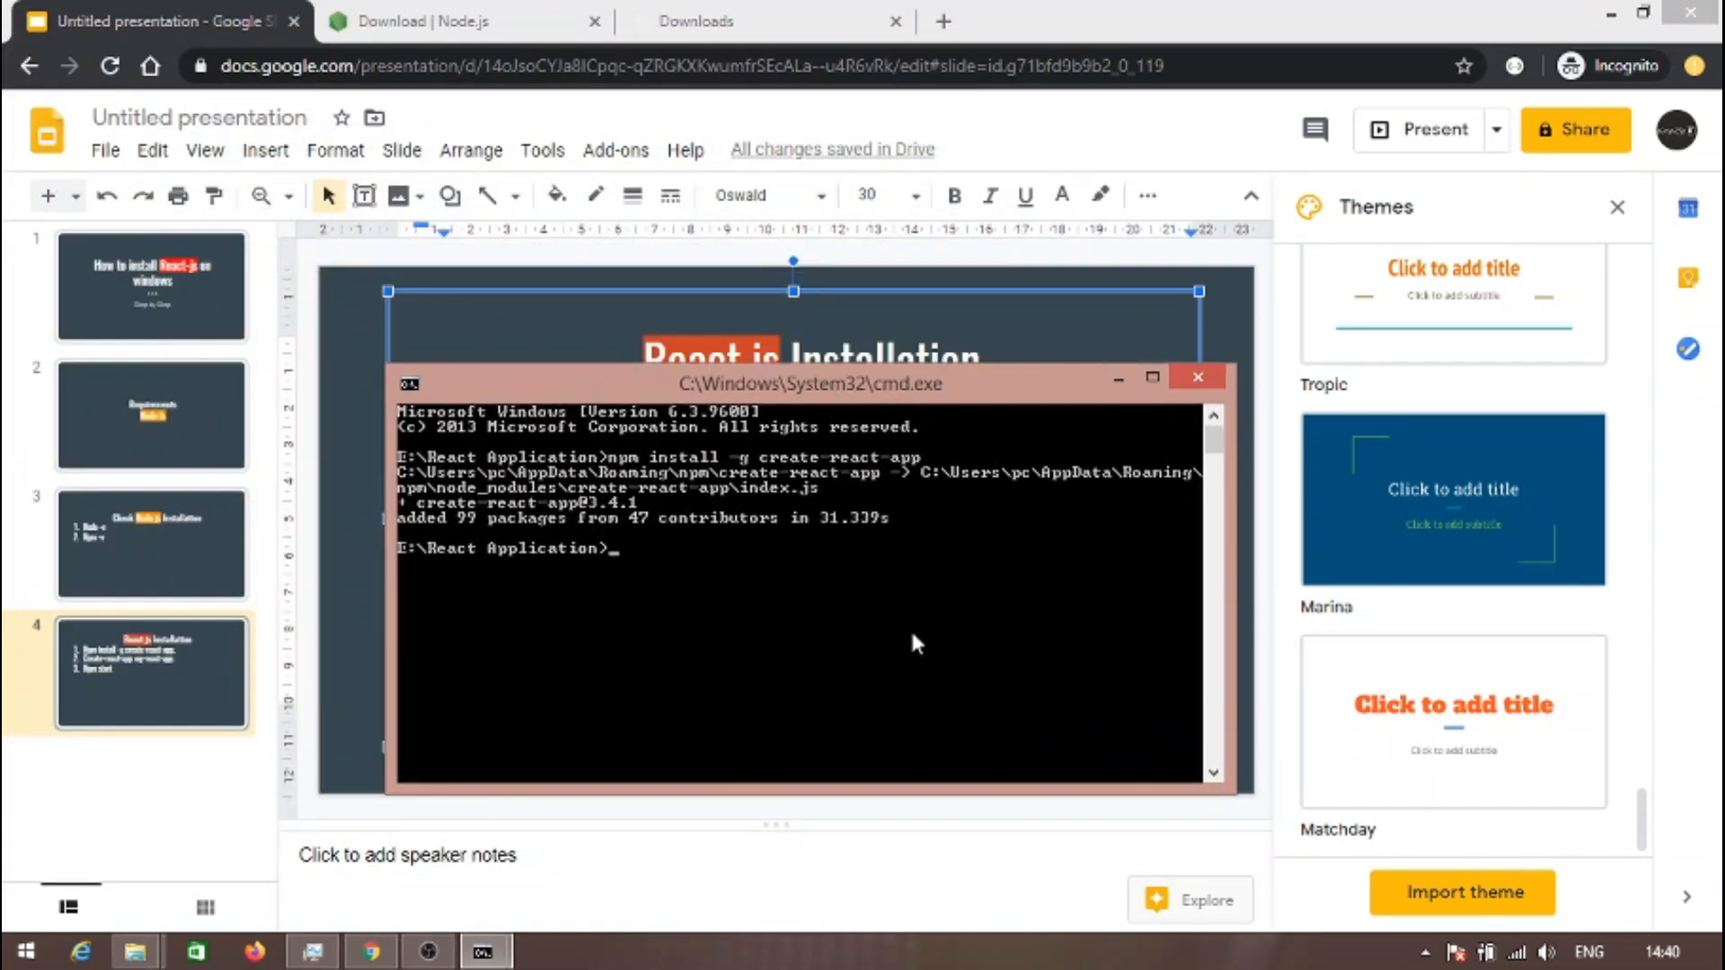
- Enter 'create-react-app my-react-app' at the E:\React Application prompt
text(Create-react-app my-react-app)
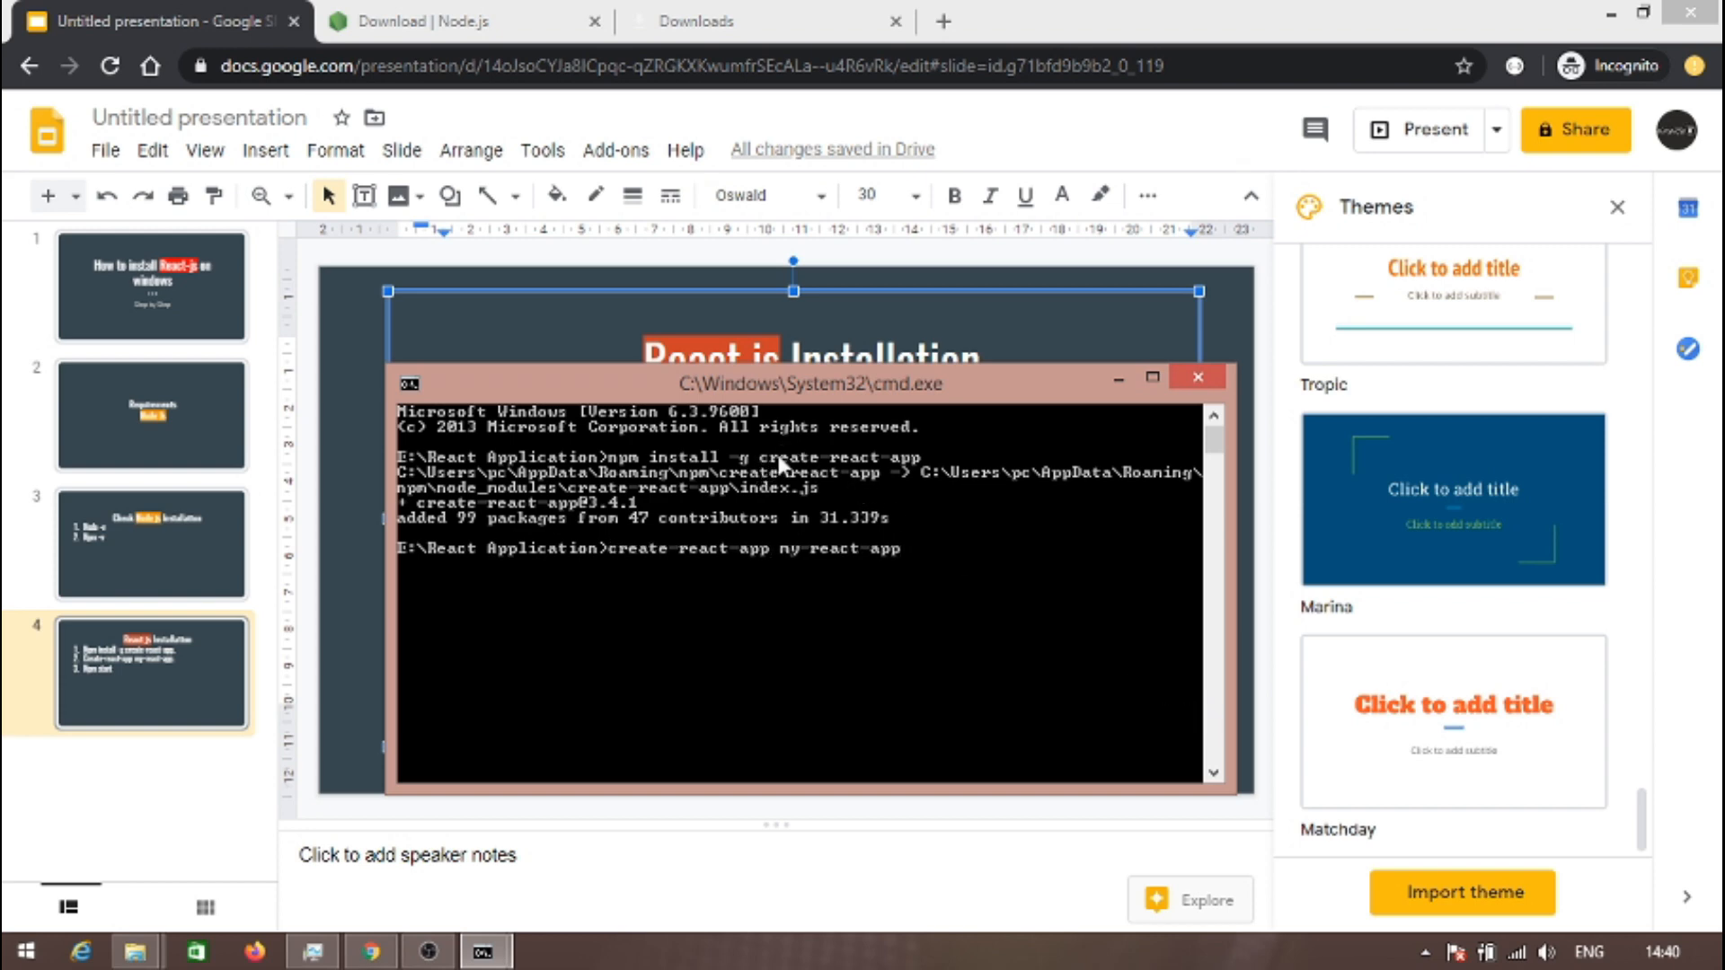
mouse_move(689, 580)
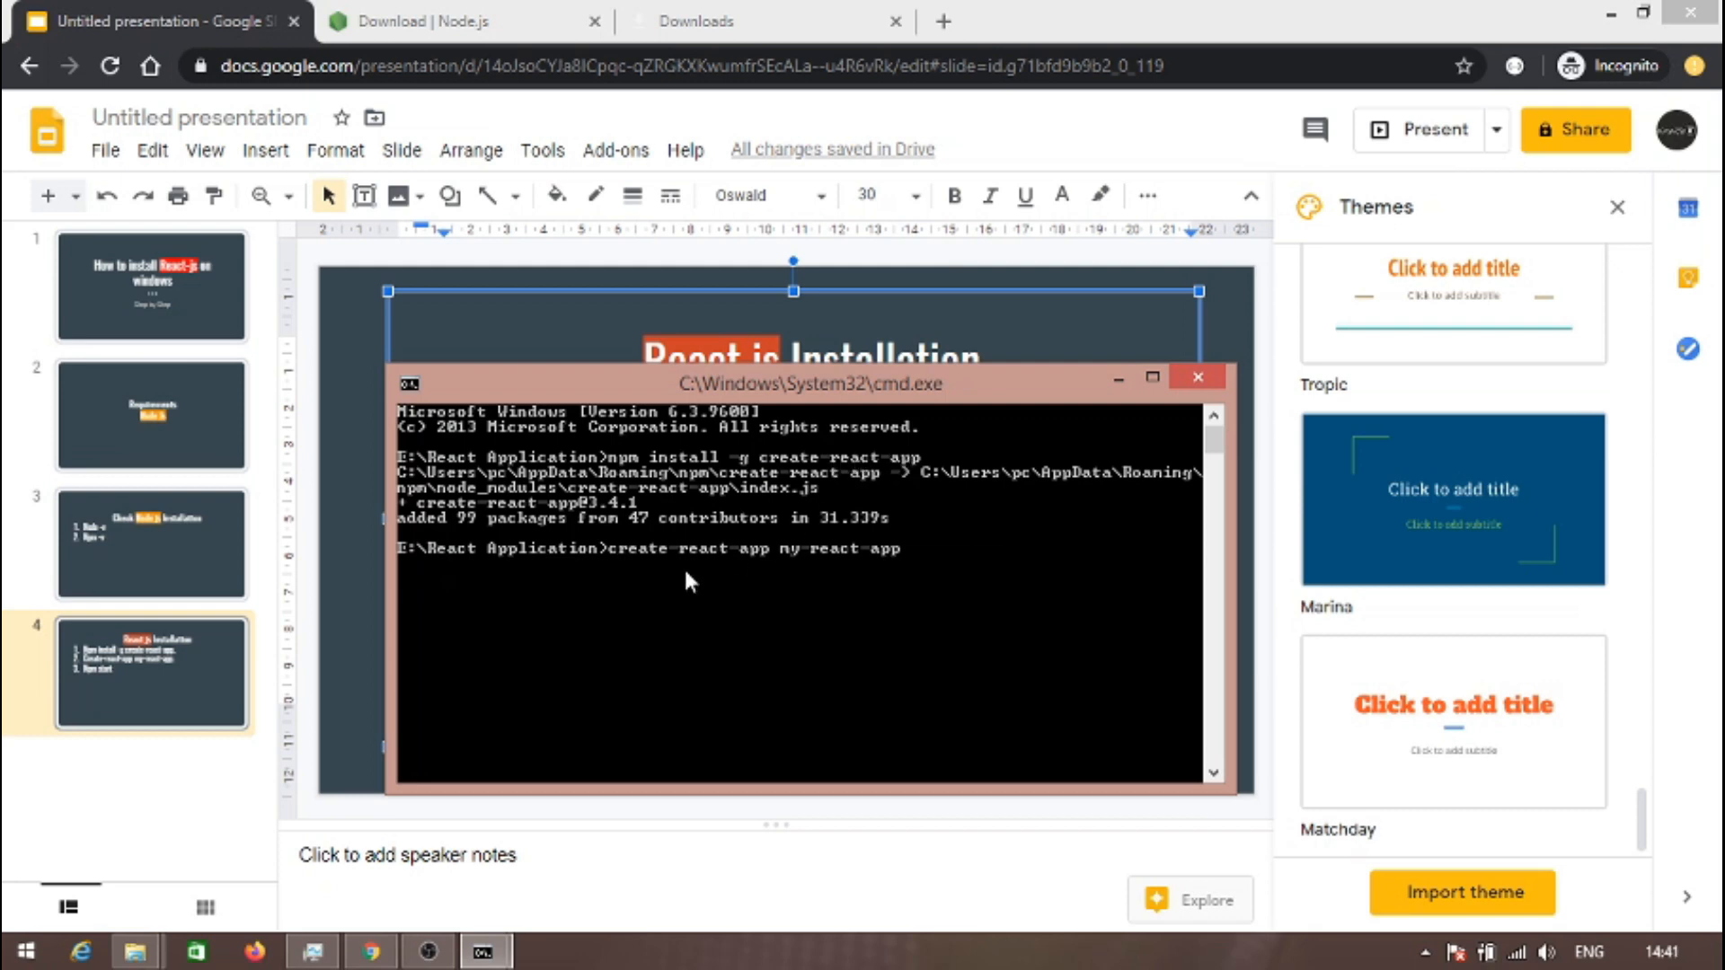
mouse_move(787, 559)
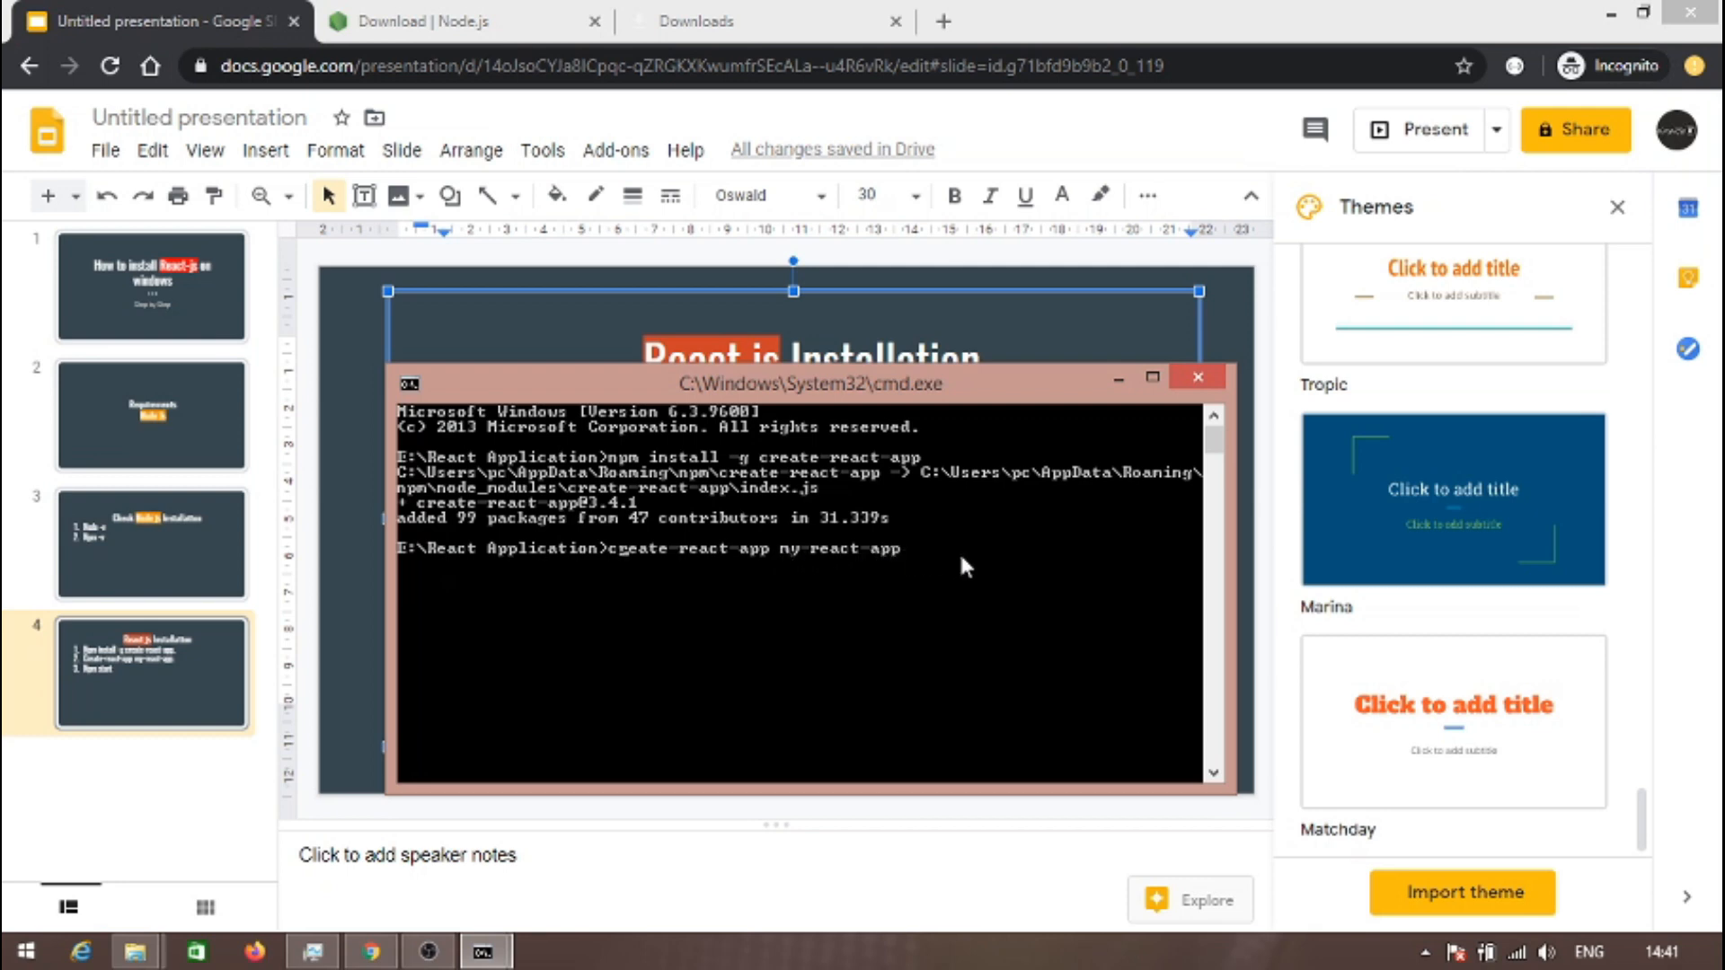
mouse_move(819, 569)
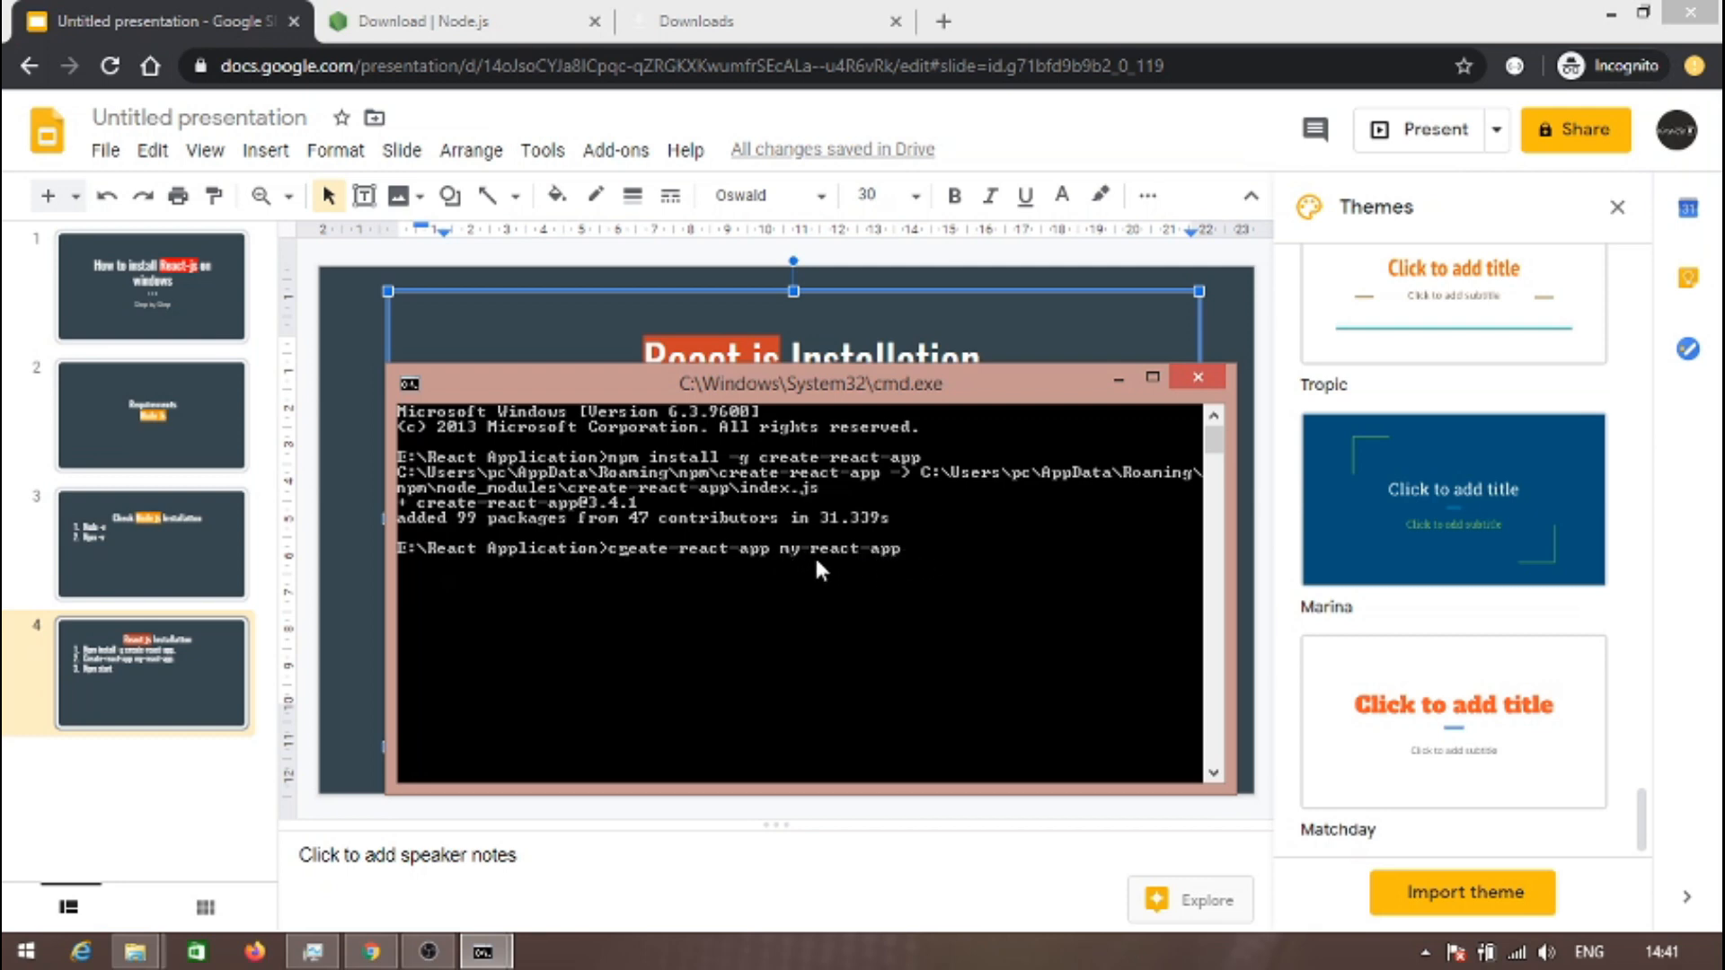
mouse_move(1186, 583)
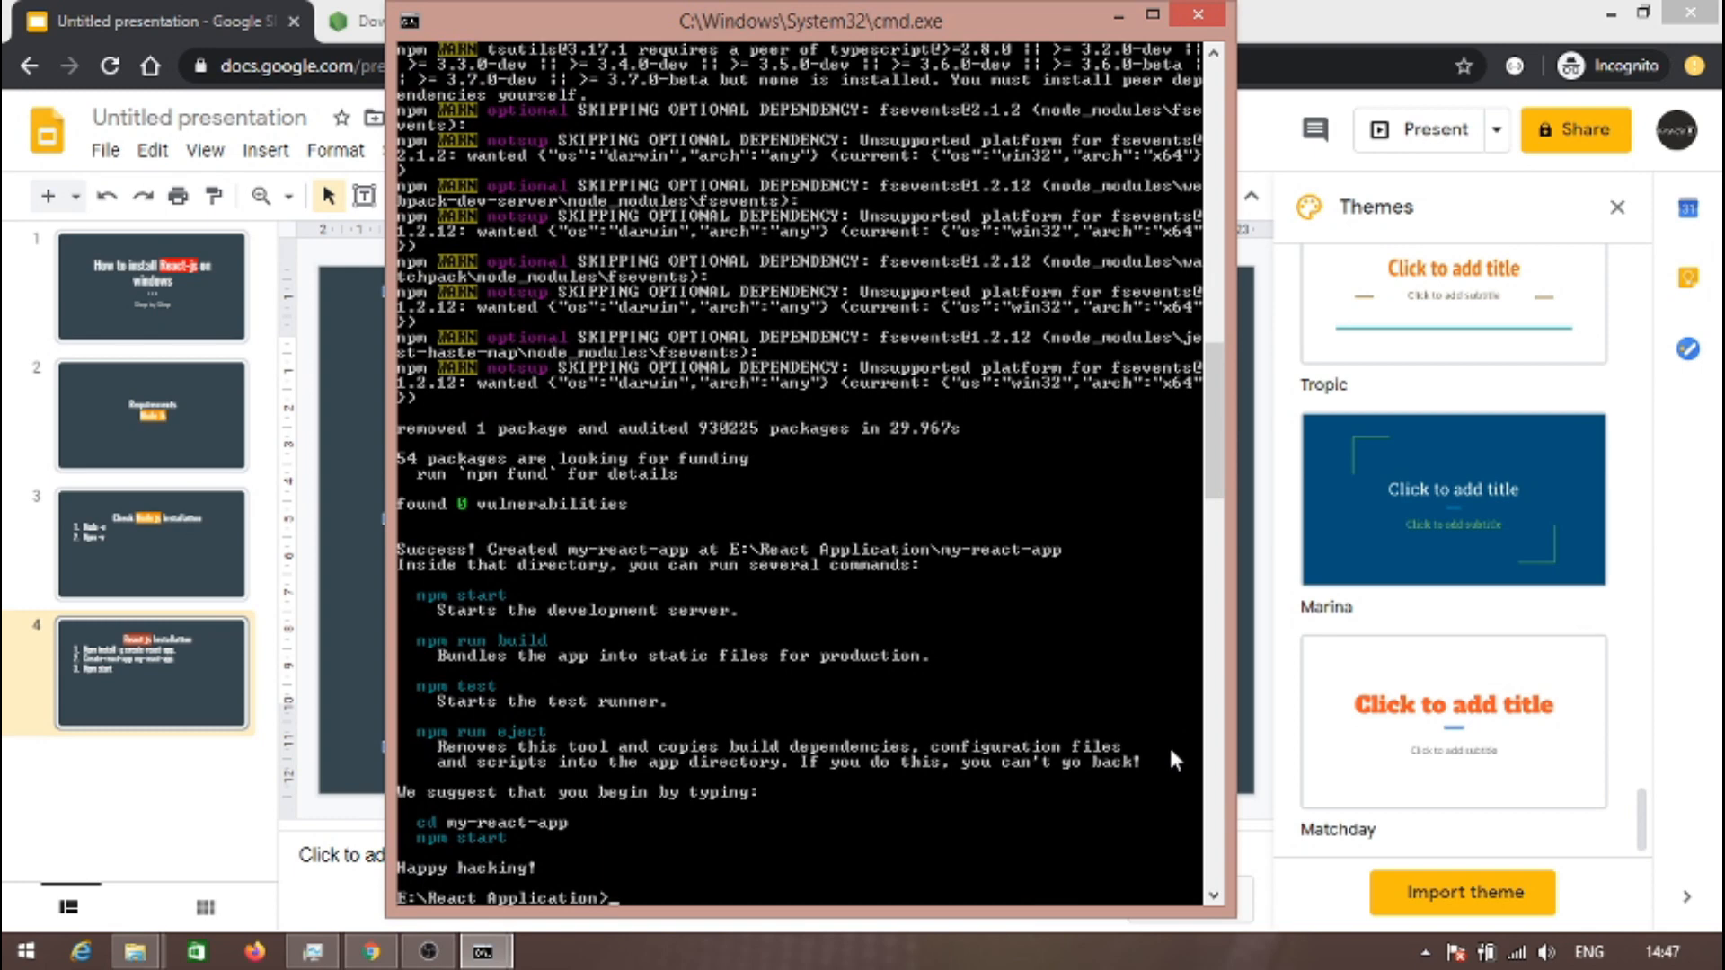
- Change into my-react-app and start the development server with npm start
text(cd my-react-app)
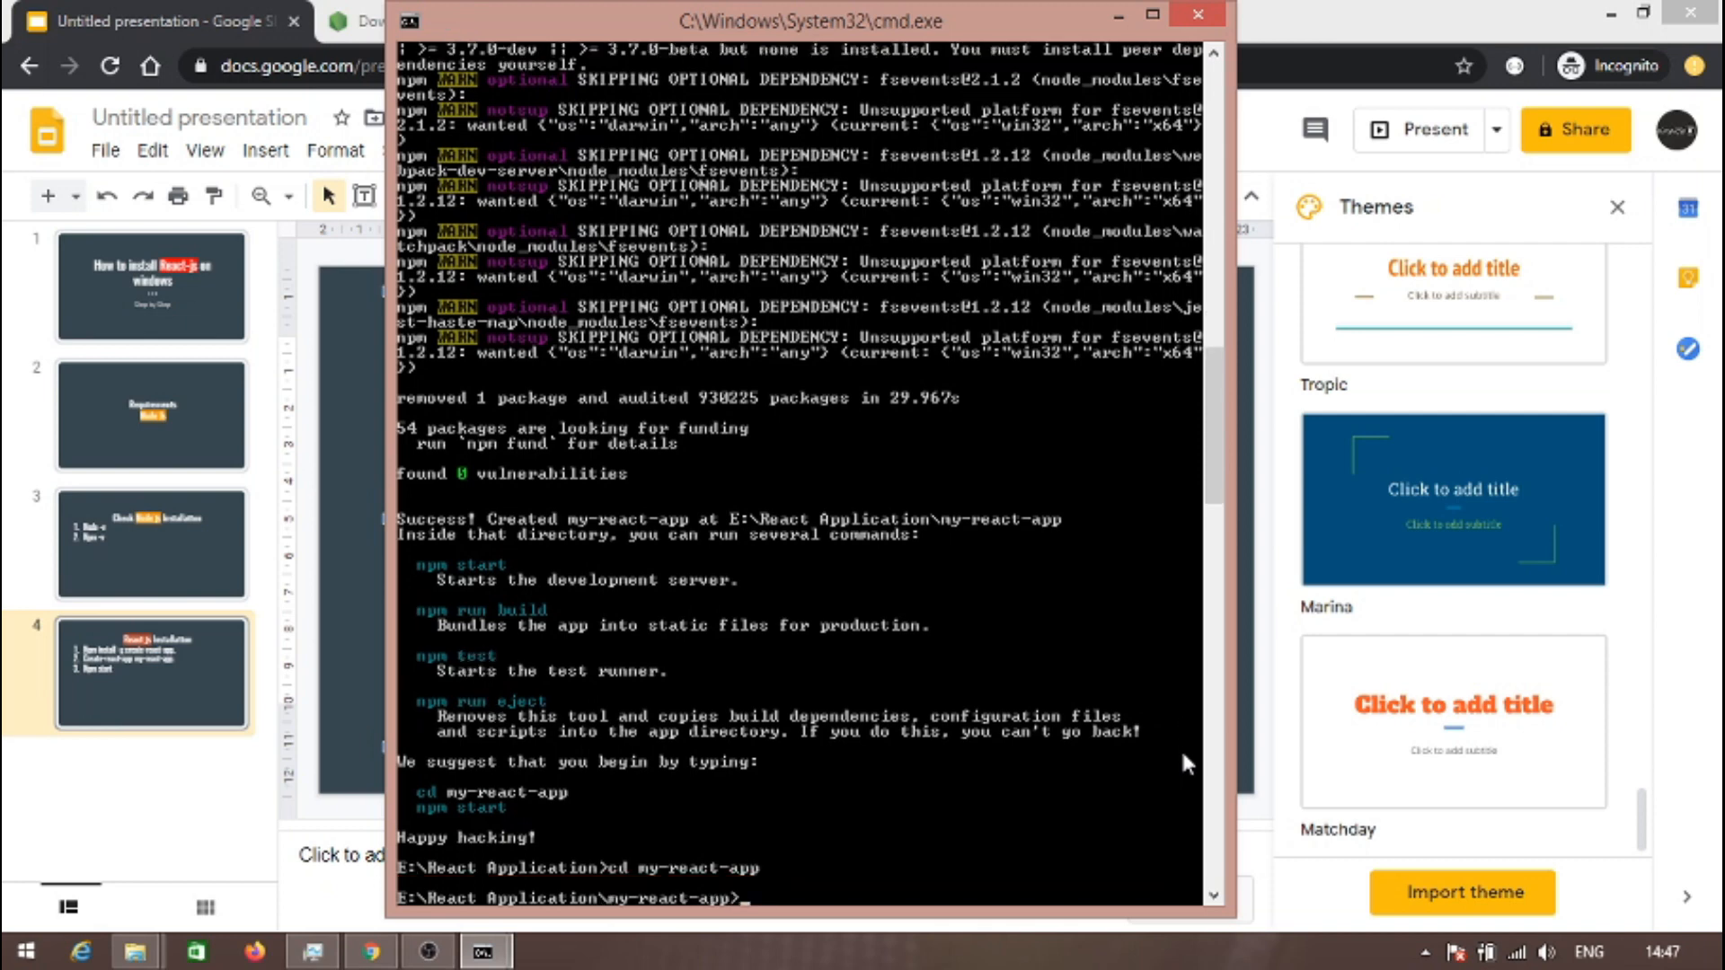
text(n)
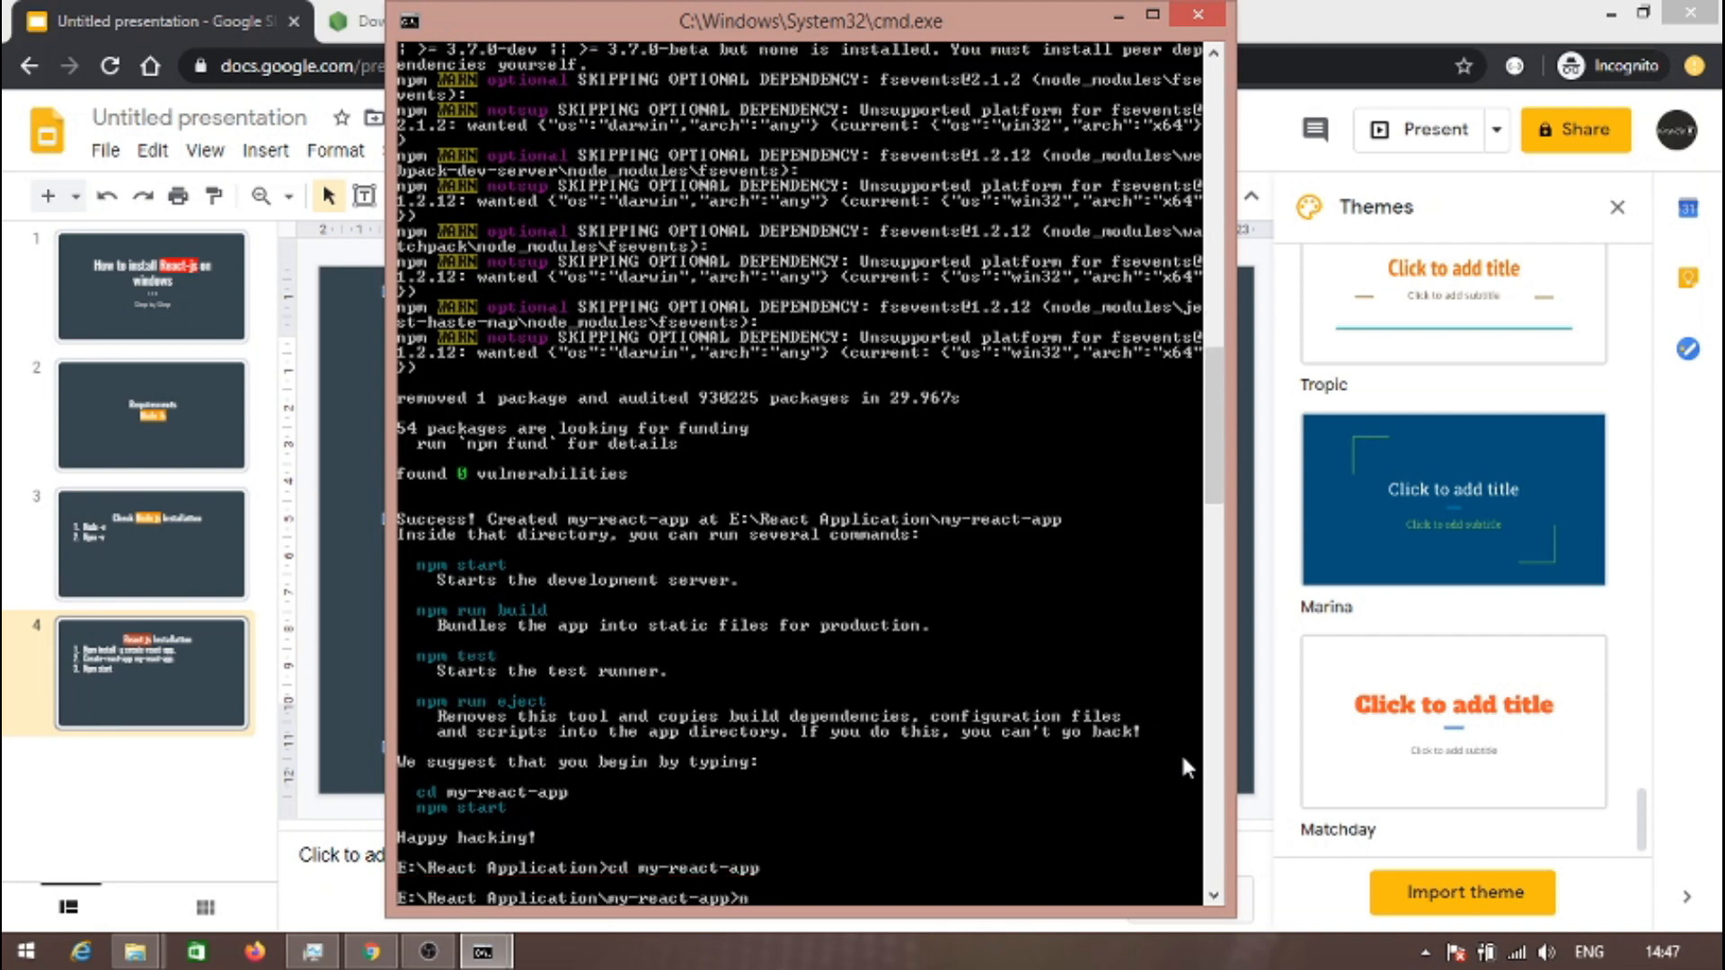
text(npm)
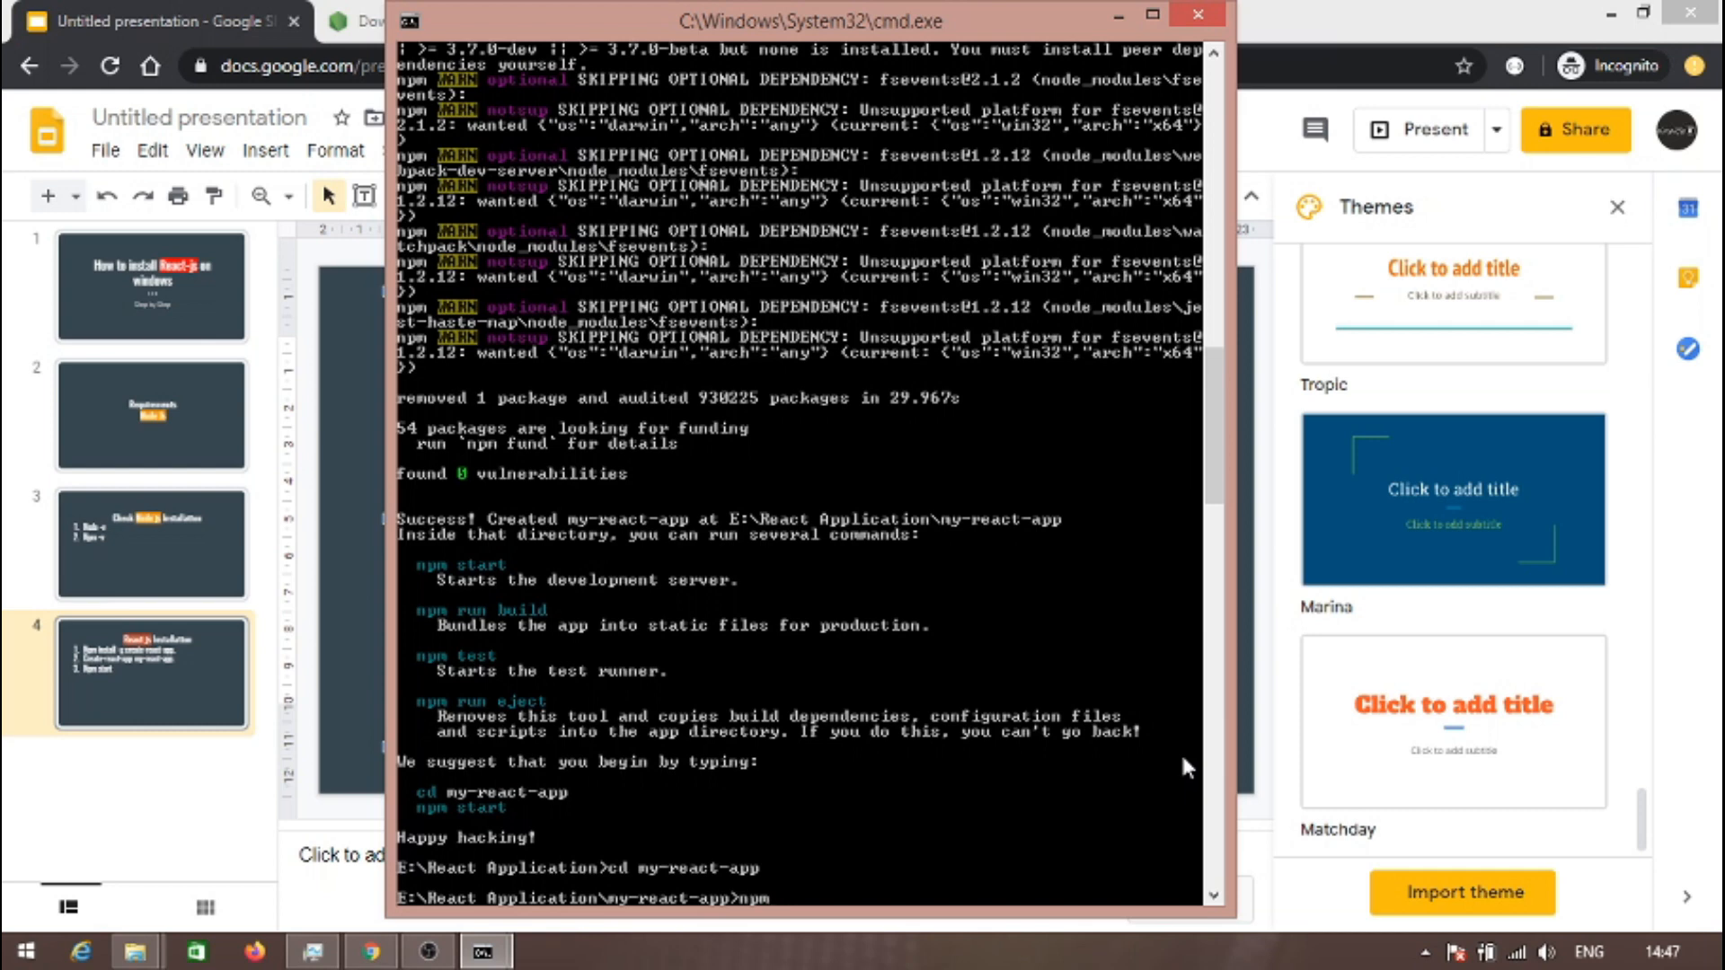
text(start)
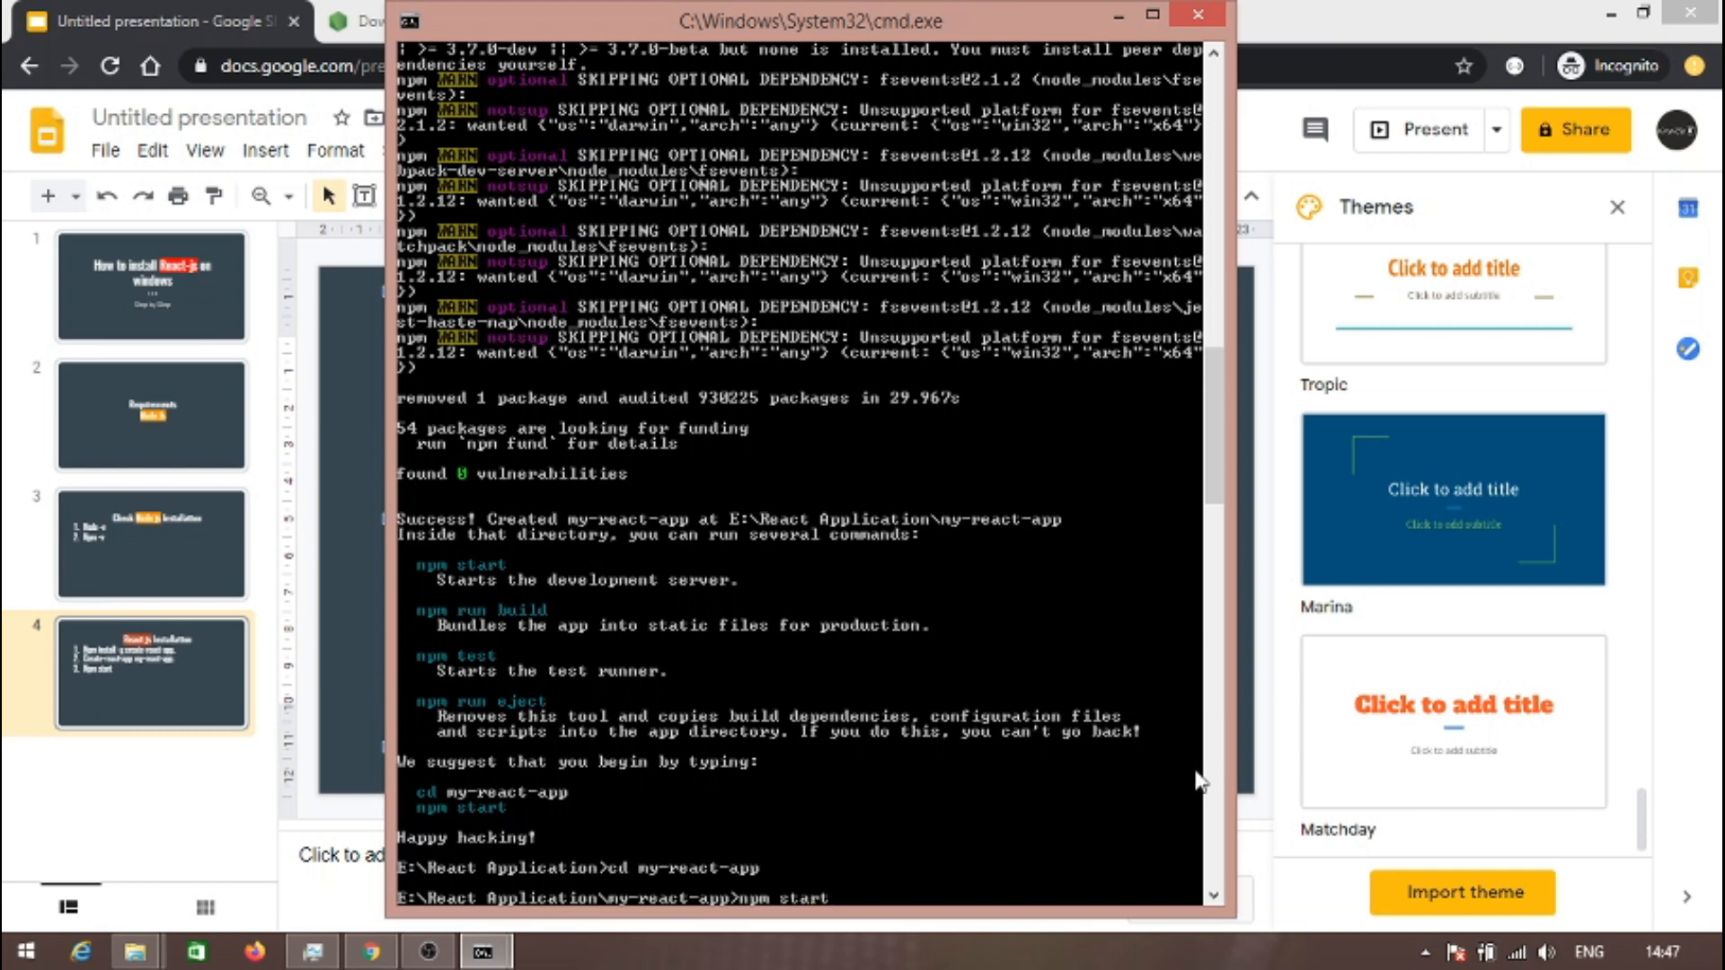
key(enter)
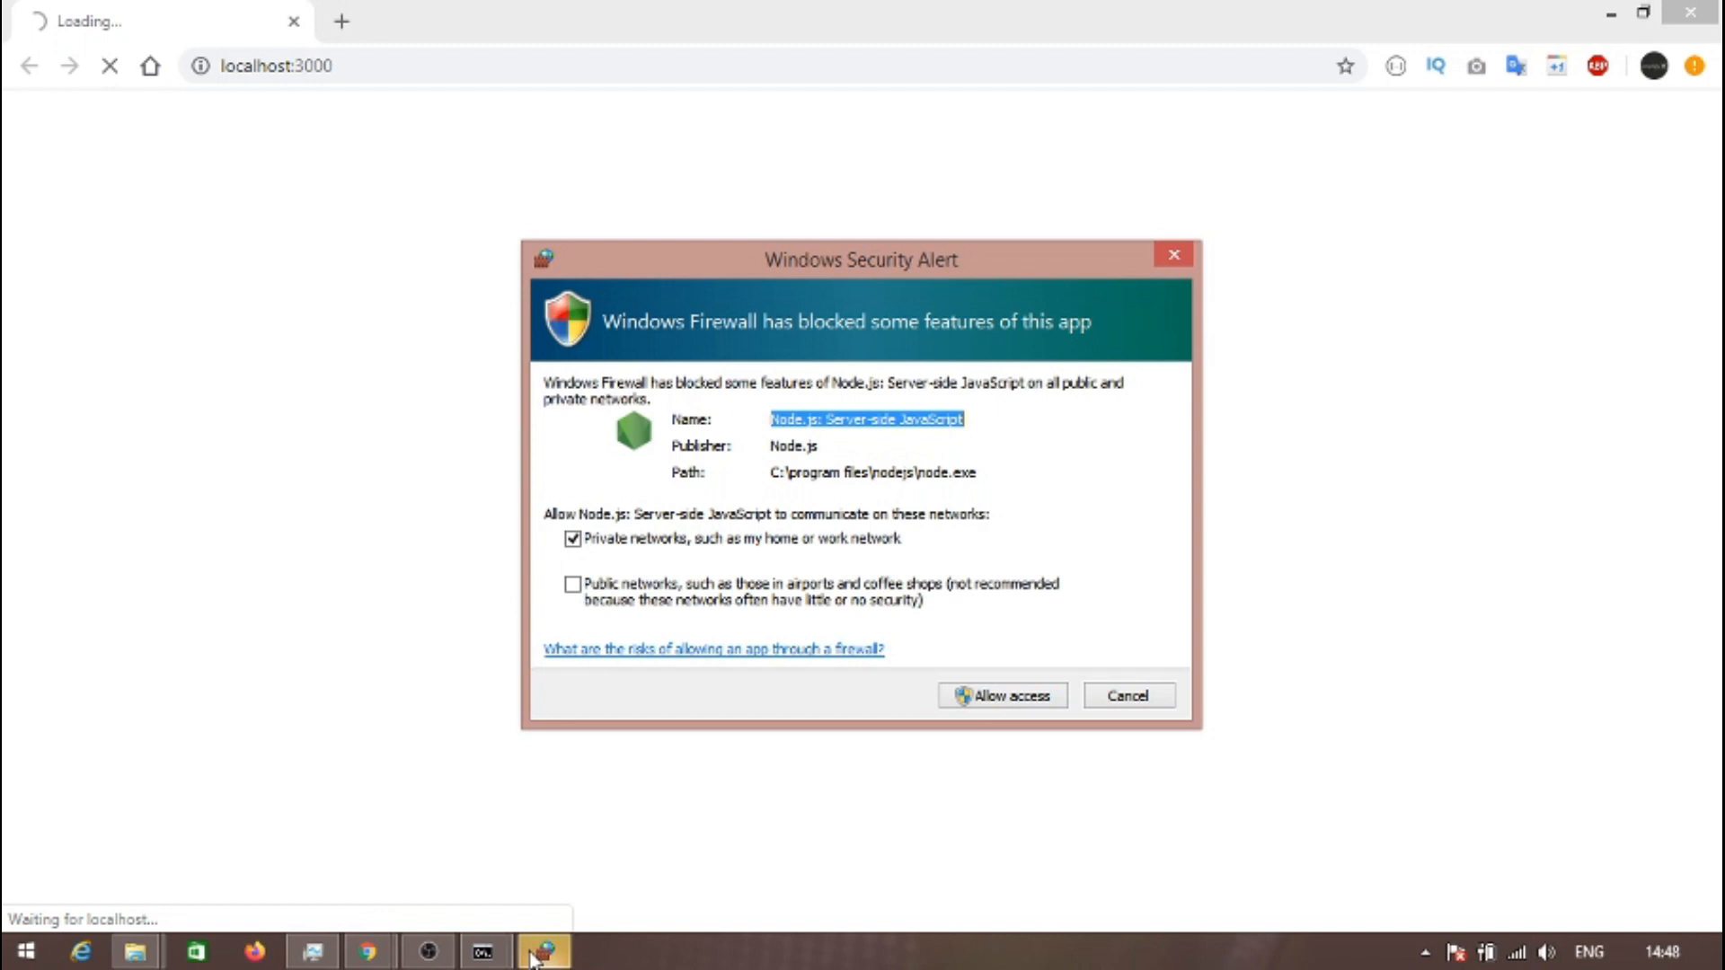
mouse_move(879, 293)
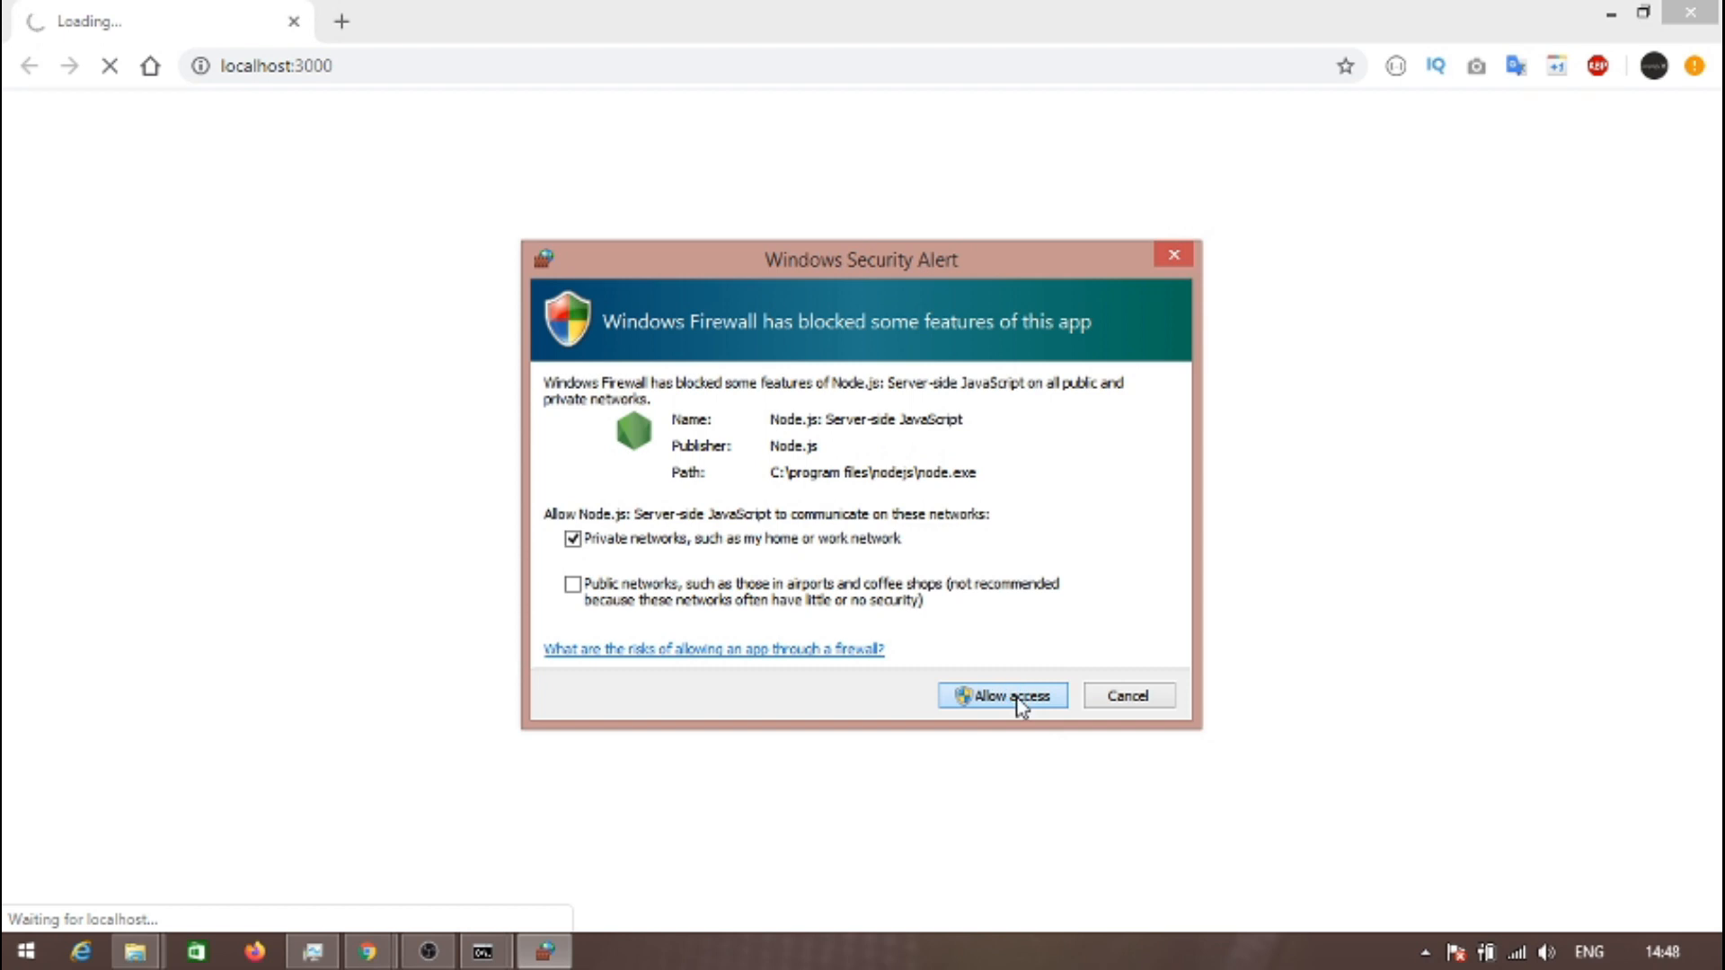
- Allow Node.js network access so the React page loads at localhost:3000
click(1001, 696)
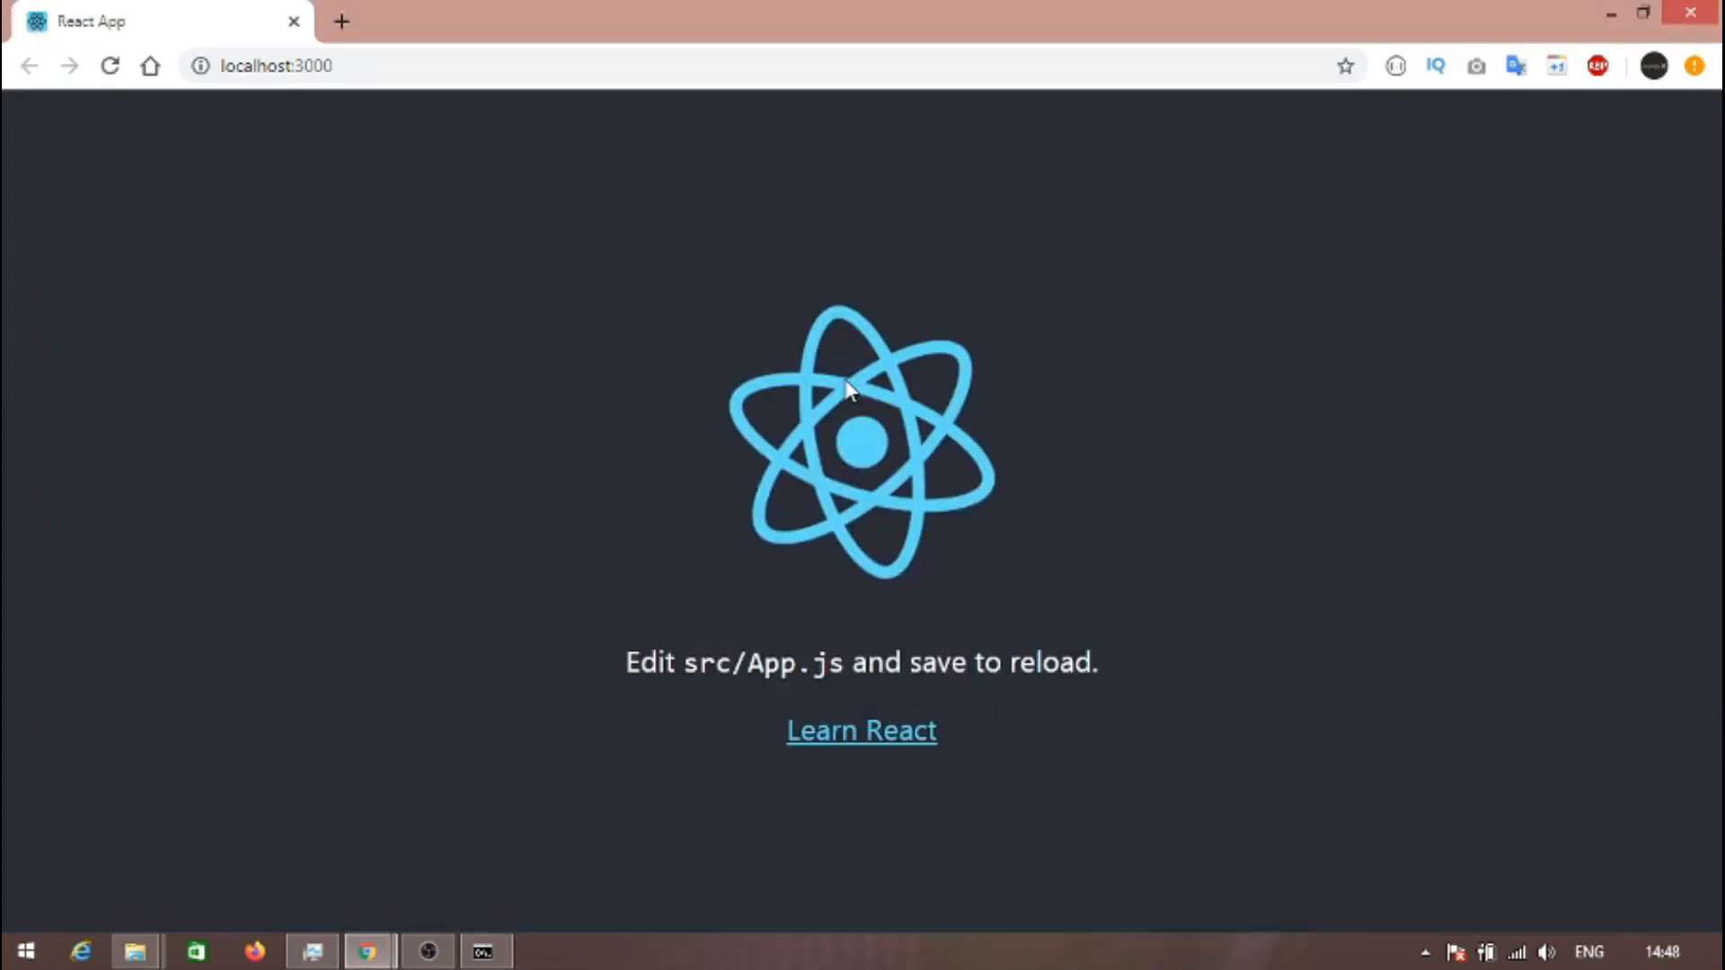
mouse_move(1177, 747)
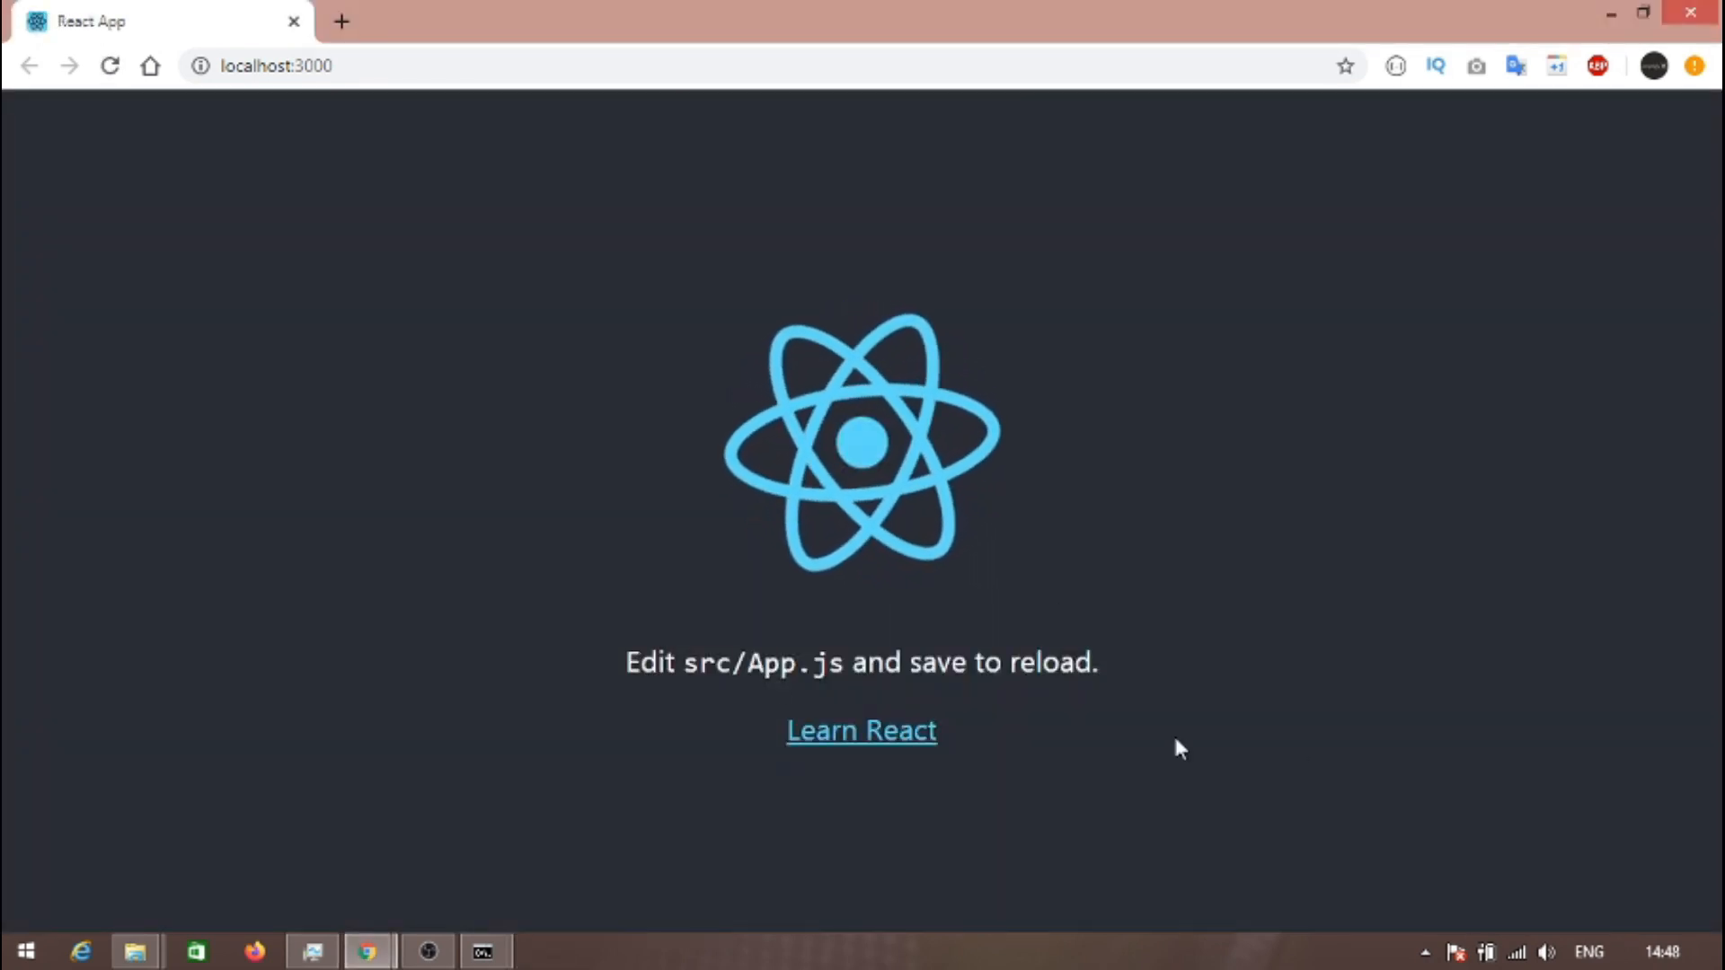